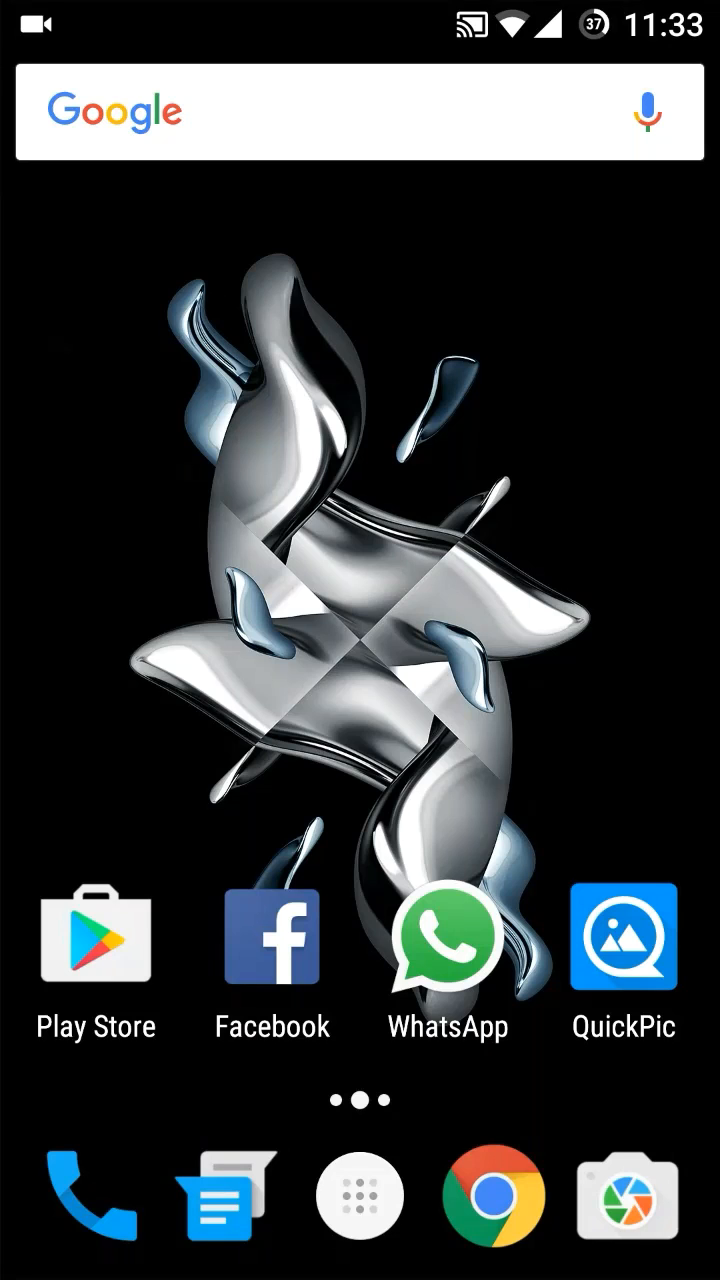
Step: Open Settings from the notification shade and view the 13 MB OxygenOS 3.1.2 system update
scroll("down", 3)
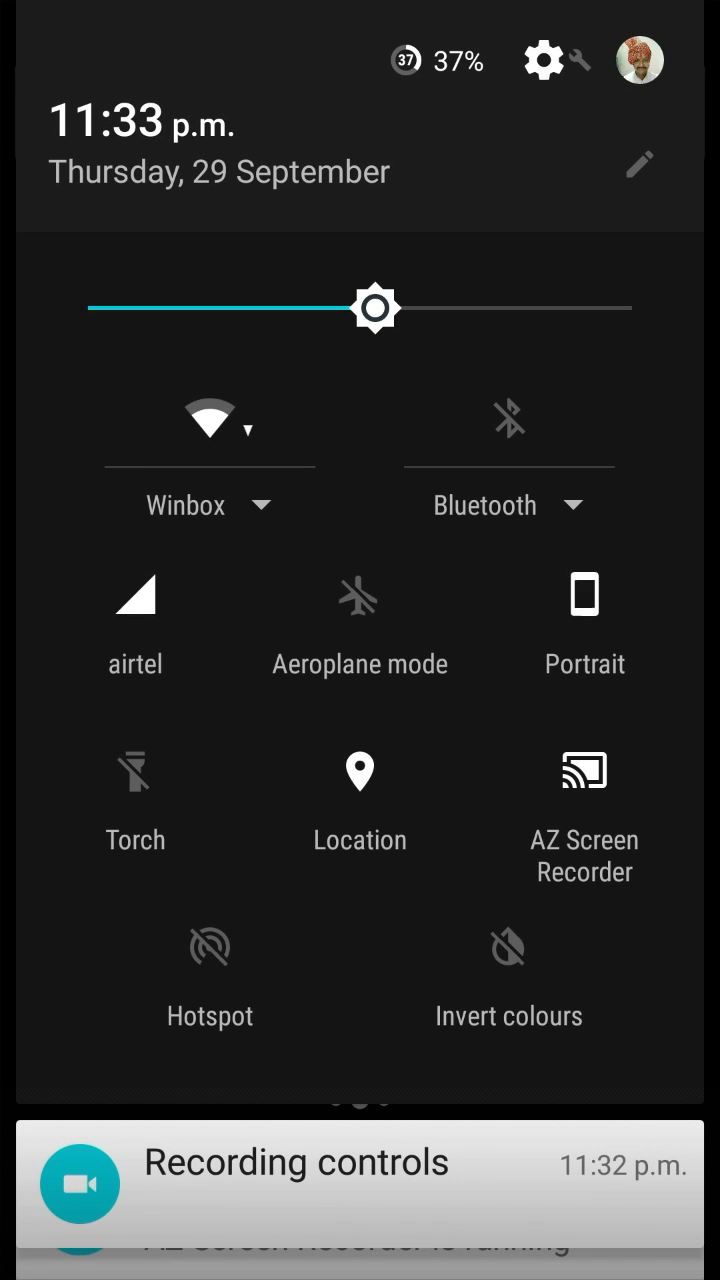
left_click(542, 60)
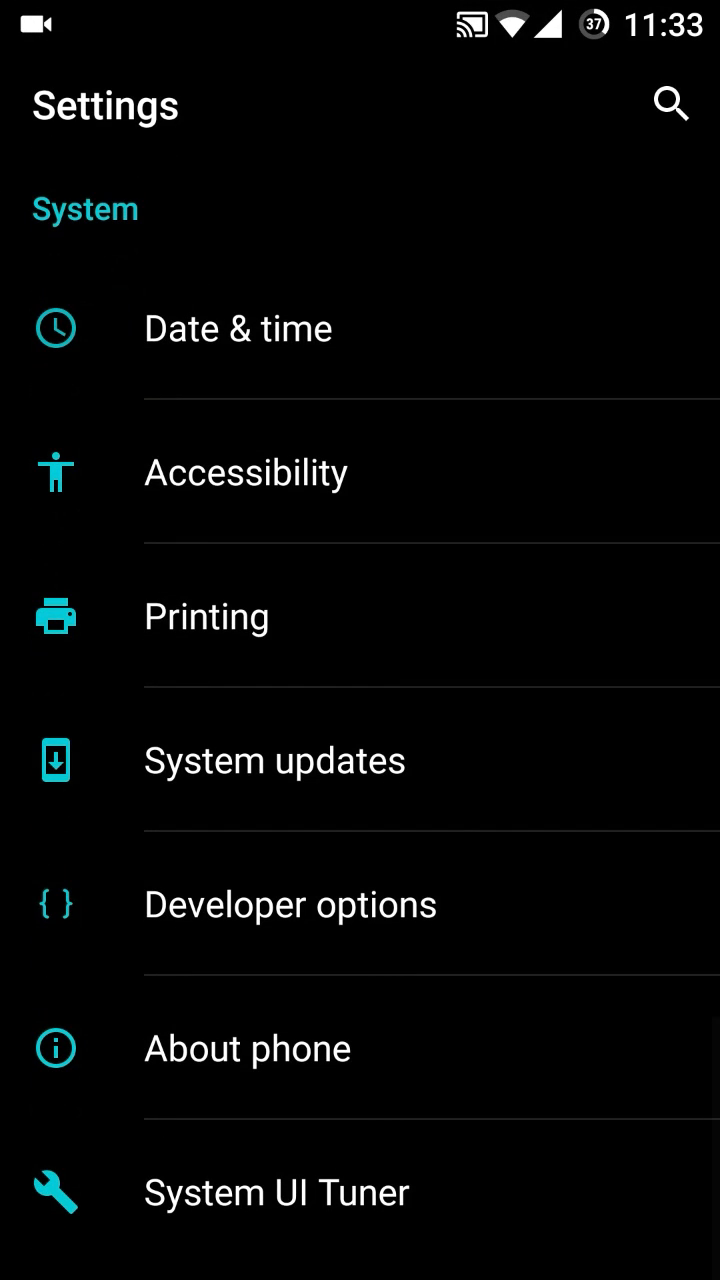
left_click(274, 760)
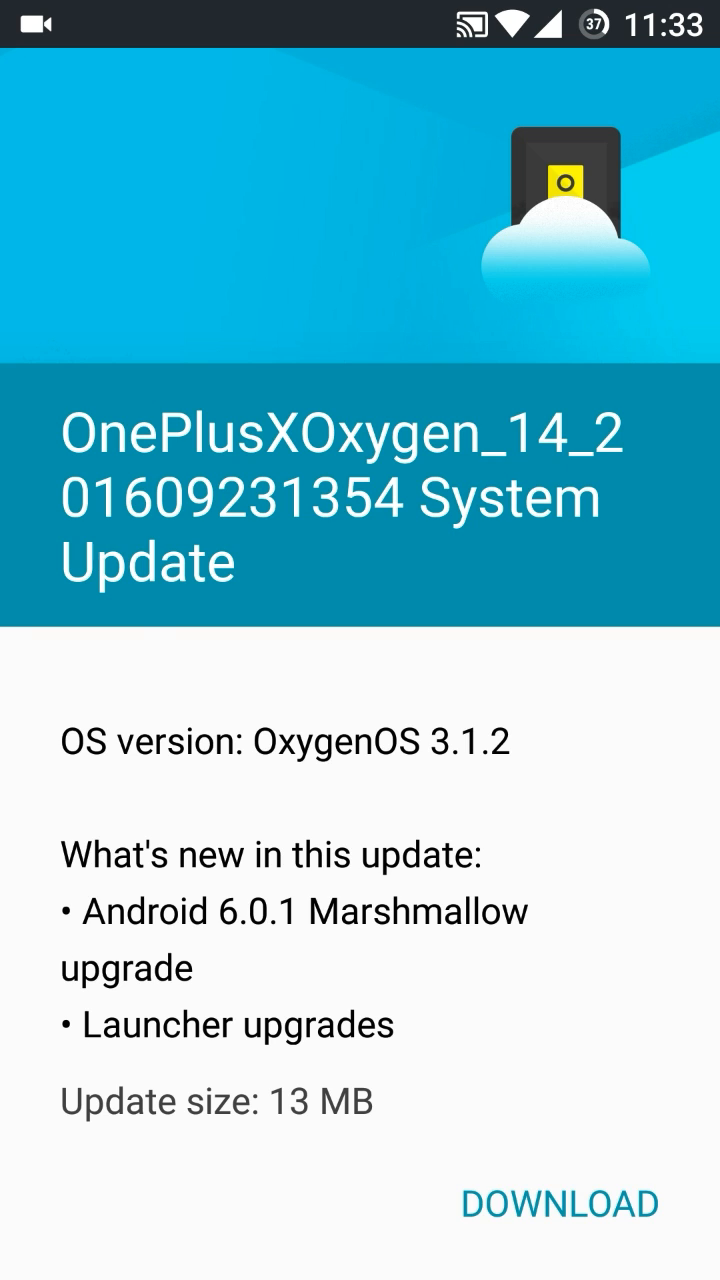
Step: Read the OxygenOS 3.1.2 changelog down to the general bug fixes, then leave the update page
scroll("up", 3)
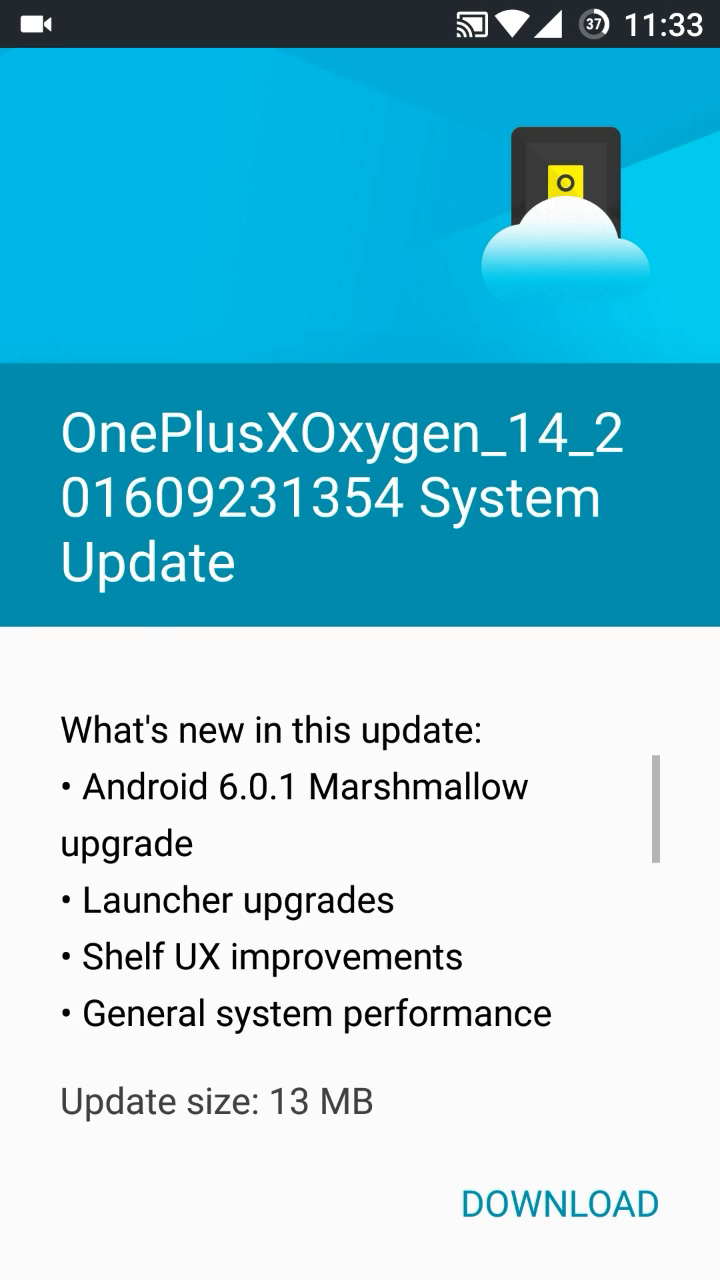
scroll("down", 3)
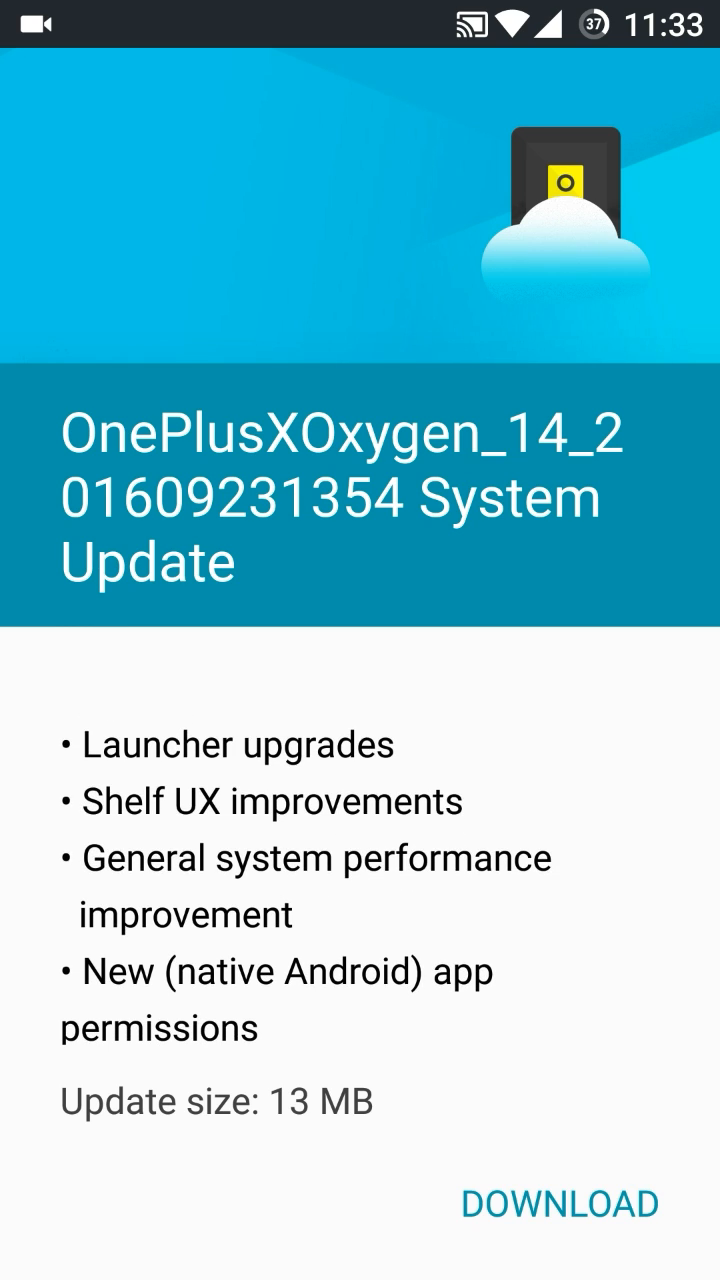
scroll("up", 3)
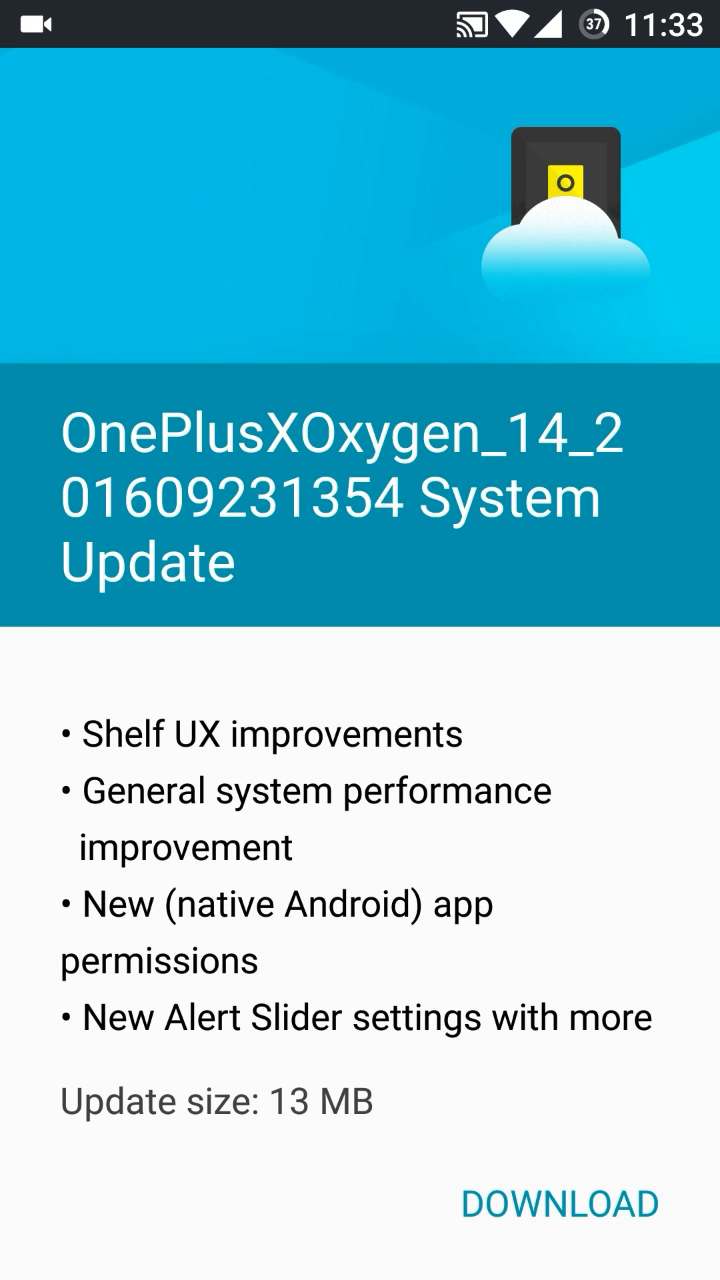
scroll("down", 3)
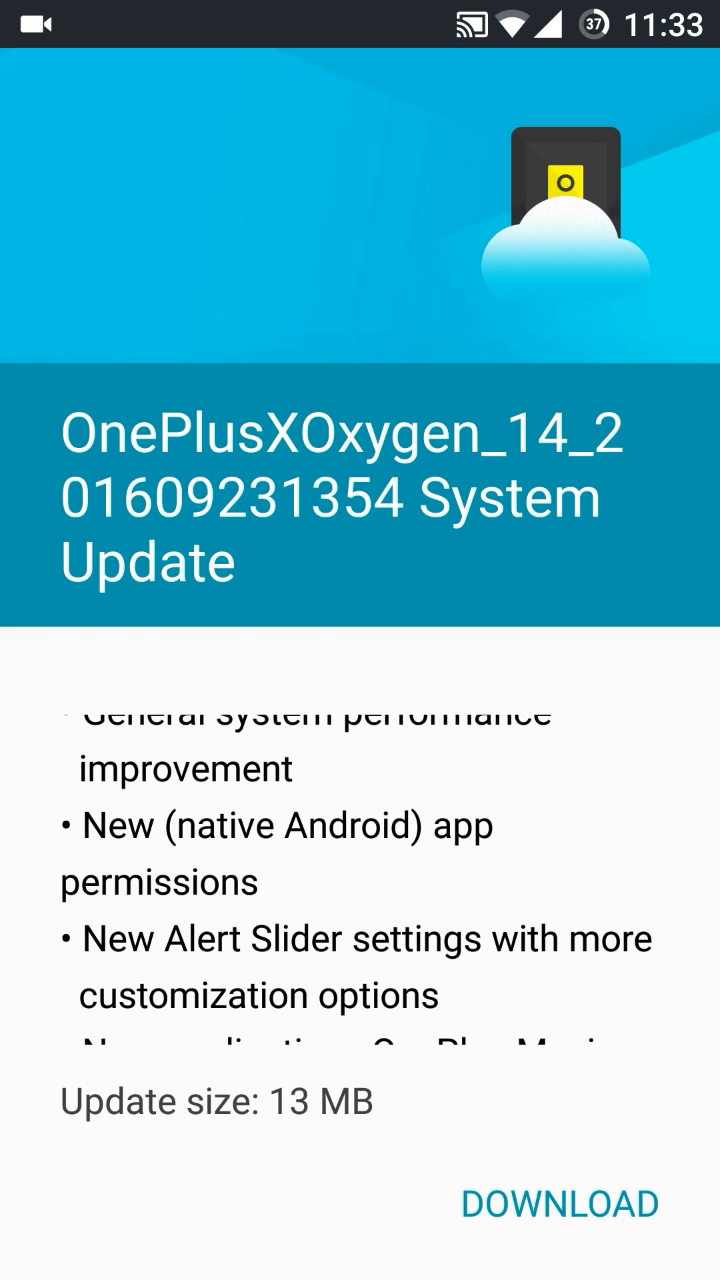
scroll("up", 3)
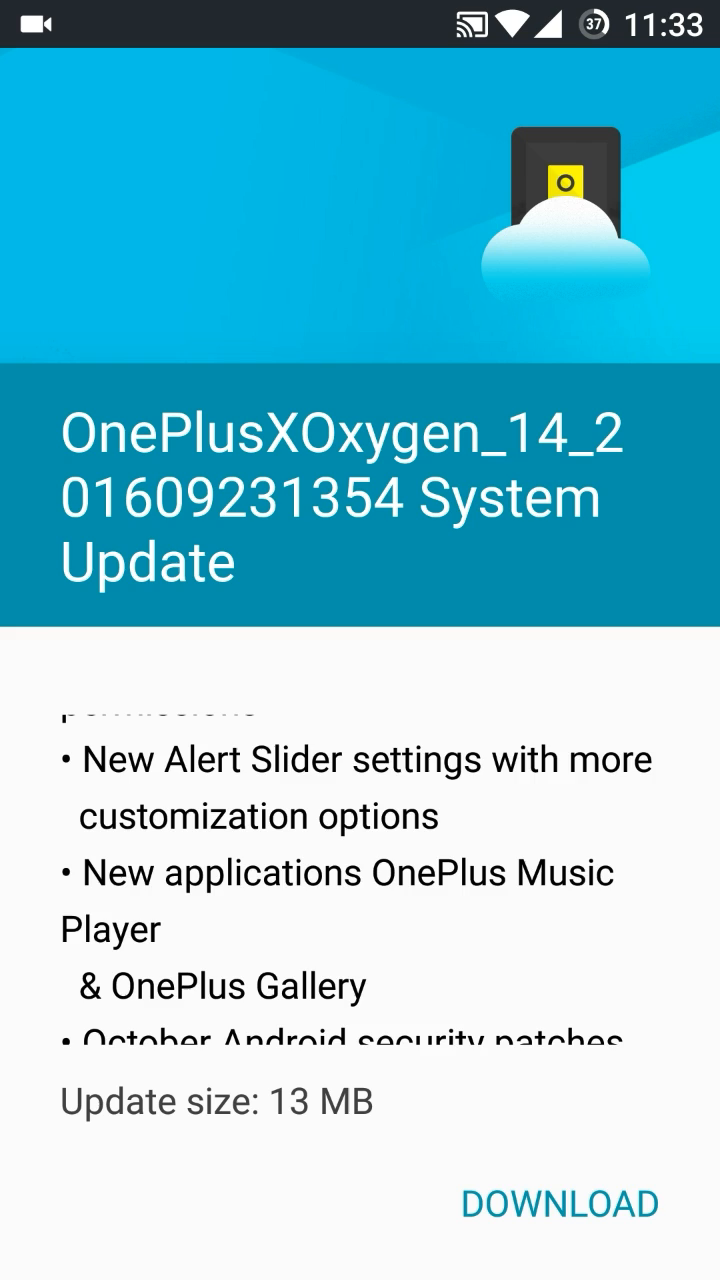
scroll("up", 3)
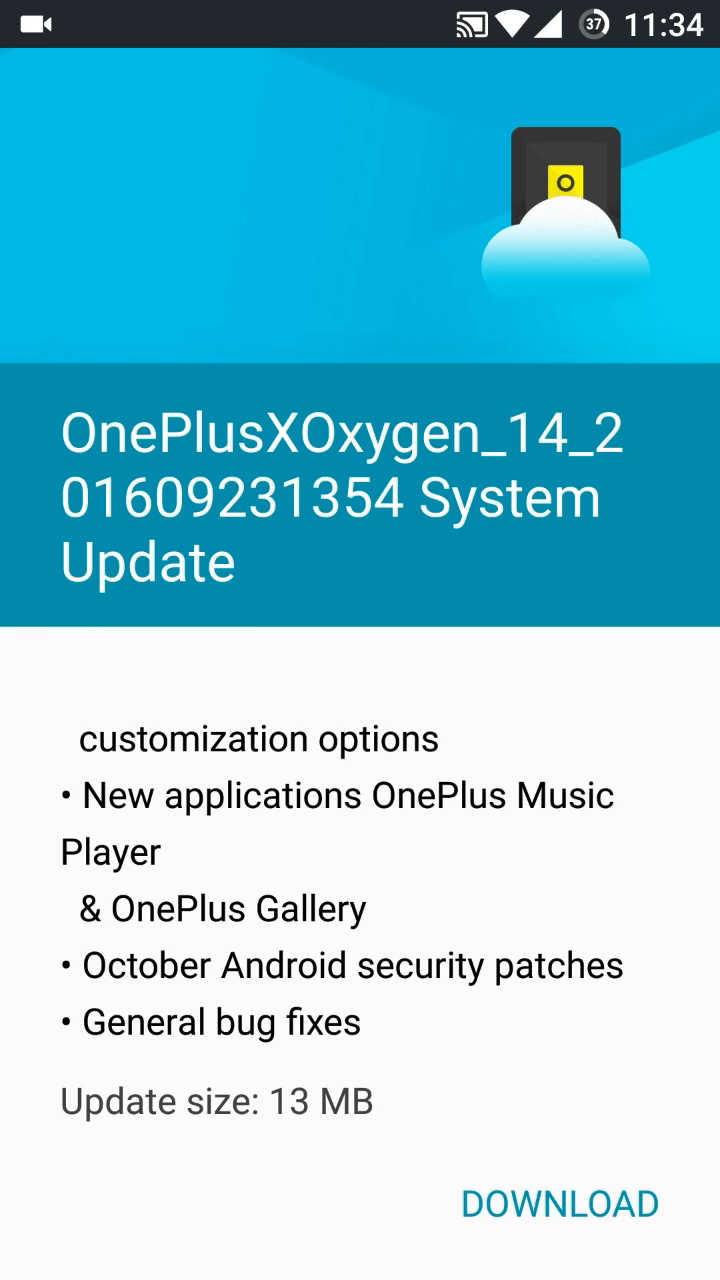
left_click(561, 1203)
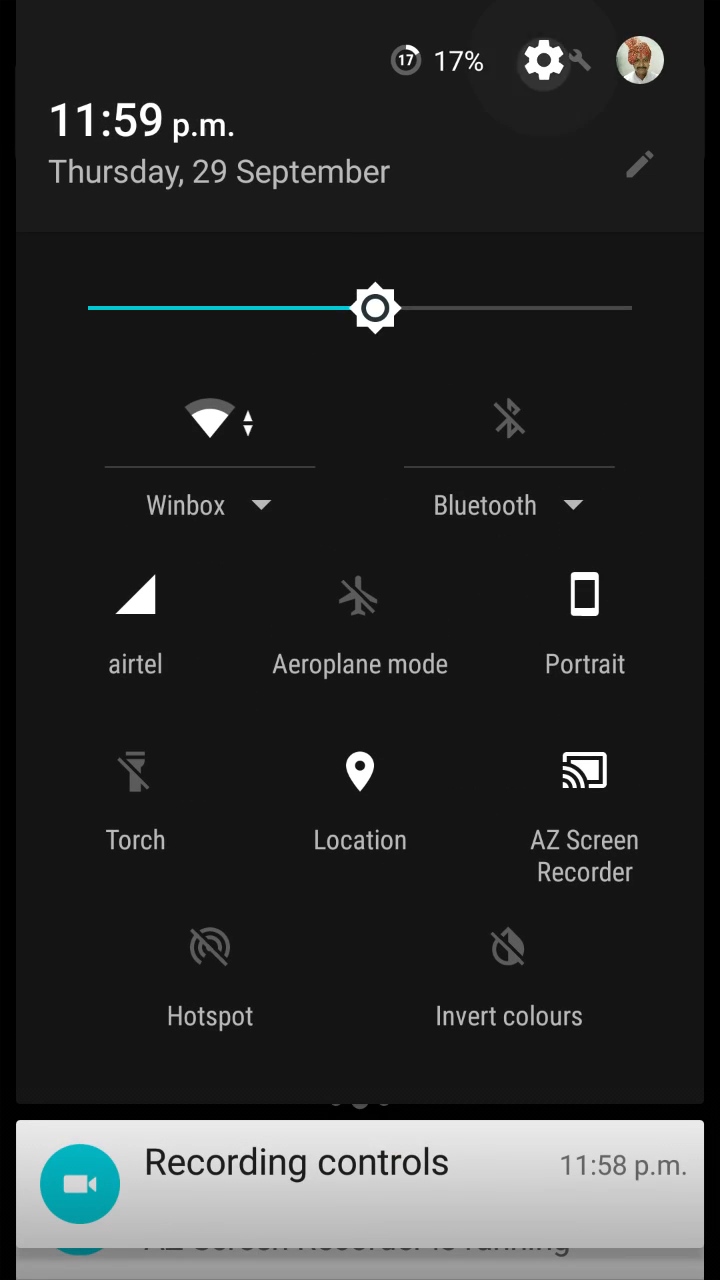
Step: Review About phone (3GB RAM, 16GB storage, OxygenOS 3.1.2, Android 6.0.1), then return home
left_click(541, 61)
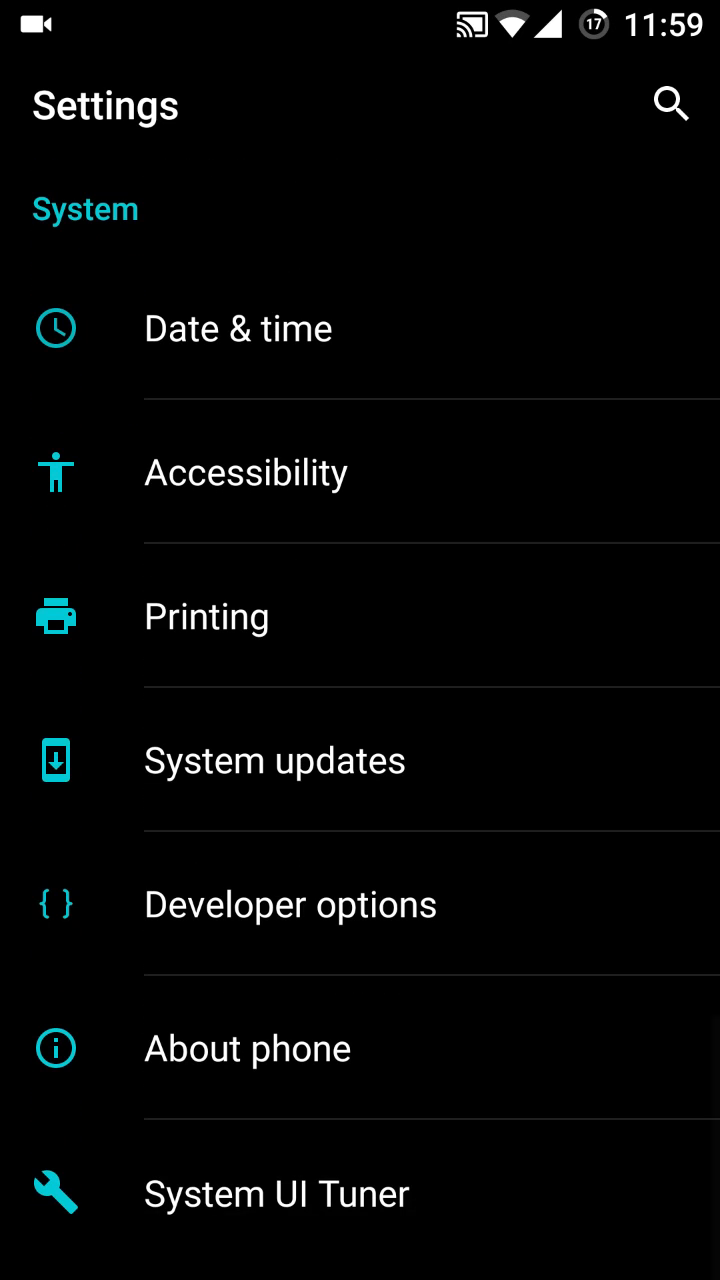
left_click(247, 1048)
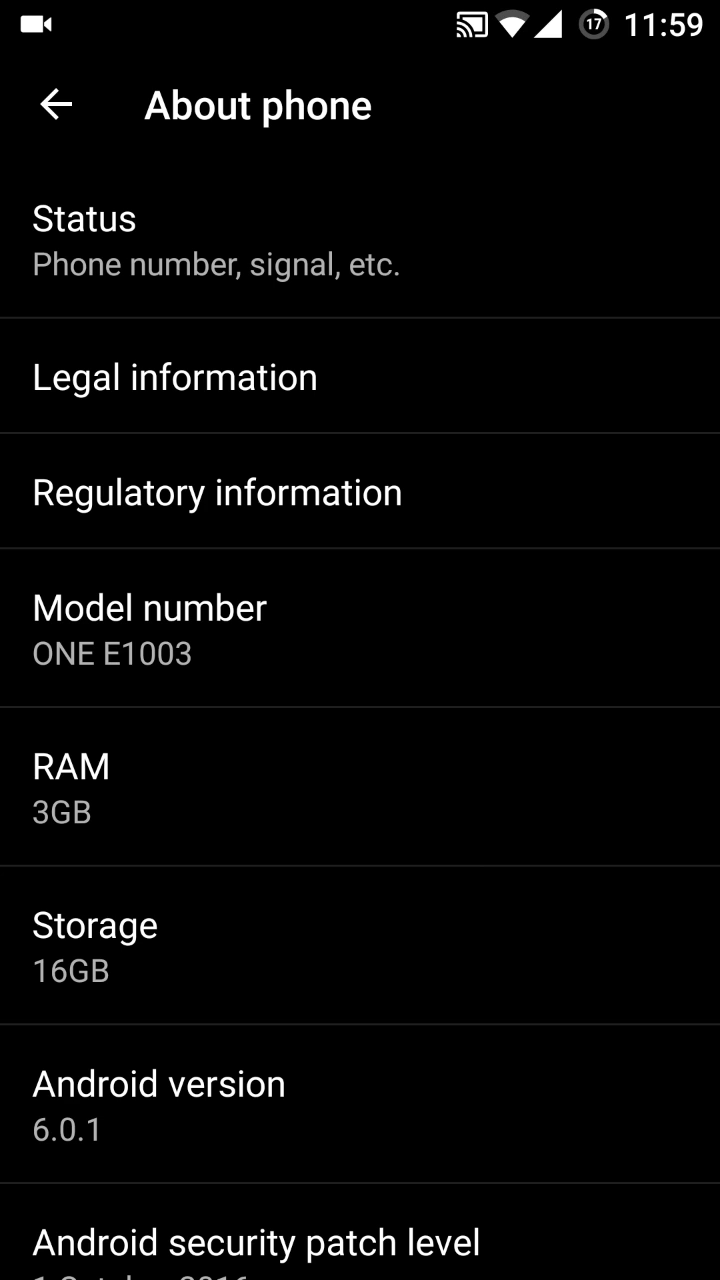
scroll("down", 3)
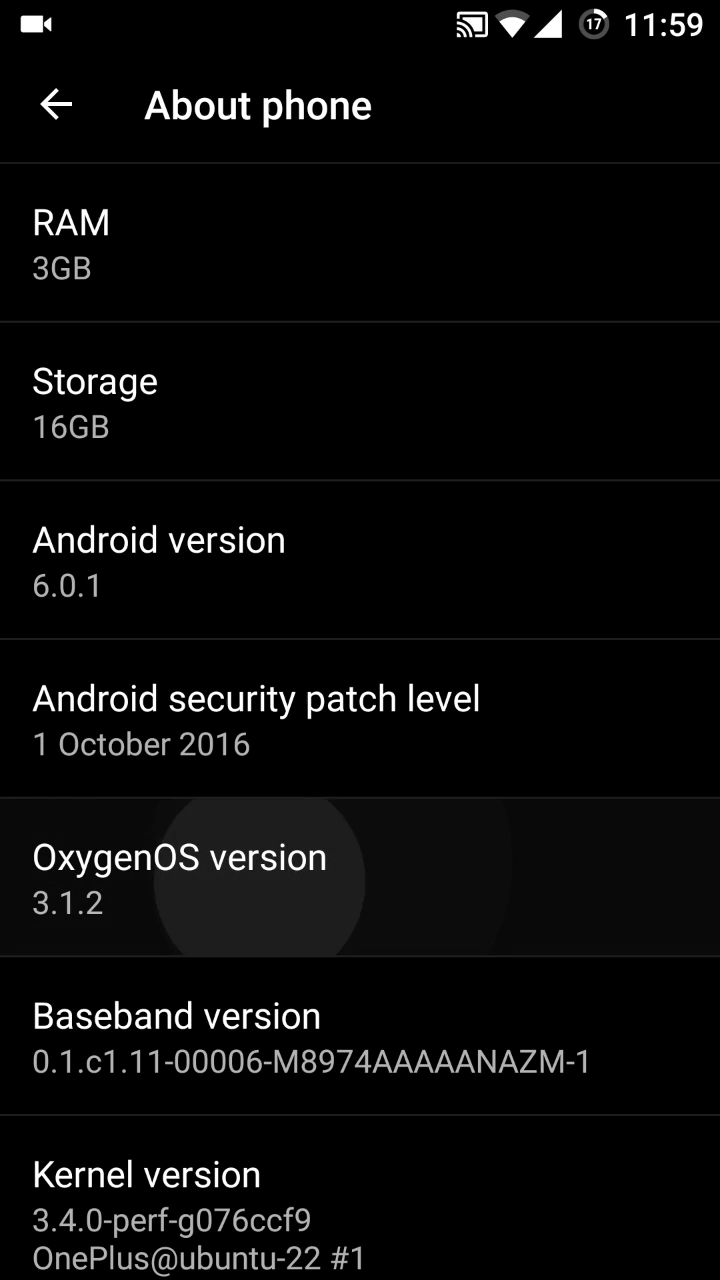
left_click(180, 878)
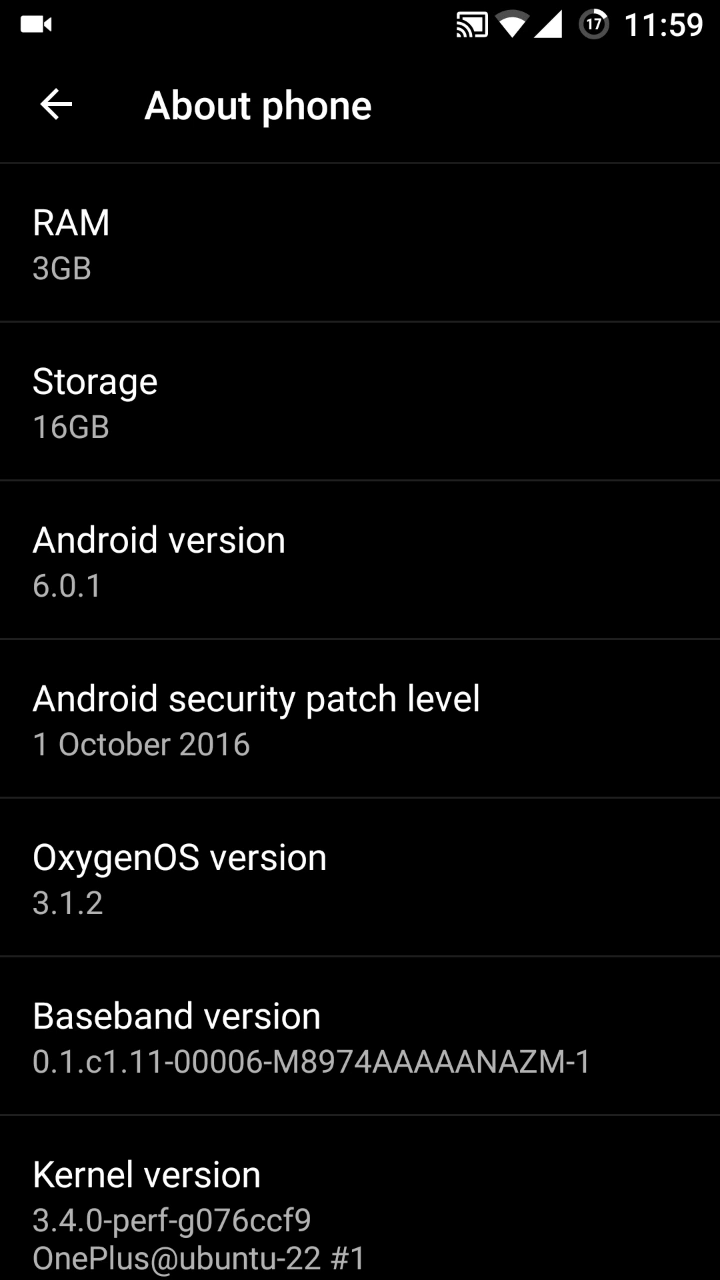
scroll("up", 3)
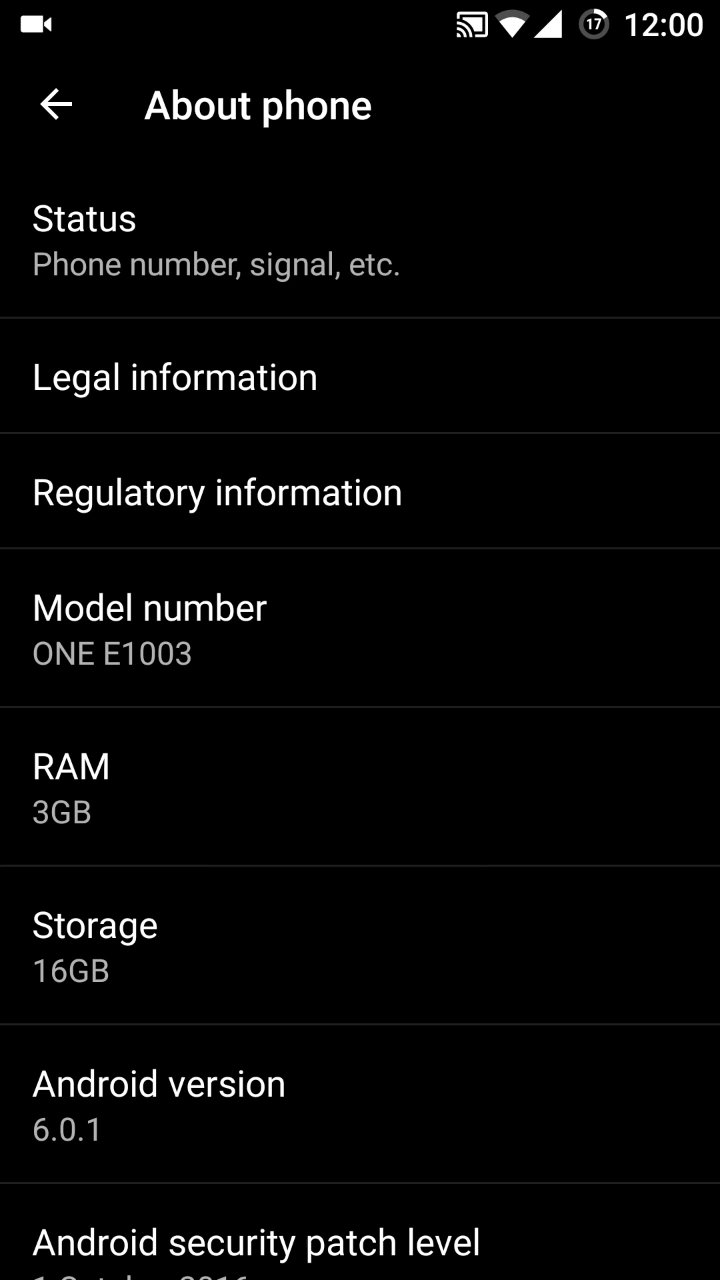
scroll("down", 3)
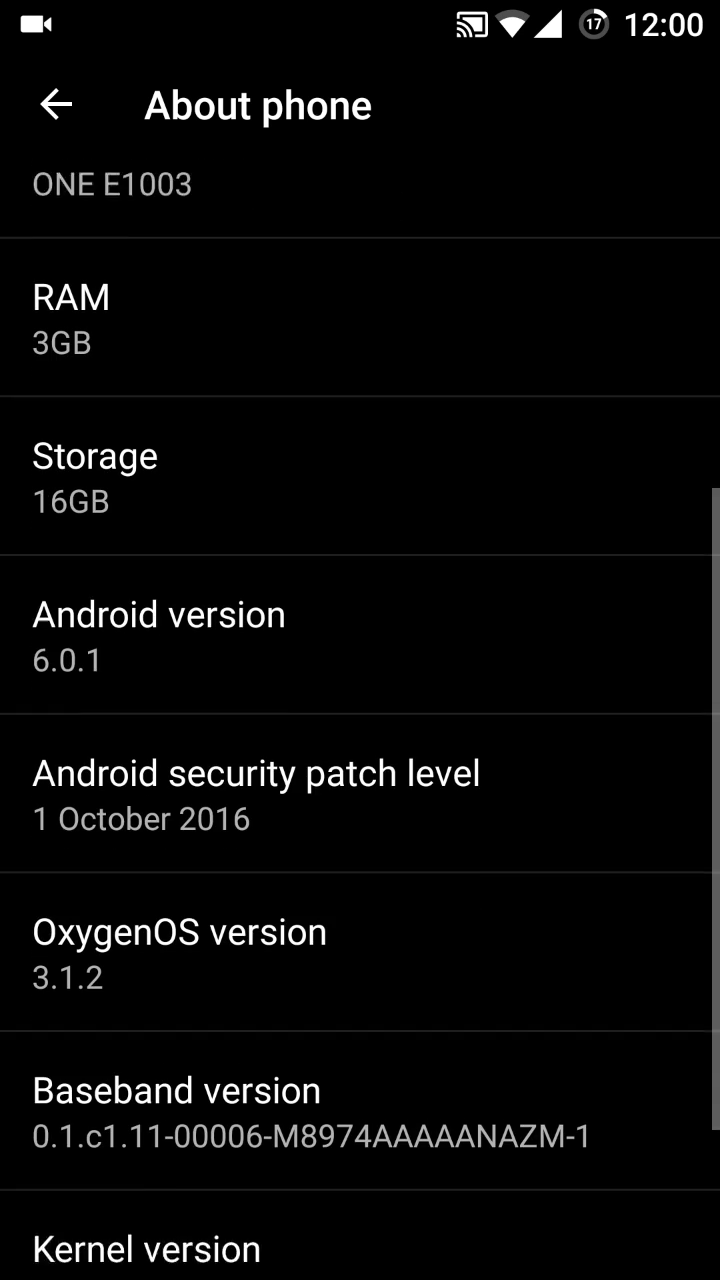
scroll("up", 3)
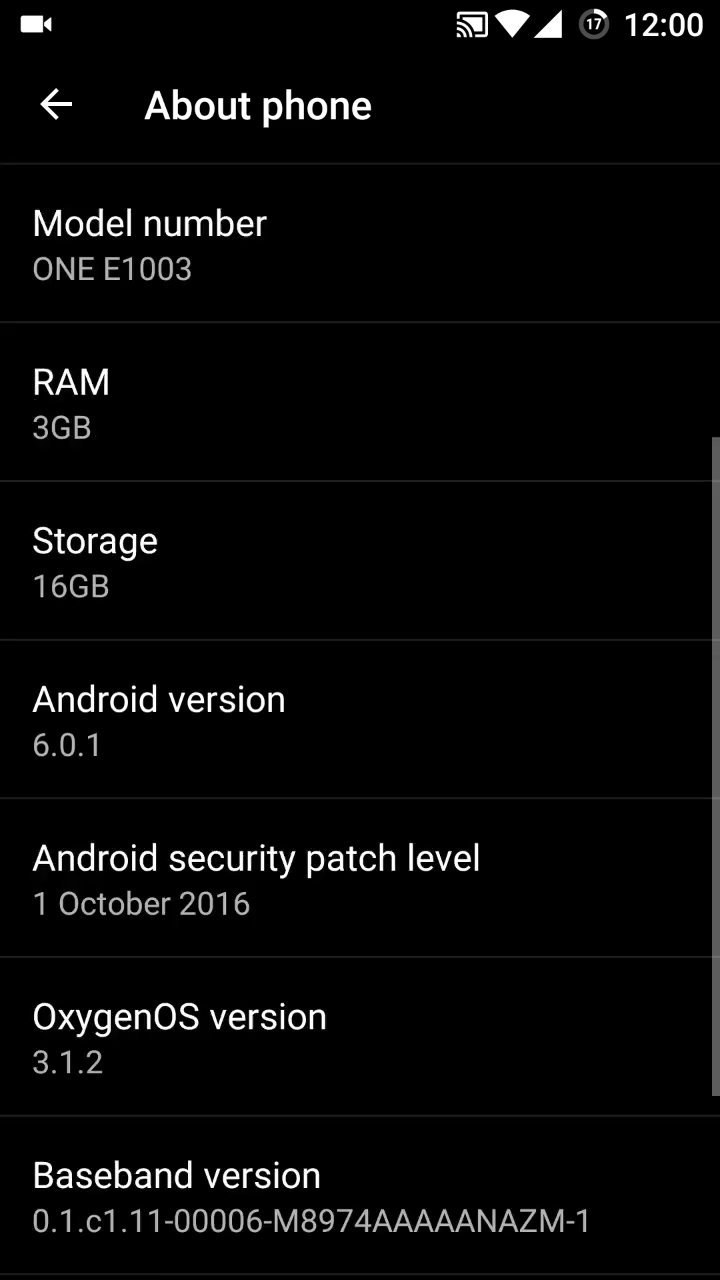
left_click(56, 104)
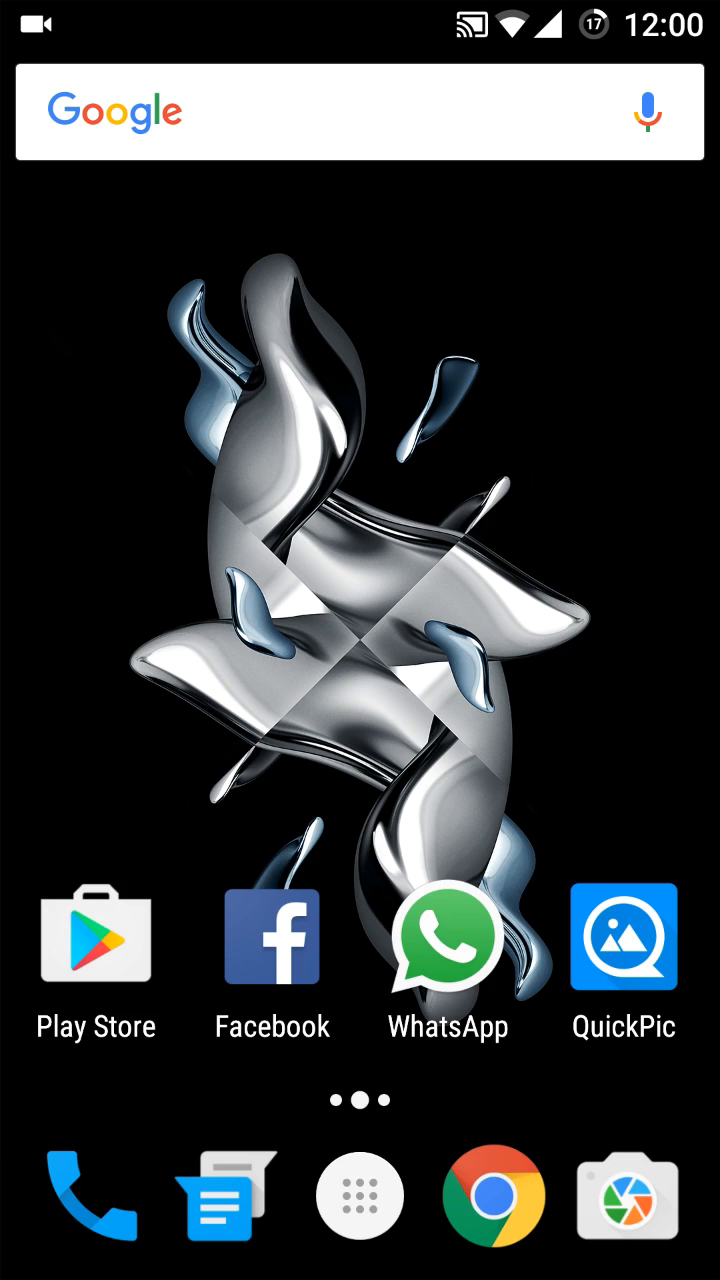
Step: Launch the OnePlus Camera app from the app drawer into its 720p video viewfinder
left_click(360, 1196)
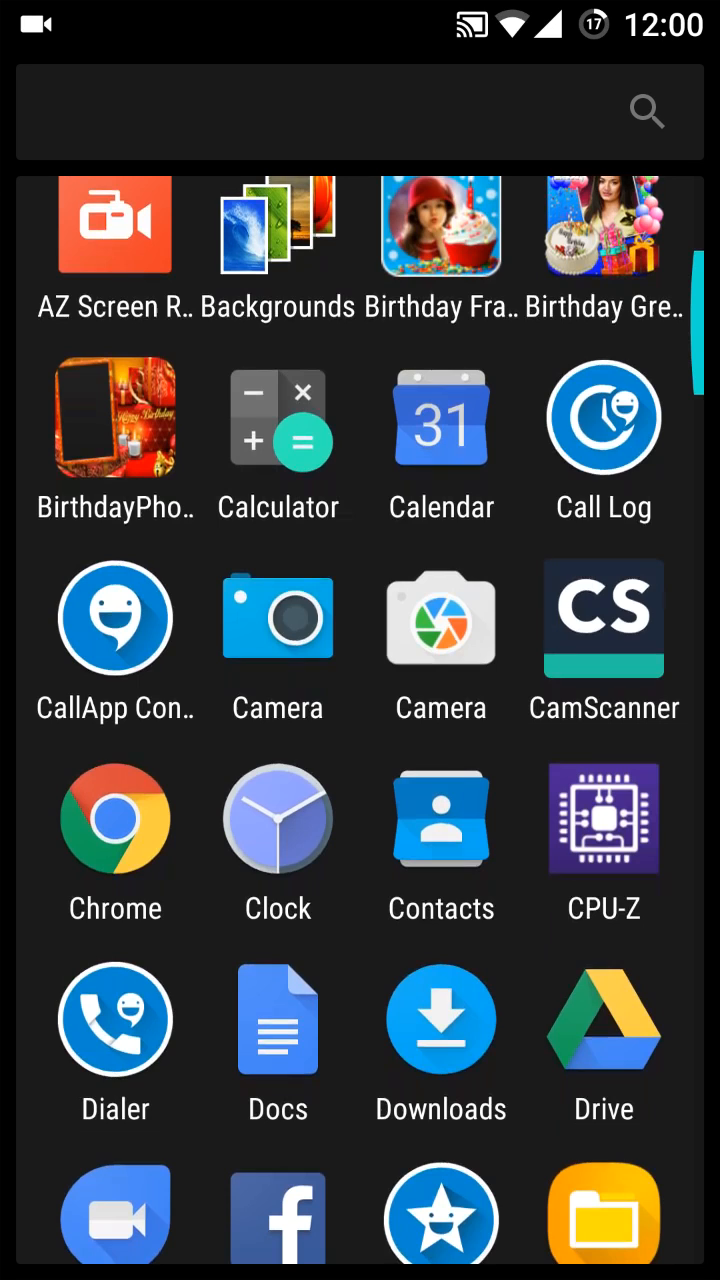
left_click(277, 618)
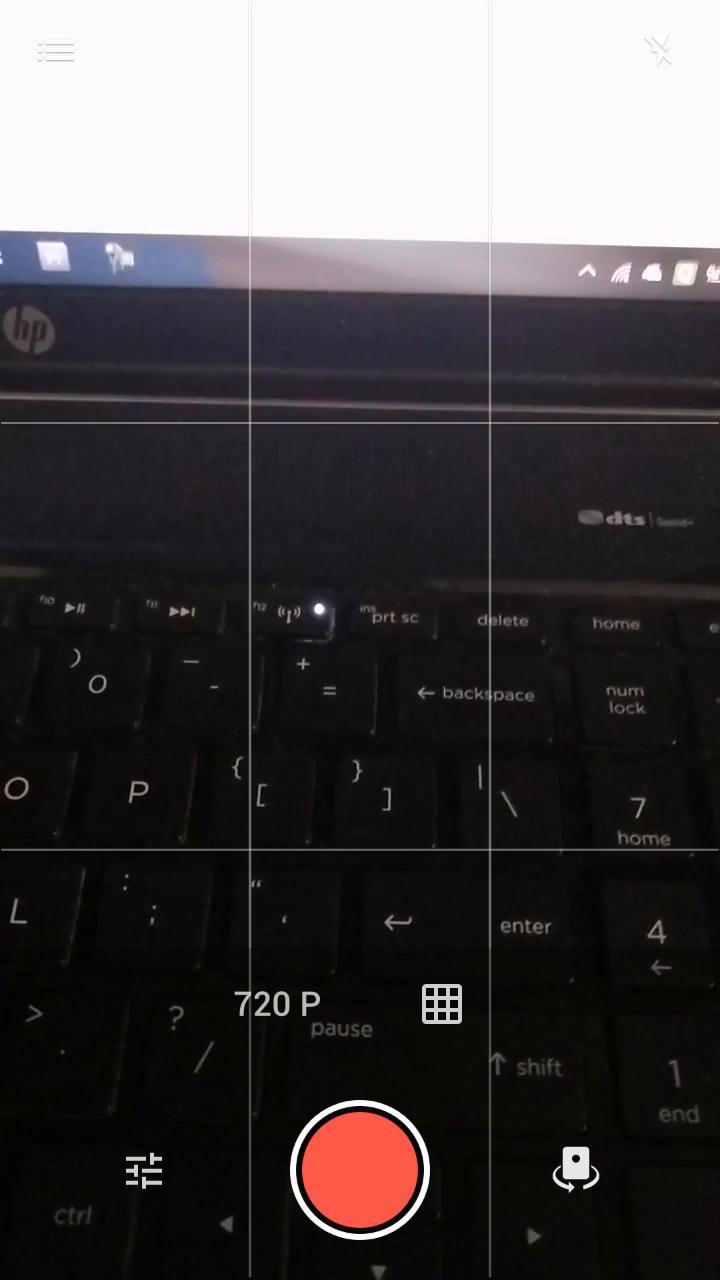
Step: Switch the camera's video resolution from 720p to 1080p, focus, and exit to the app drawer
left_click(277, 1004)
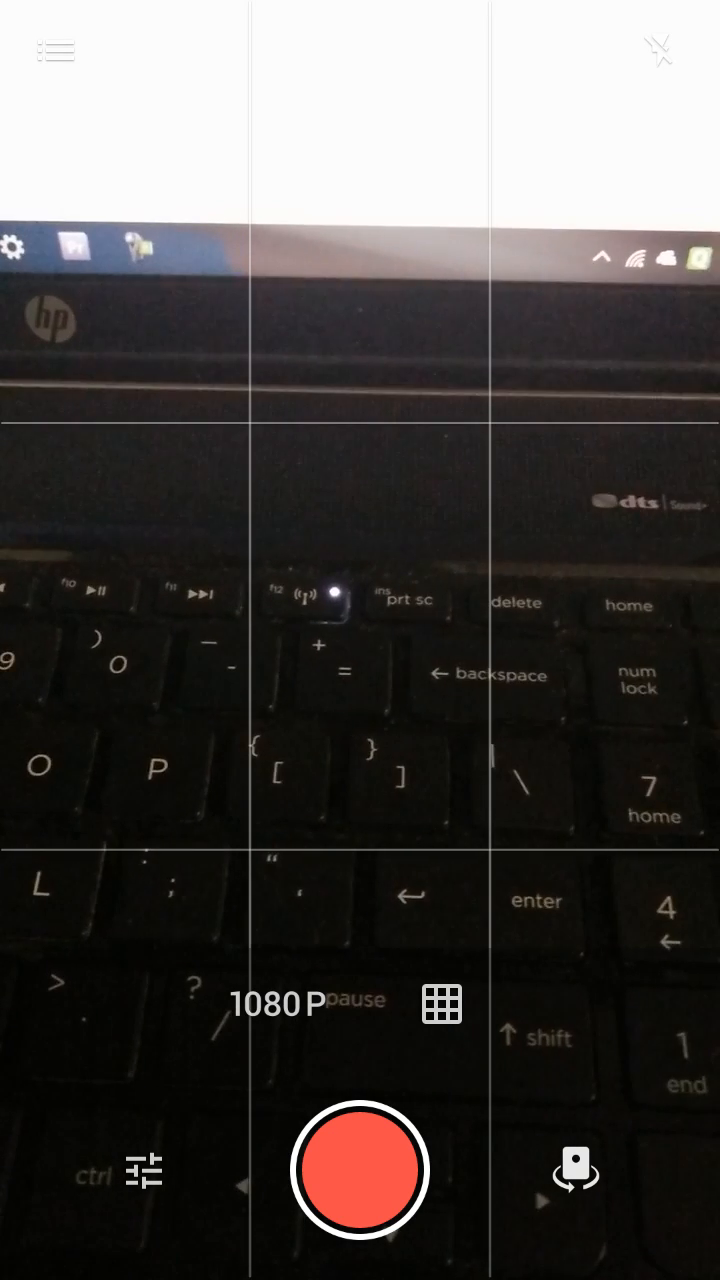
left_click(276, 1003)
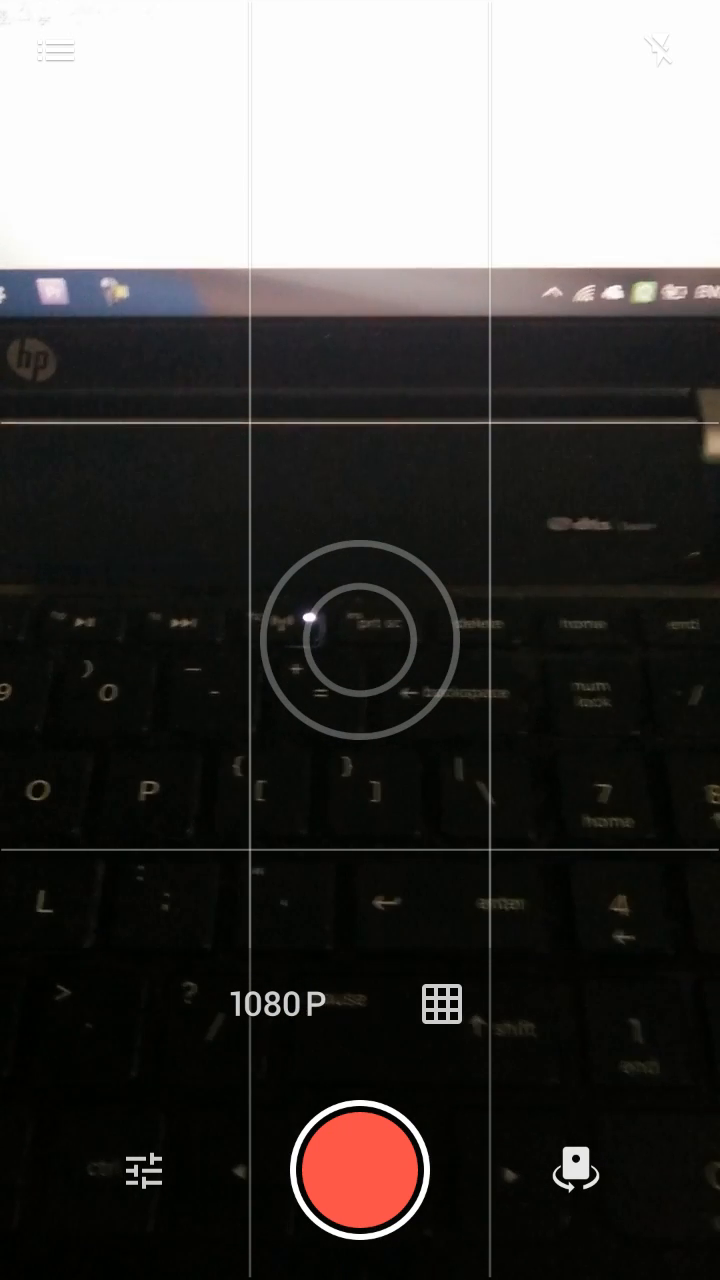
left_click(55, 51)
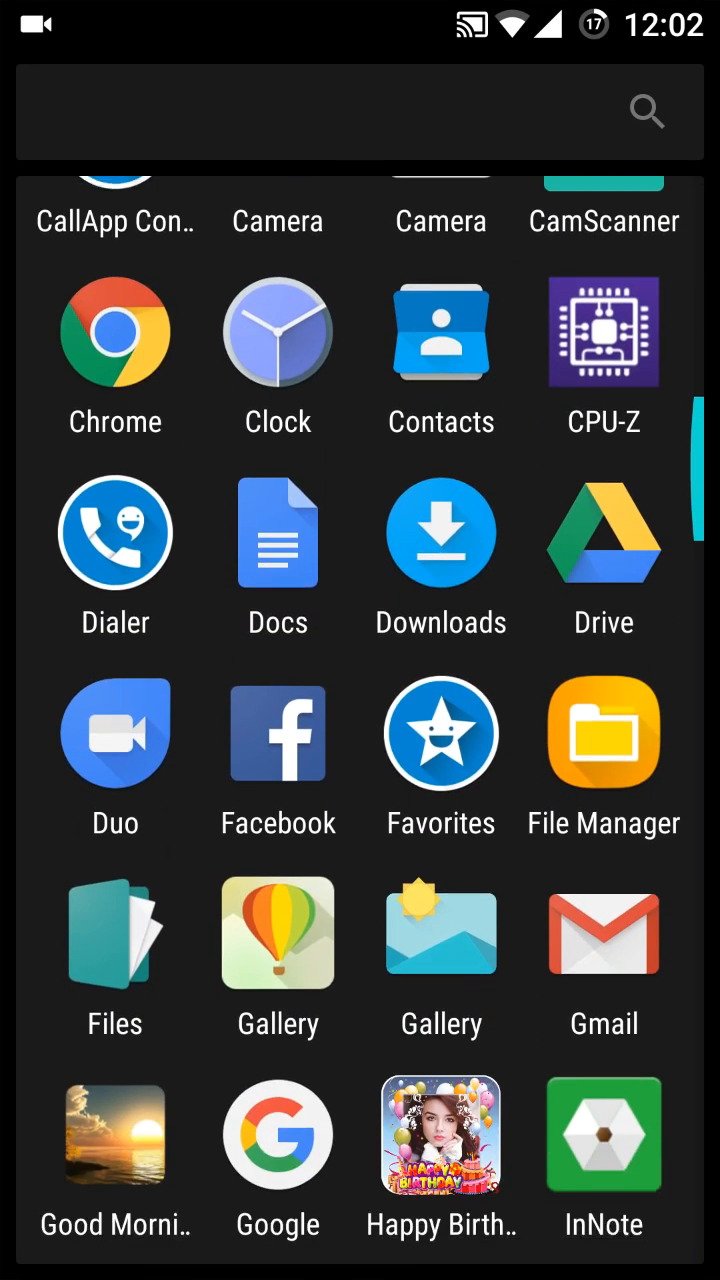
Step: Open OnePlus Gallery and browse its date-grouped photos back to early September 2016
scroll("down", 3)
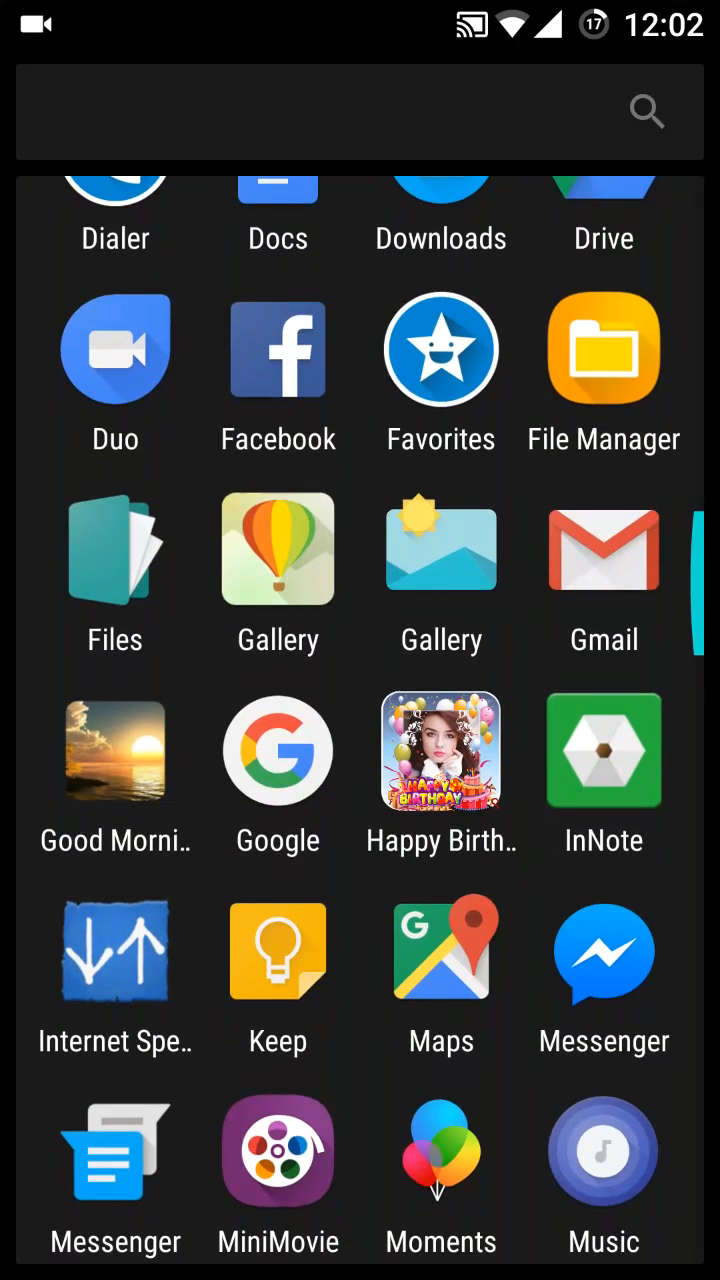
left_click(441, 547)
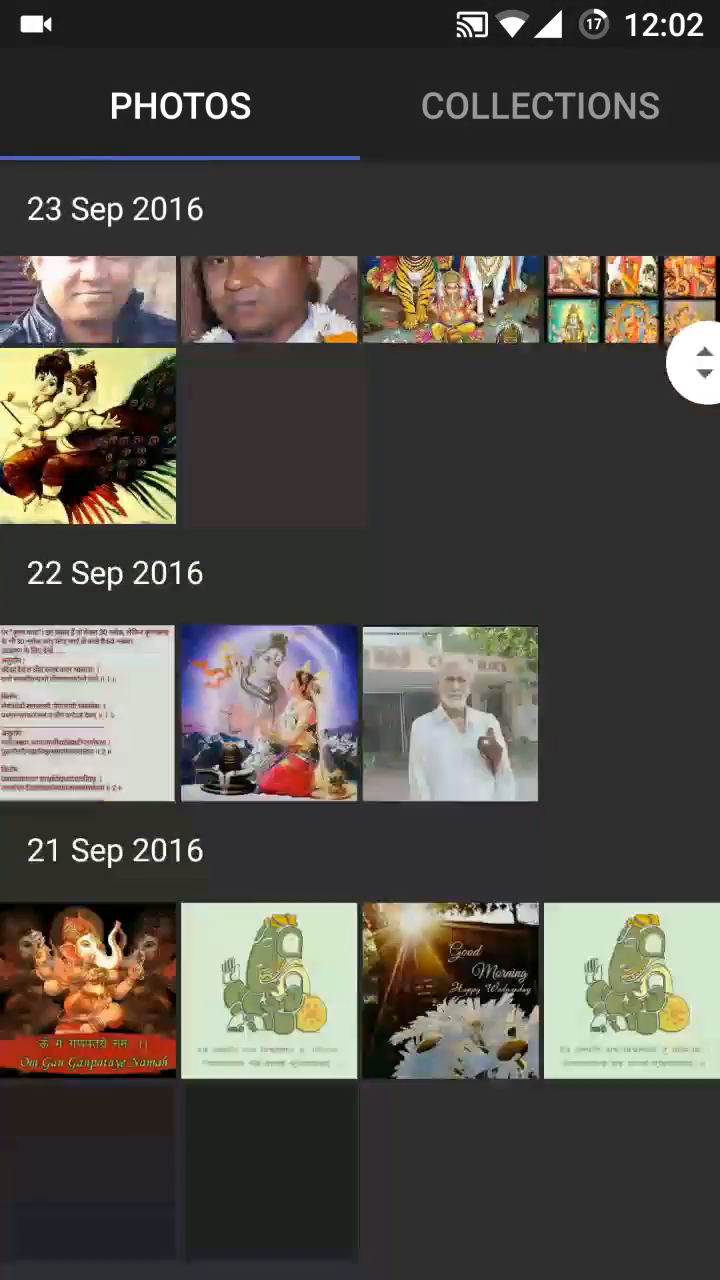
scroll("down", 3)
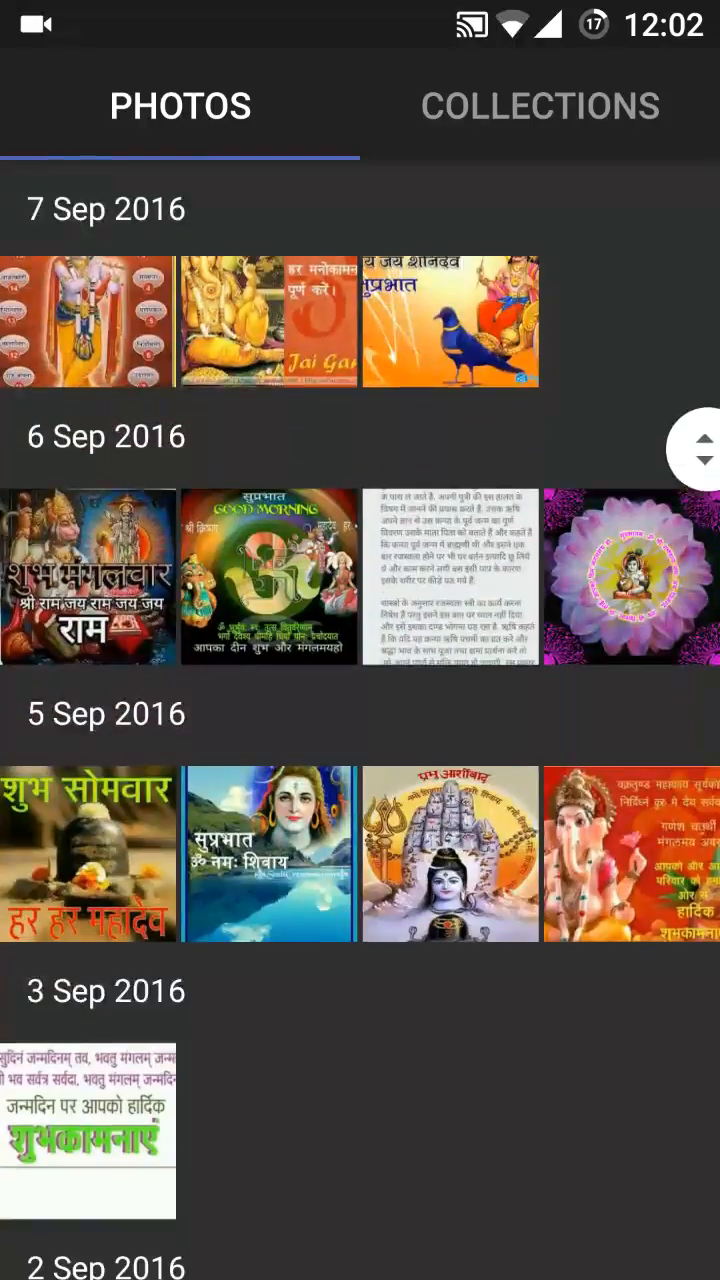
scroll("down", 3)
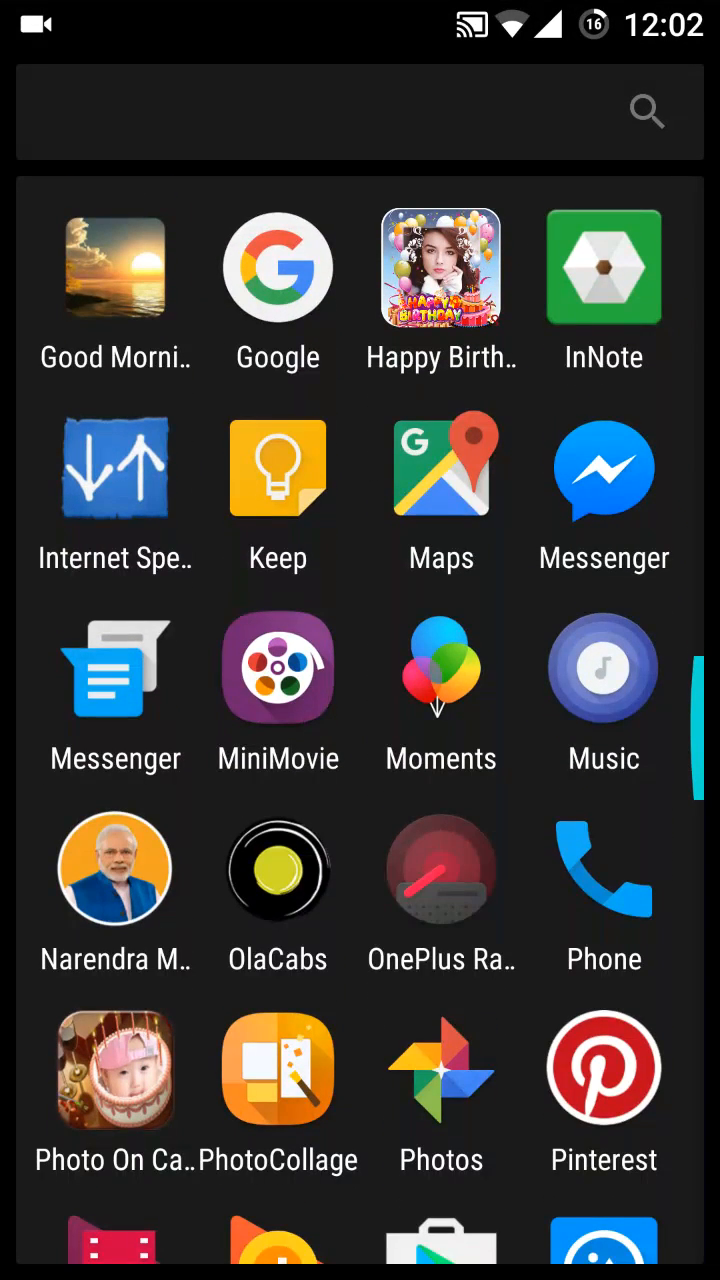
left_click(603, 668)
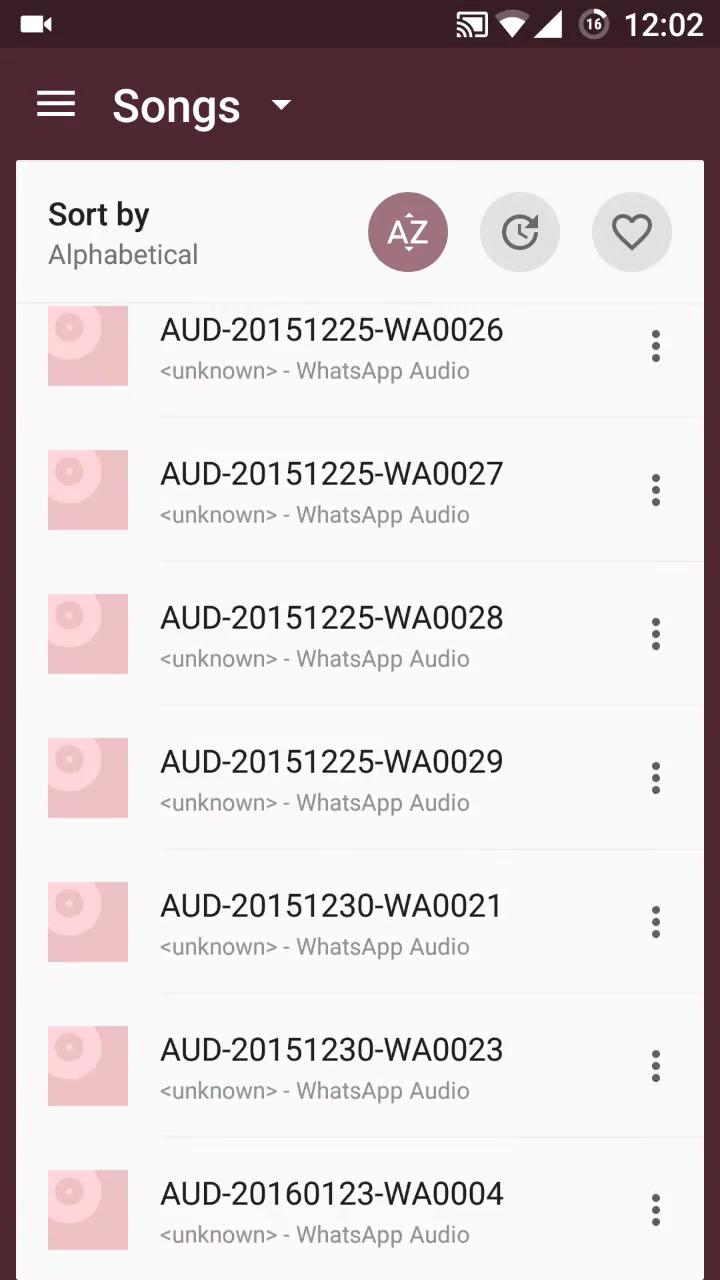
scroll("down", 3)
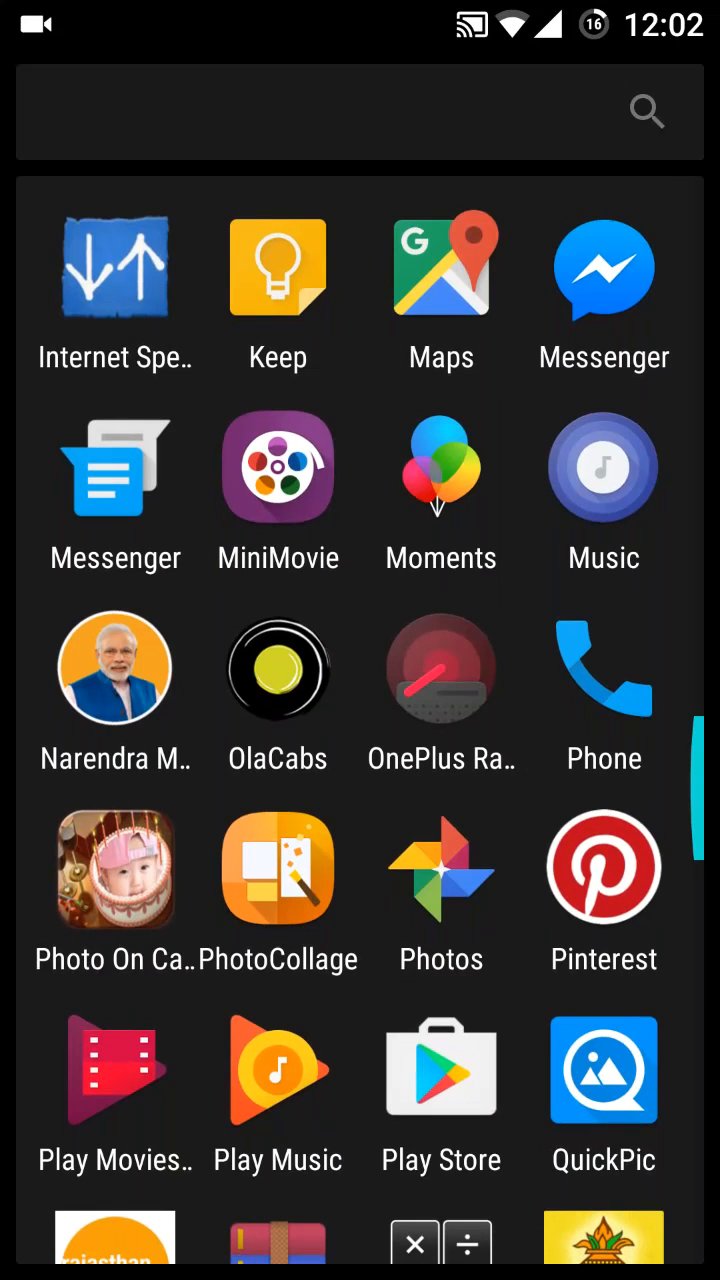
Step: Scroll the app drawer to the end and expand quick settings, showing 15% battery
scroll("down", 3)
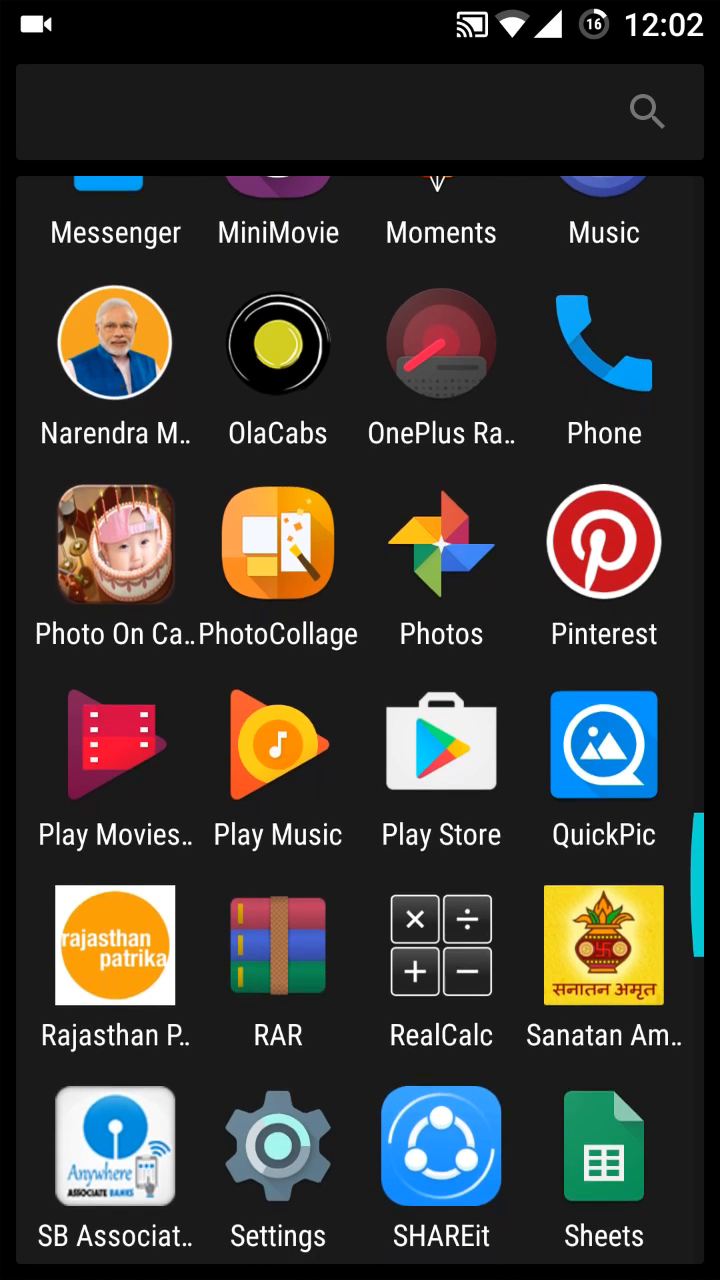
scroll("down", 3)
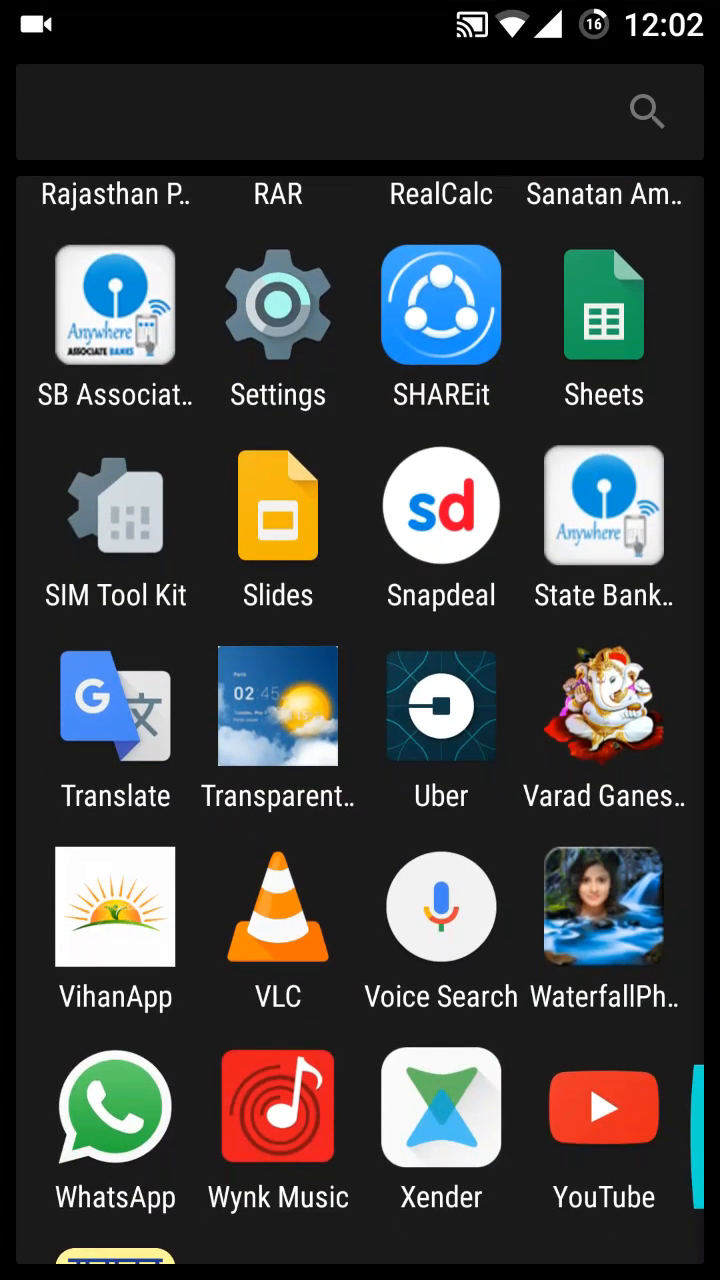
scroll("down", 3)
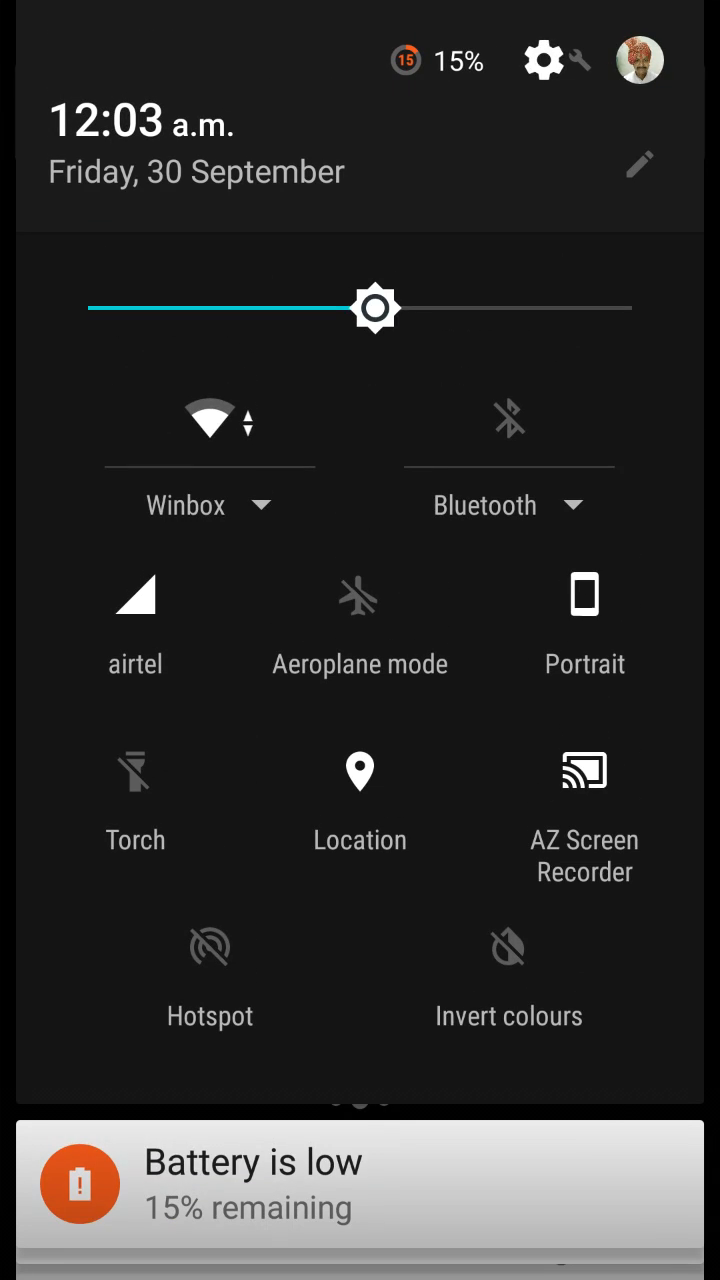
Step: Open the full Settings app from the quick settings gear, landing on Wireless & networks
left_click(542, 60)
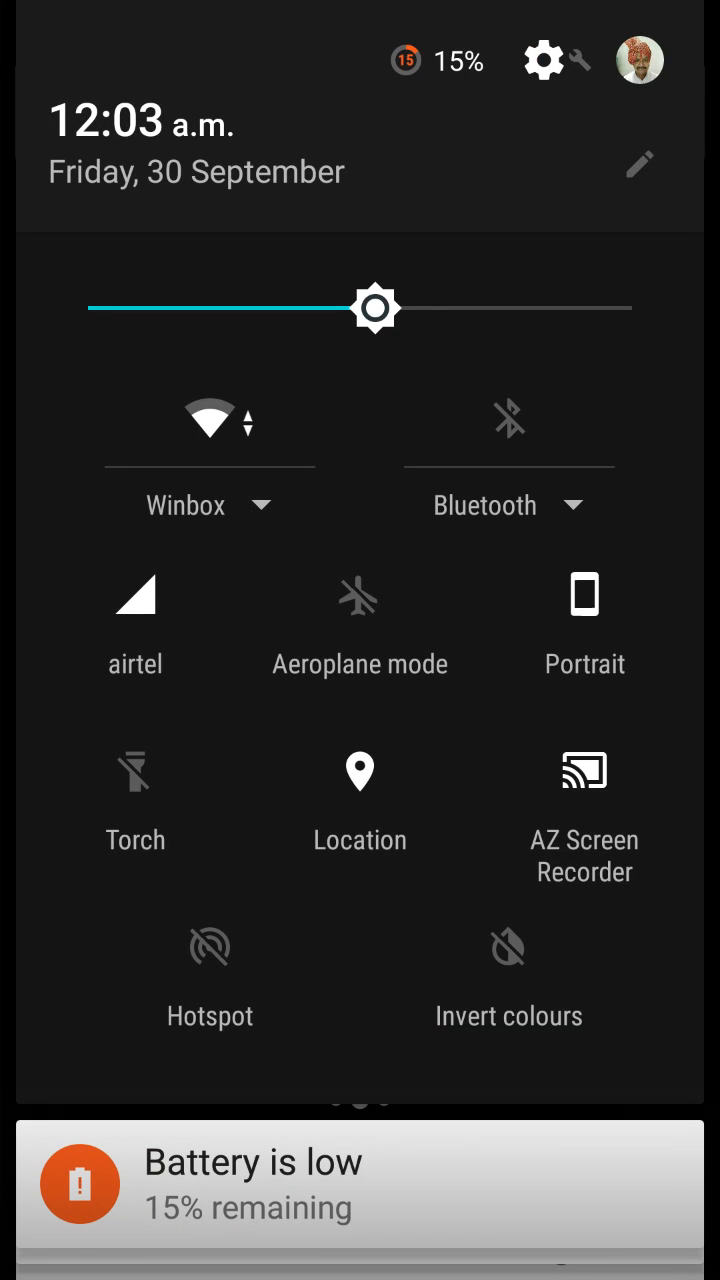
left_click(639, 165)
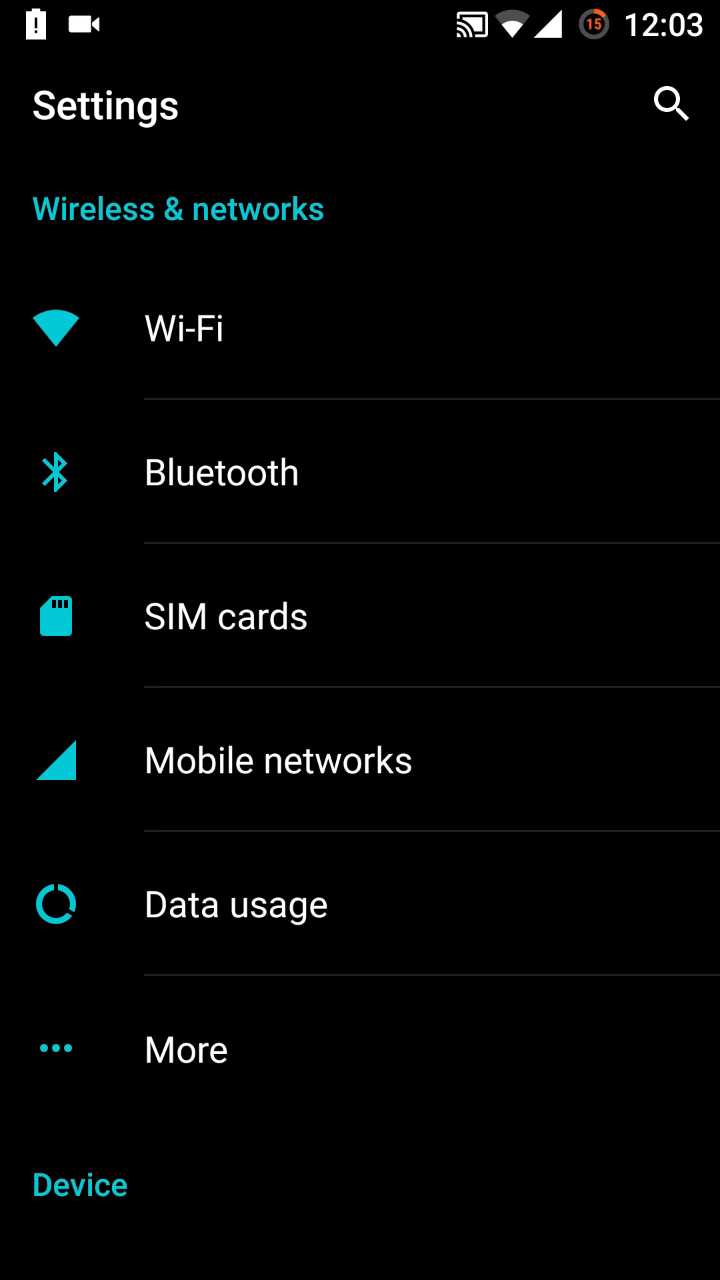
left_click(225, 615)
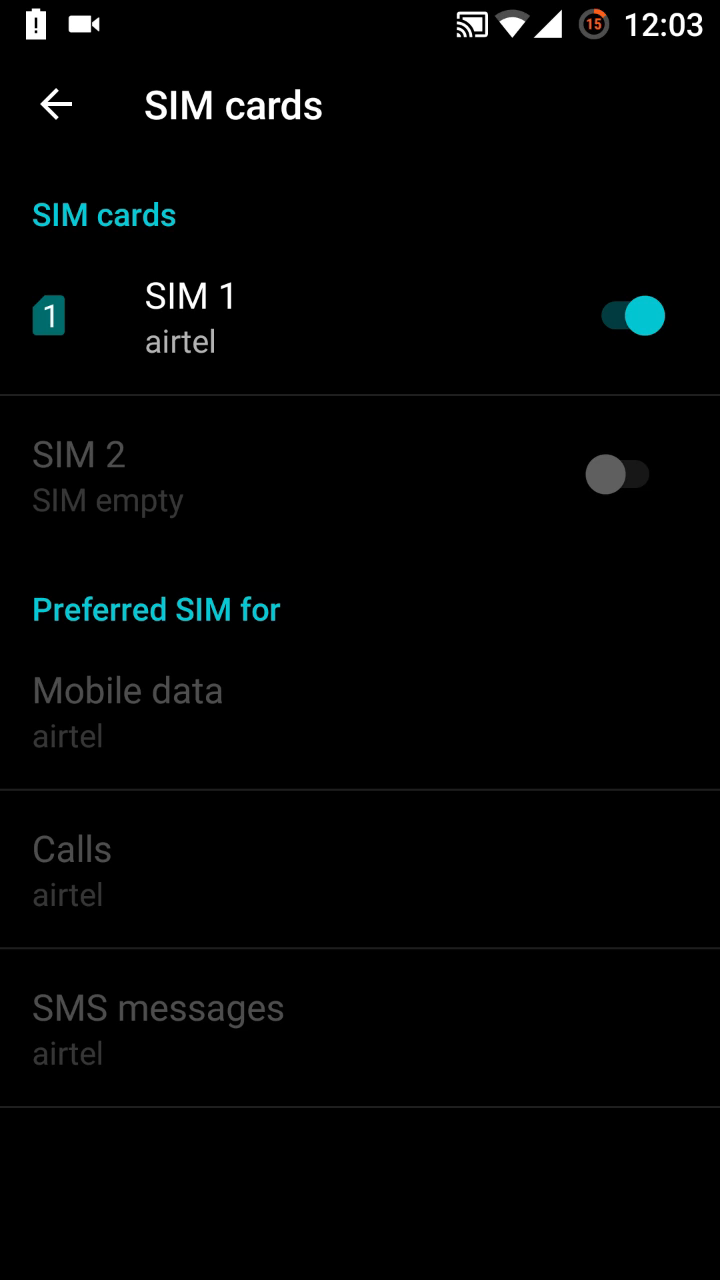
left_click(57, 104)
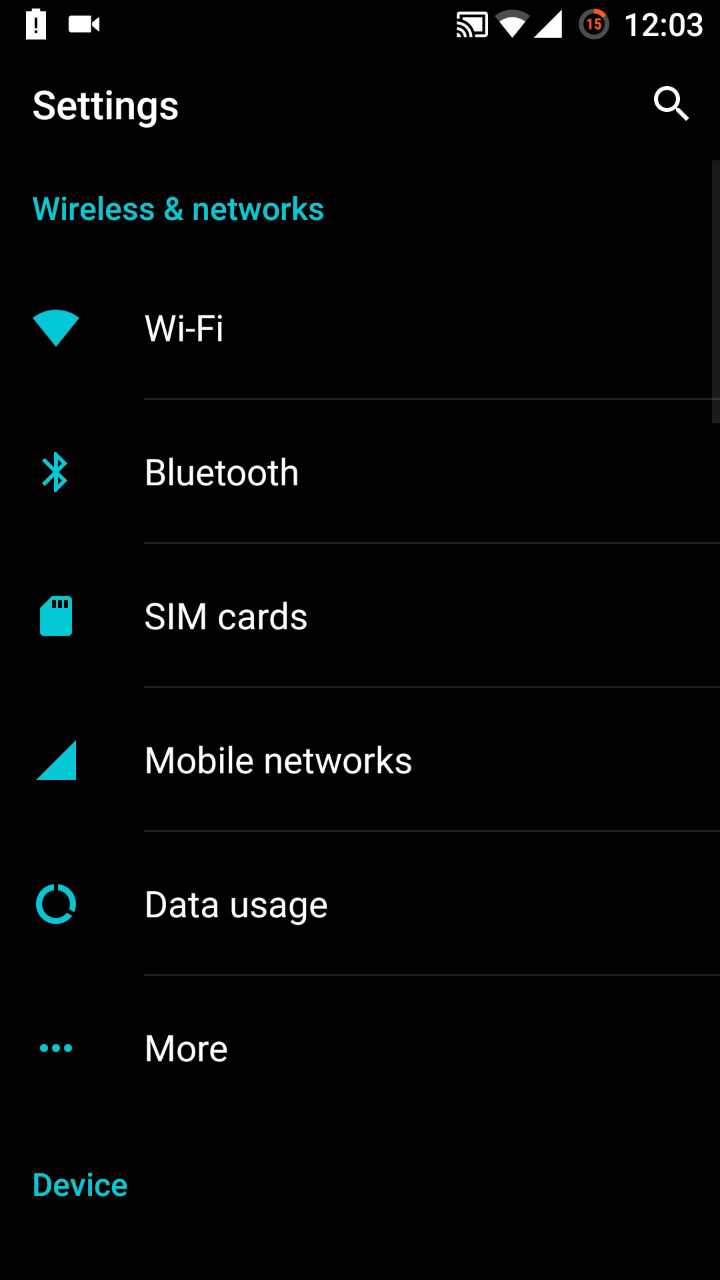
left_click(278, 760)
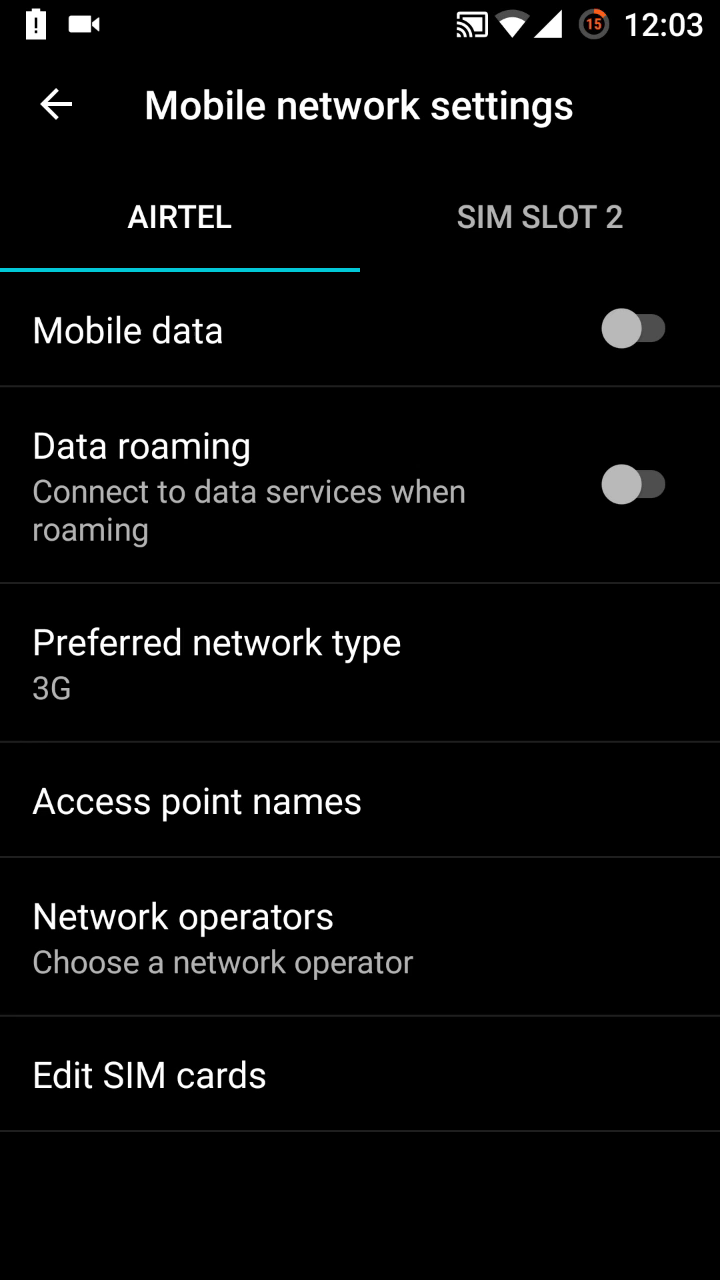
left_click(58, 105)
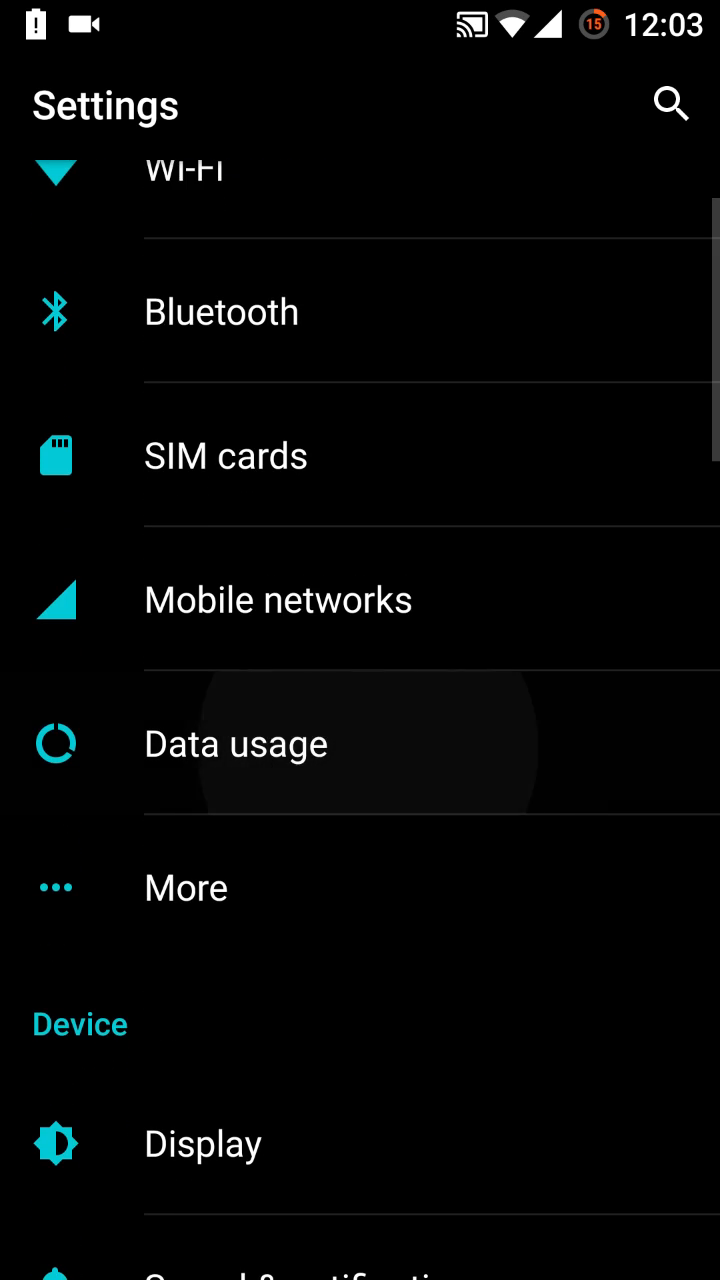
left_click(235, 743)
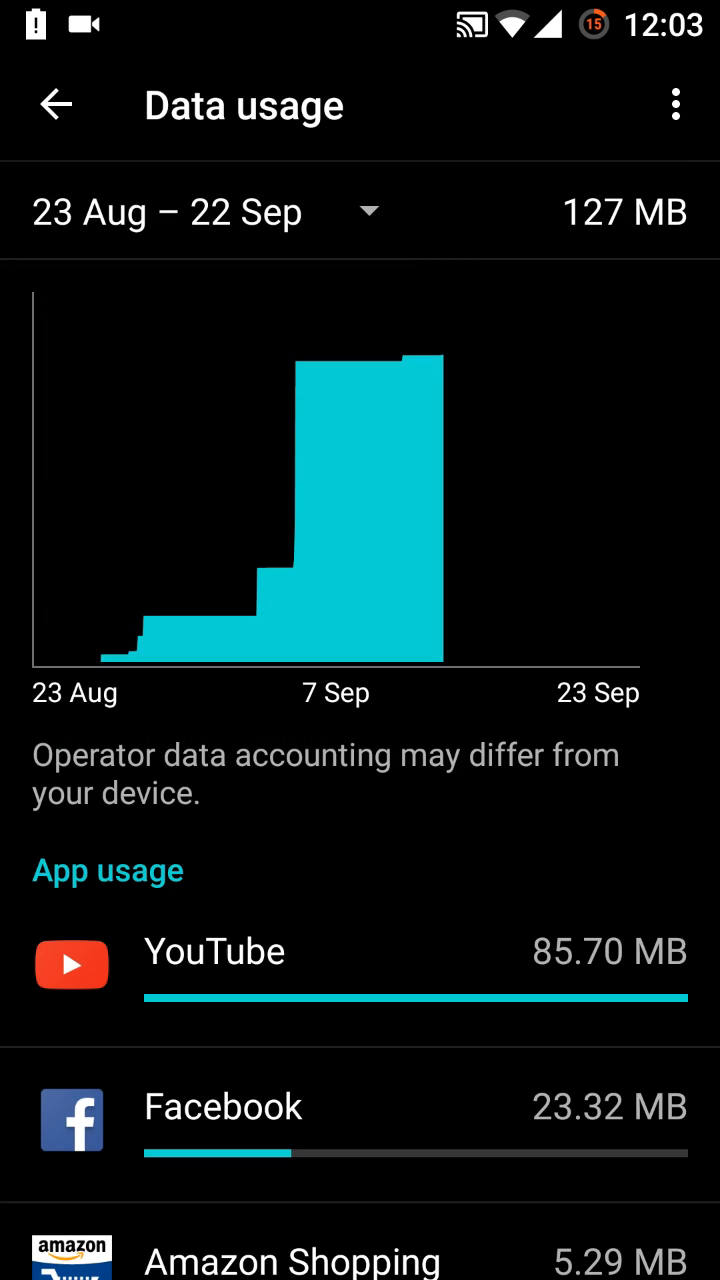
left_click(676, 104)
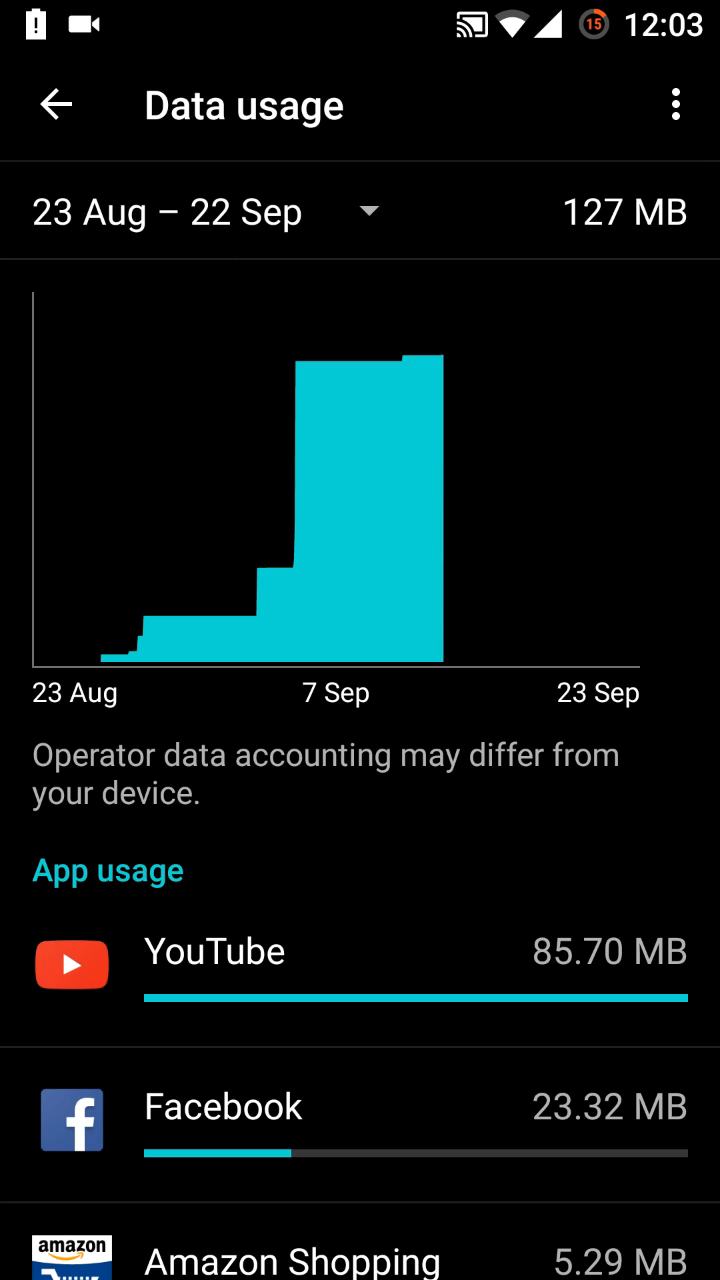
left_click(57, 104)
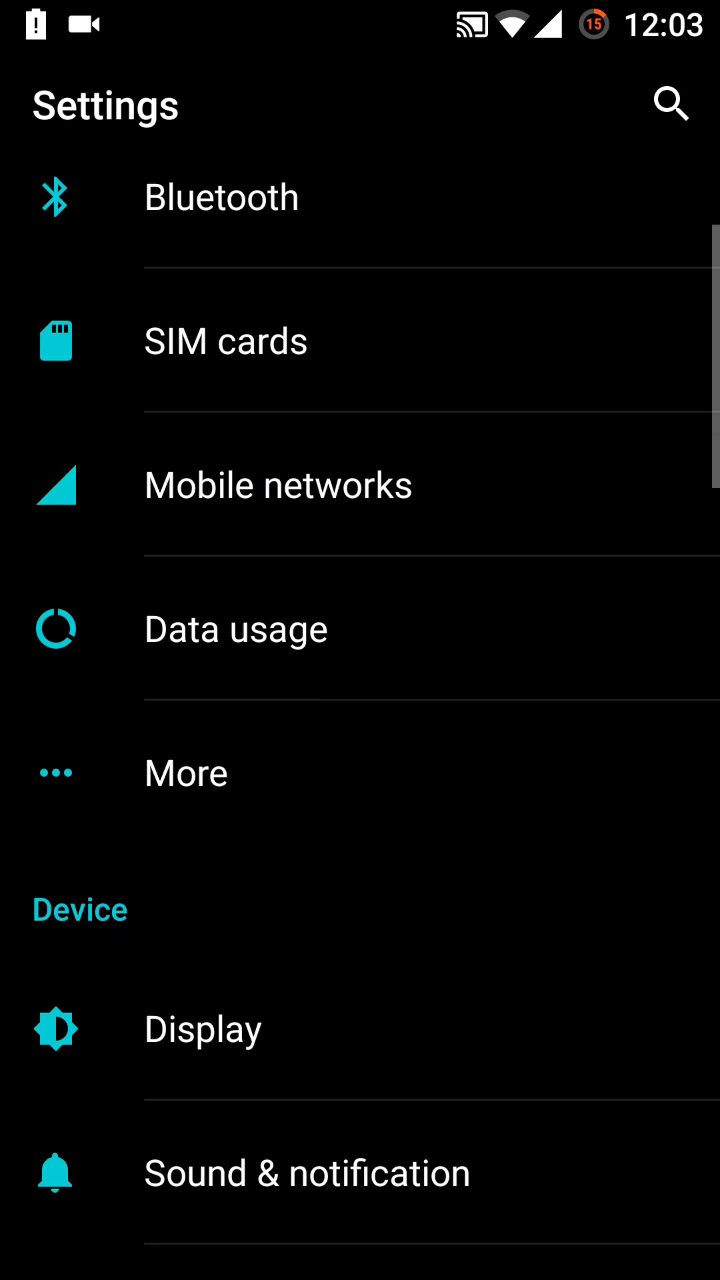
scroll("up", 3)
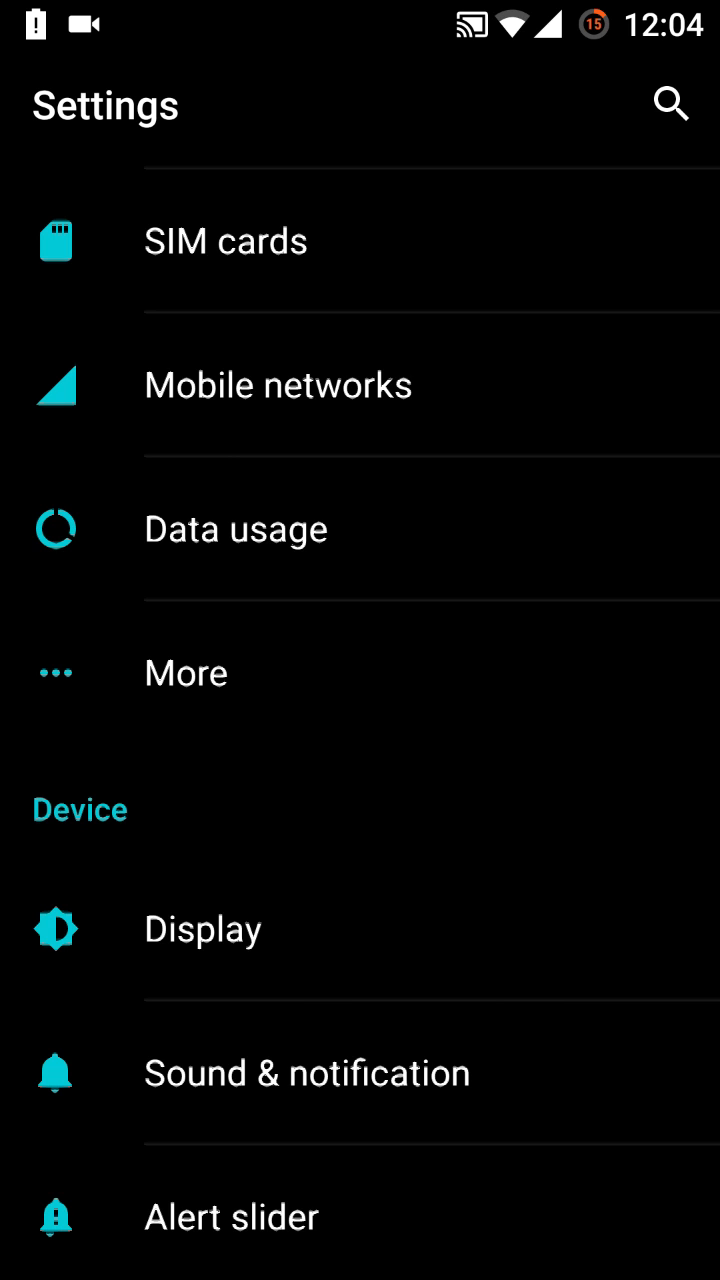
left_click(186, 672)
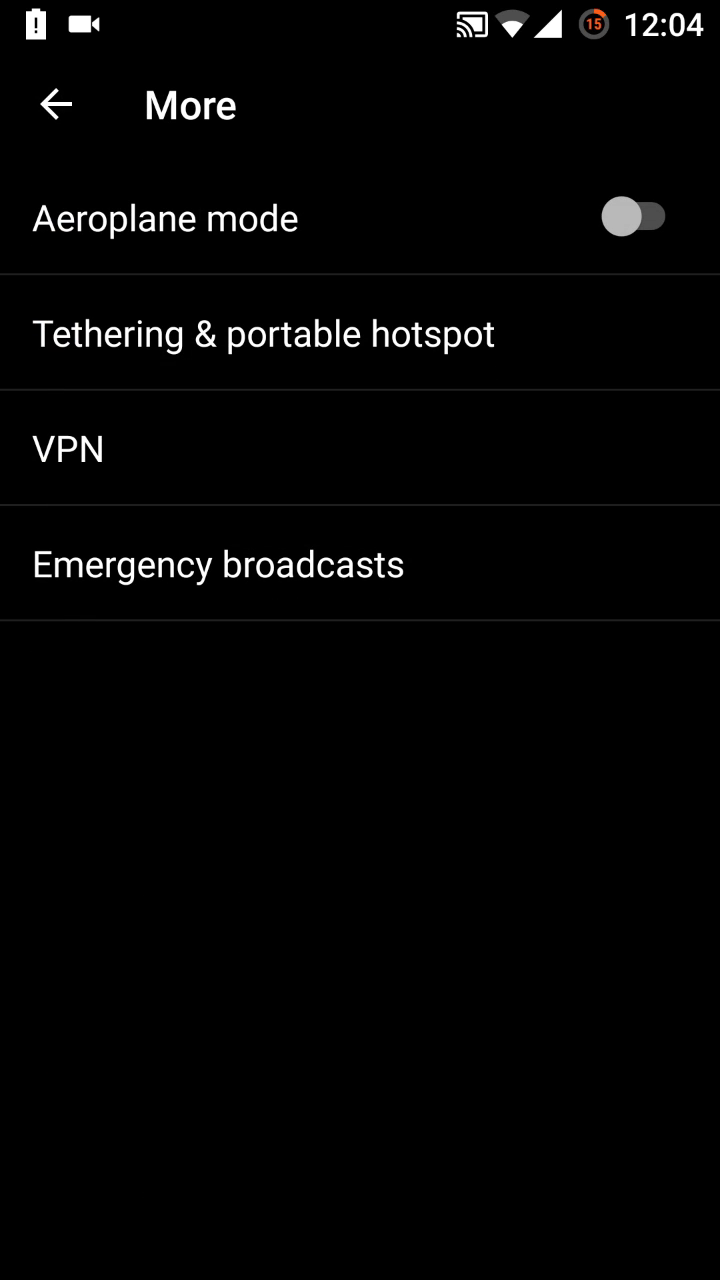
Step: Open Display settings, try the colour balance slider, and scroll to font size and rotation
left_click(55, 104)
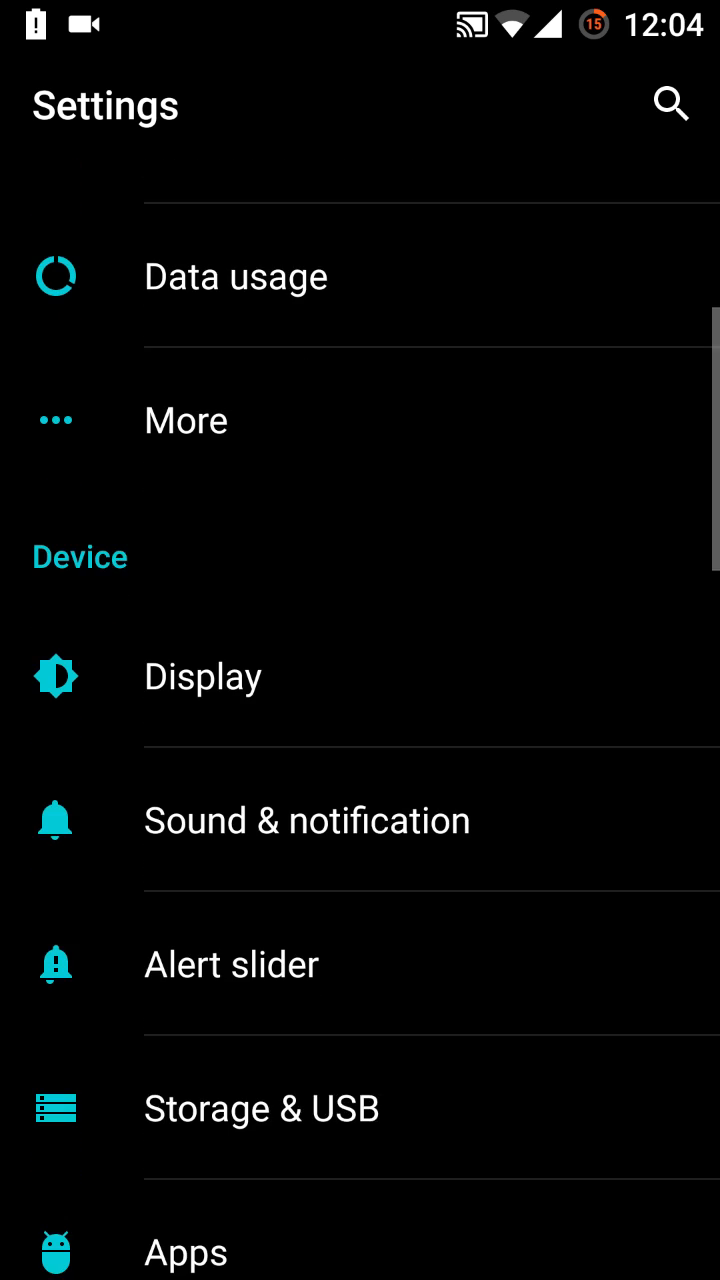
left_click(202, 676)
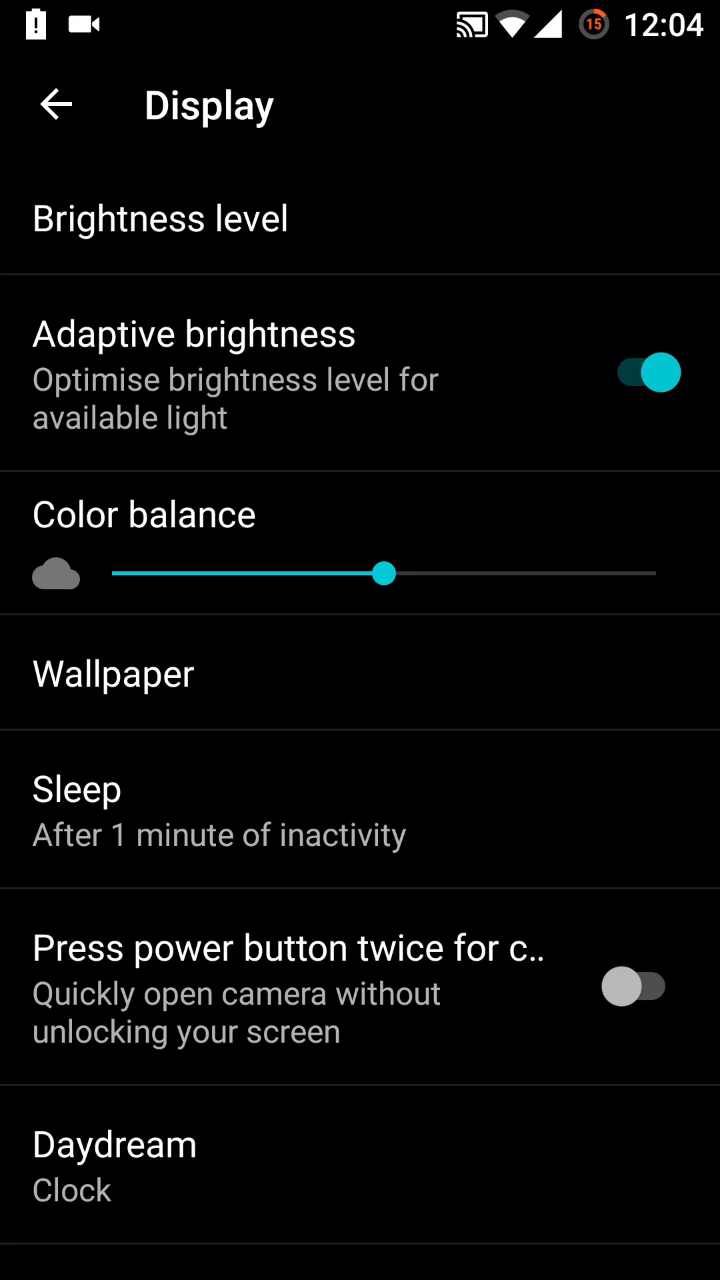
left_click(384, 573)
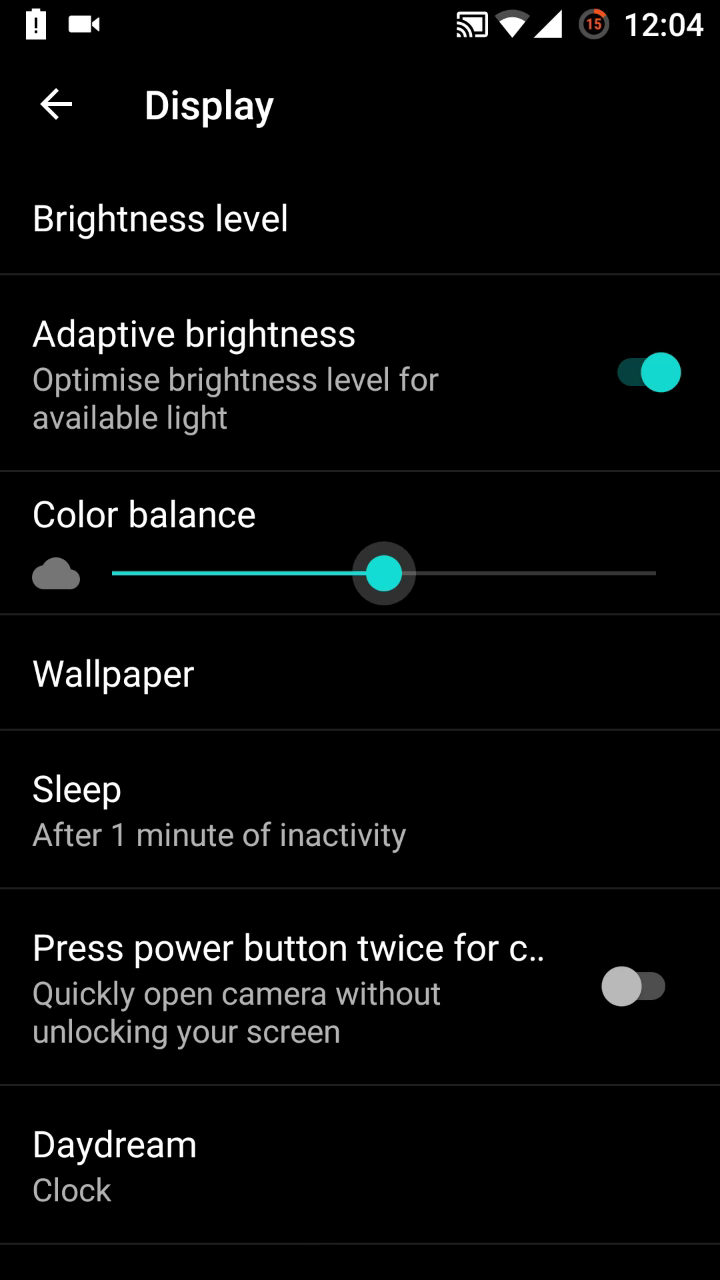
scroll("down", 3)
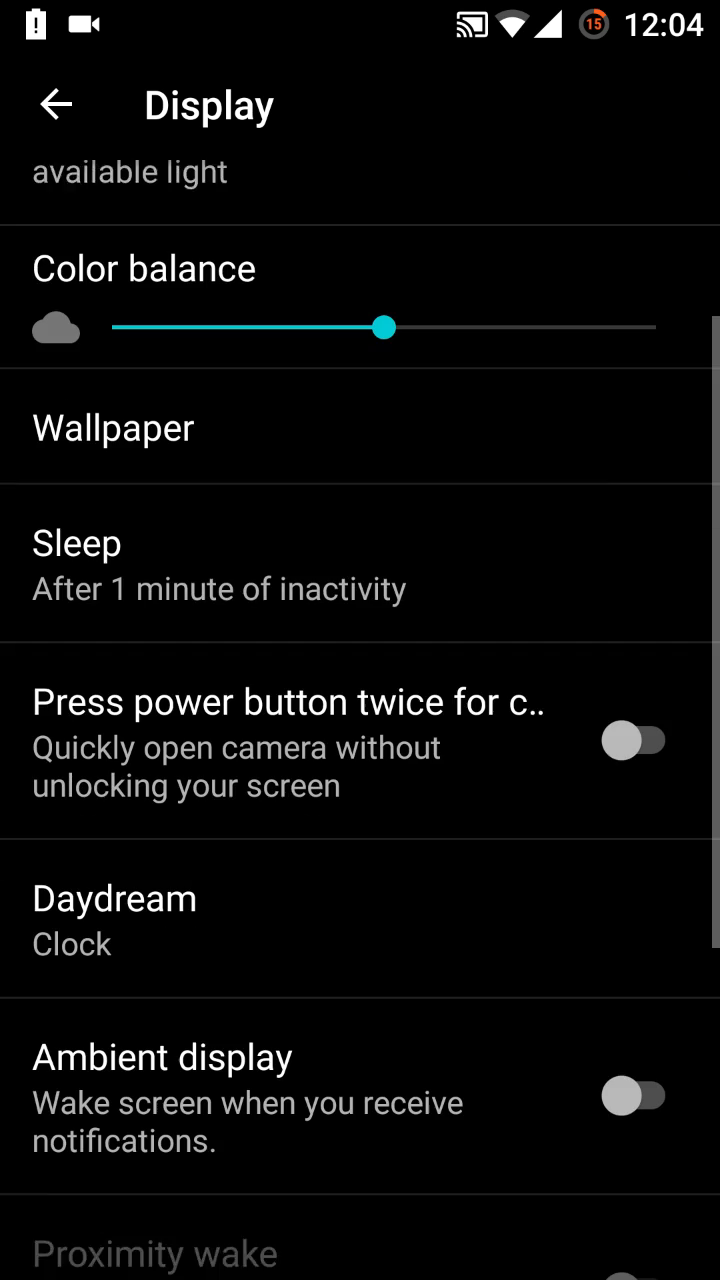
scroll("down", 3)
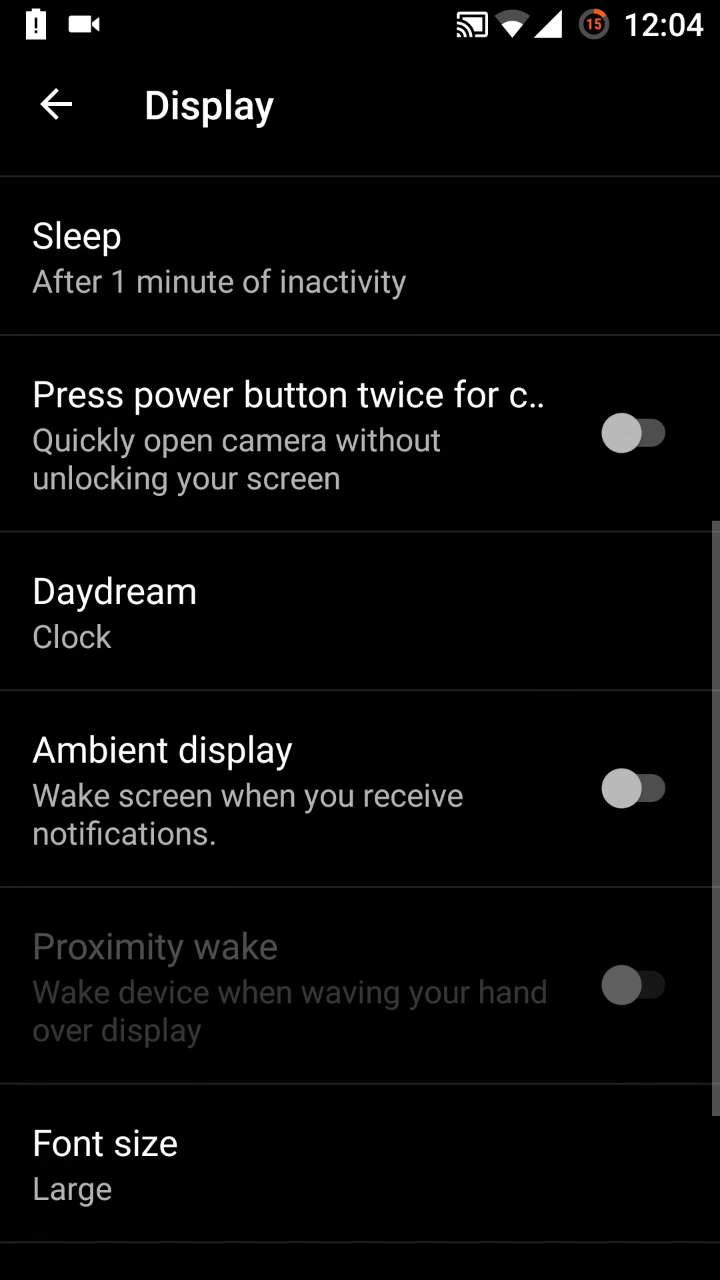
scroll("down", 3)
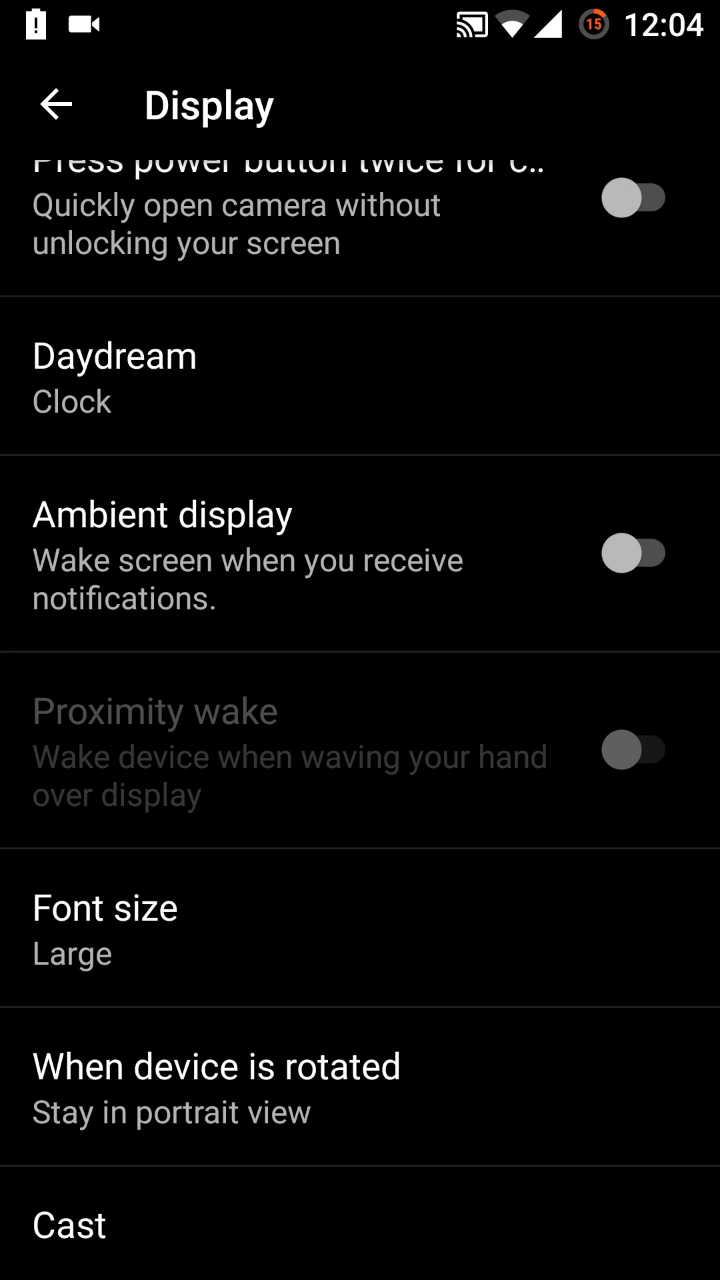
Step: Browse Sound & notification settings down to notification access, then return to the main list
left_click(57, 104)
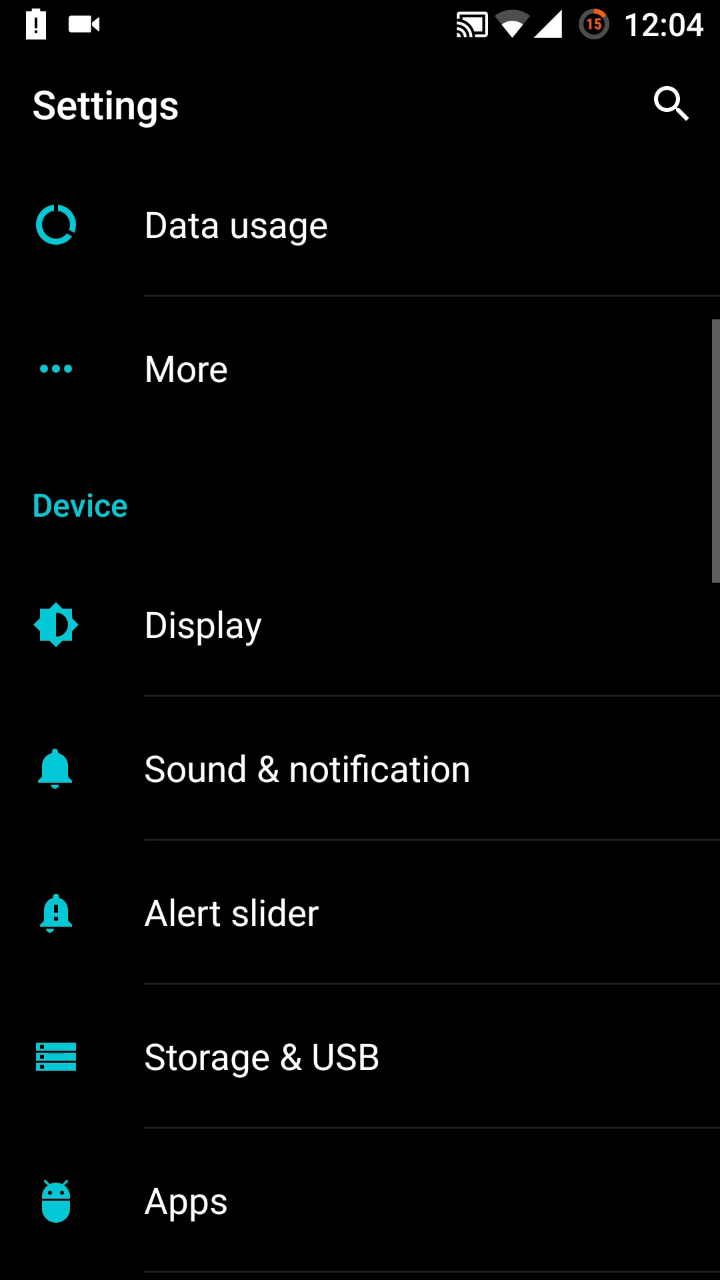
left_click(307, 768)
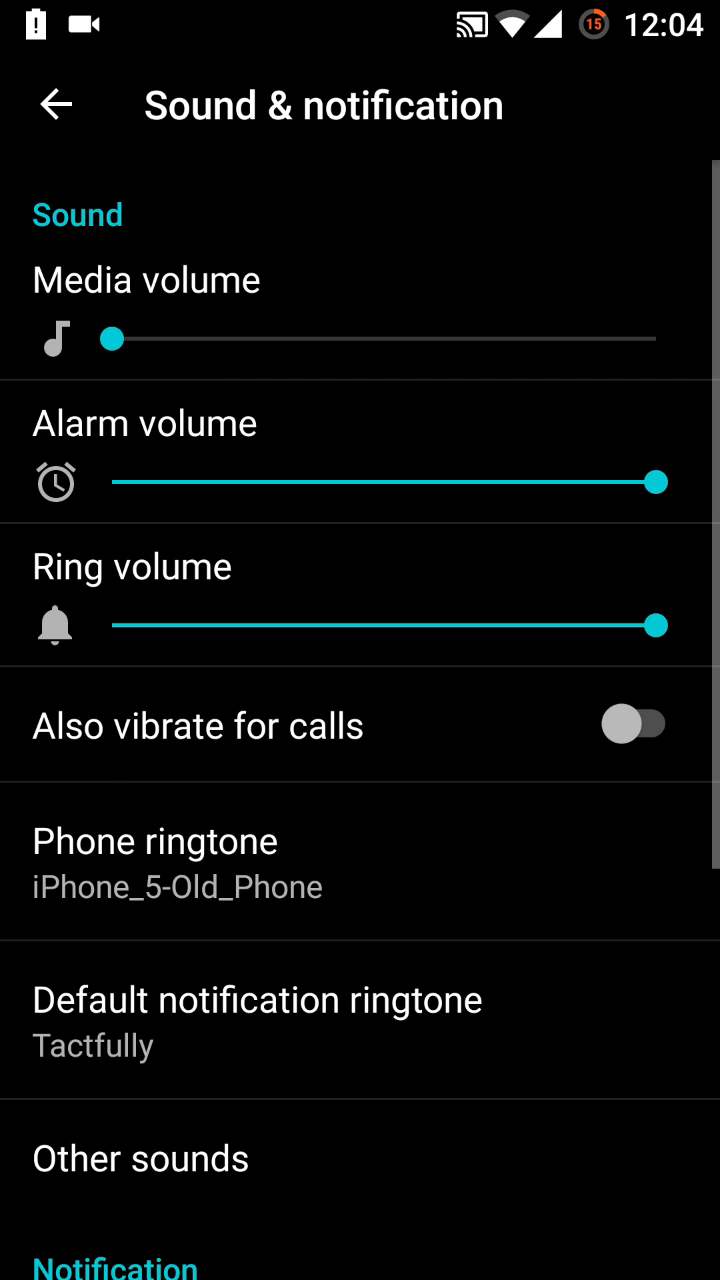
scroll("down", 3)
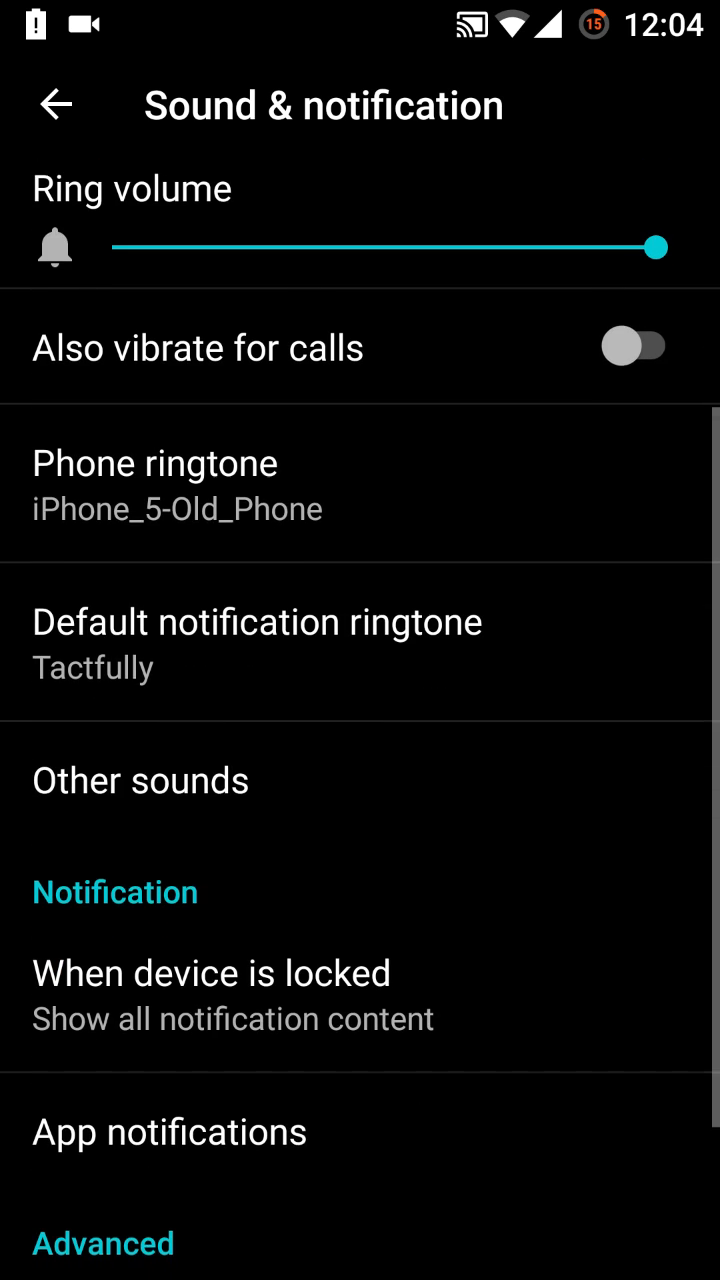
scroll("down", 3)
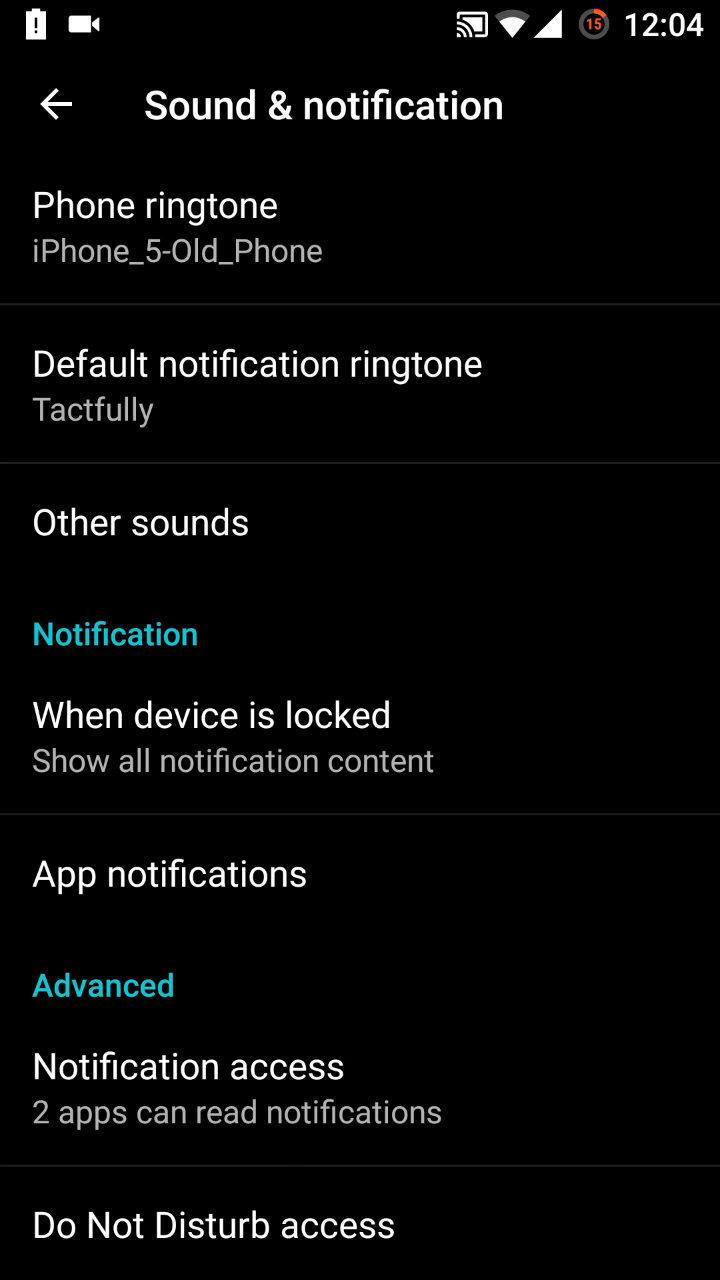
left_click(57, 104)
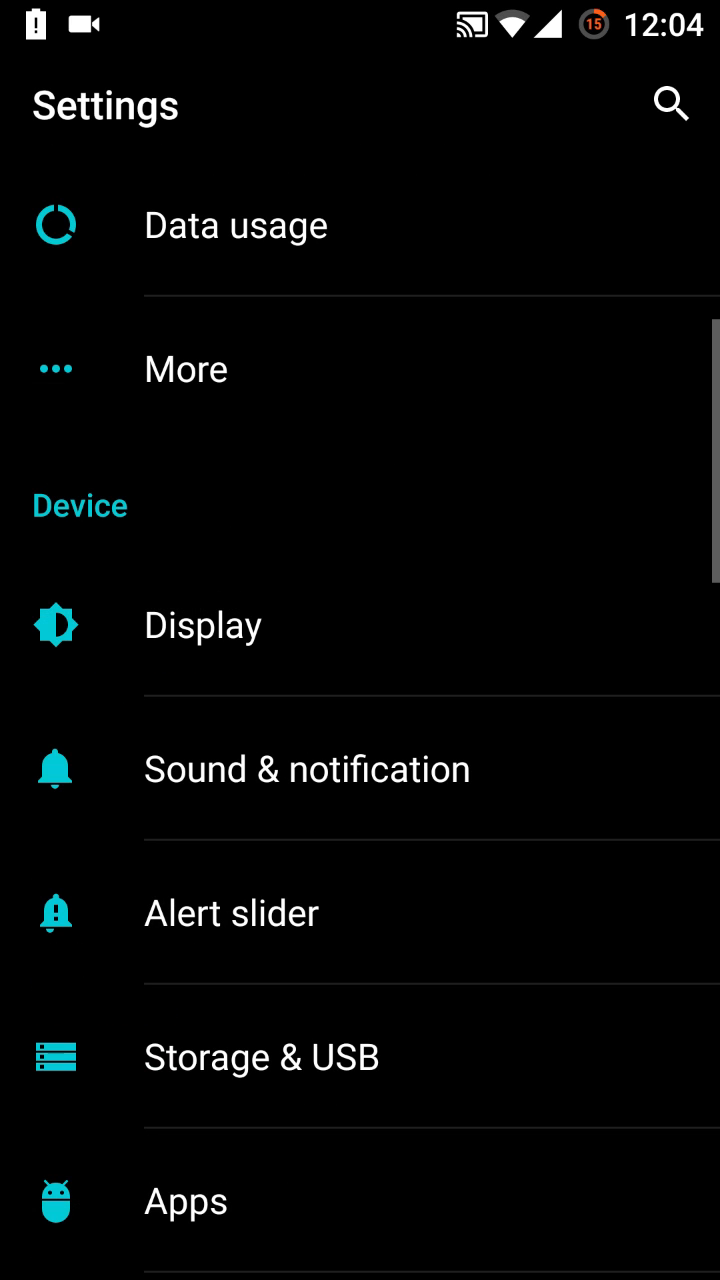
Step: Allow calls from starred contacts and repeat callers in priority mode, then view silent mode settings
left_click(231, 913)
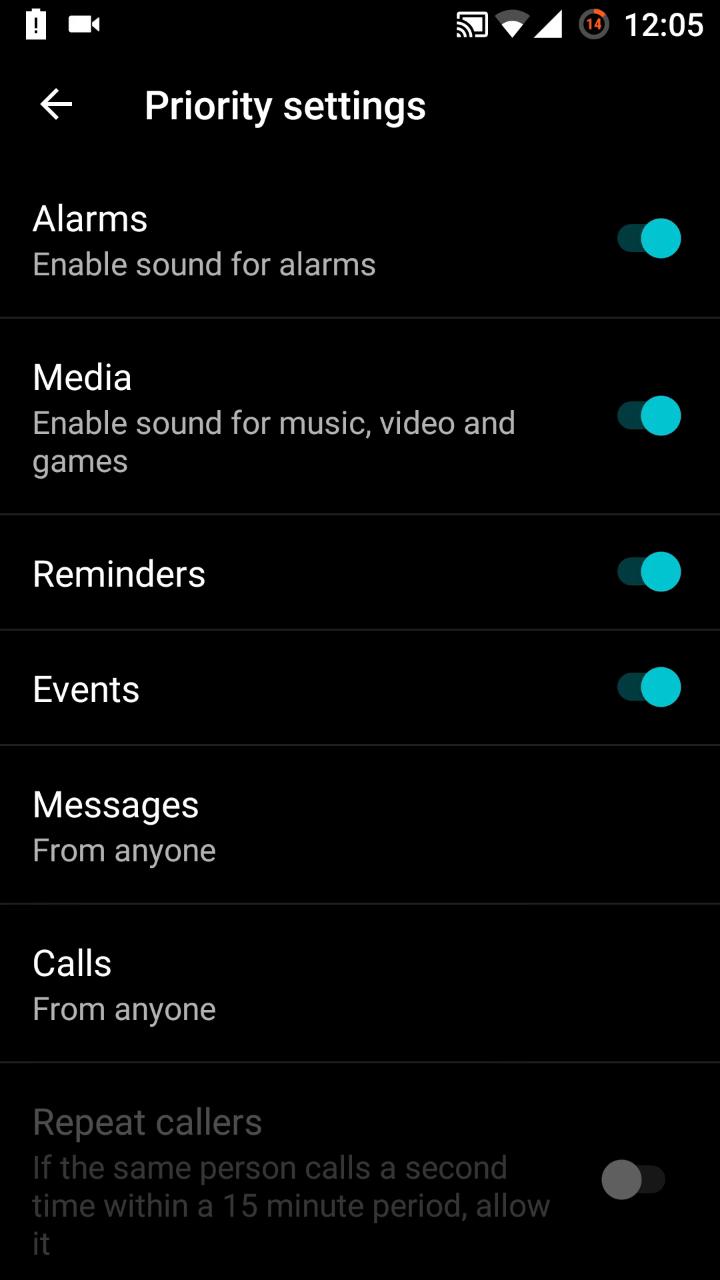
scroll("up", 3)
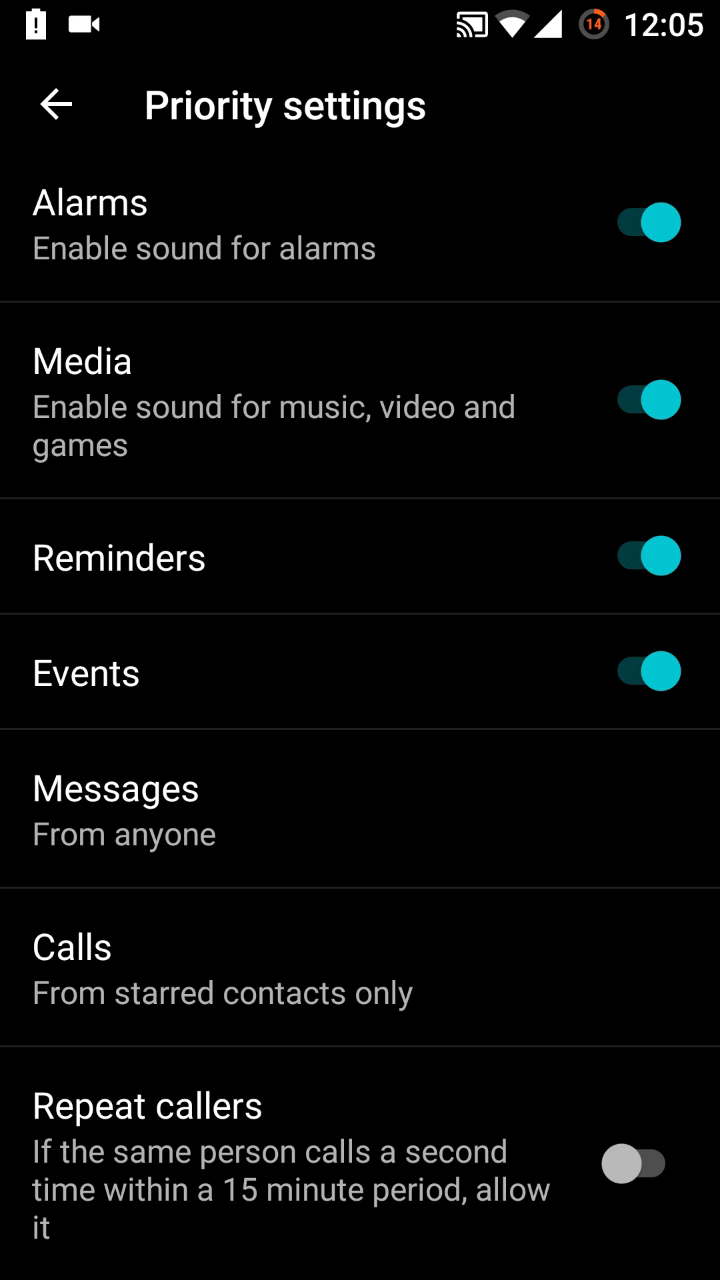
left_click(635, 1163)
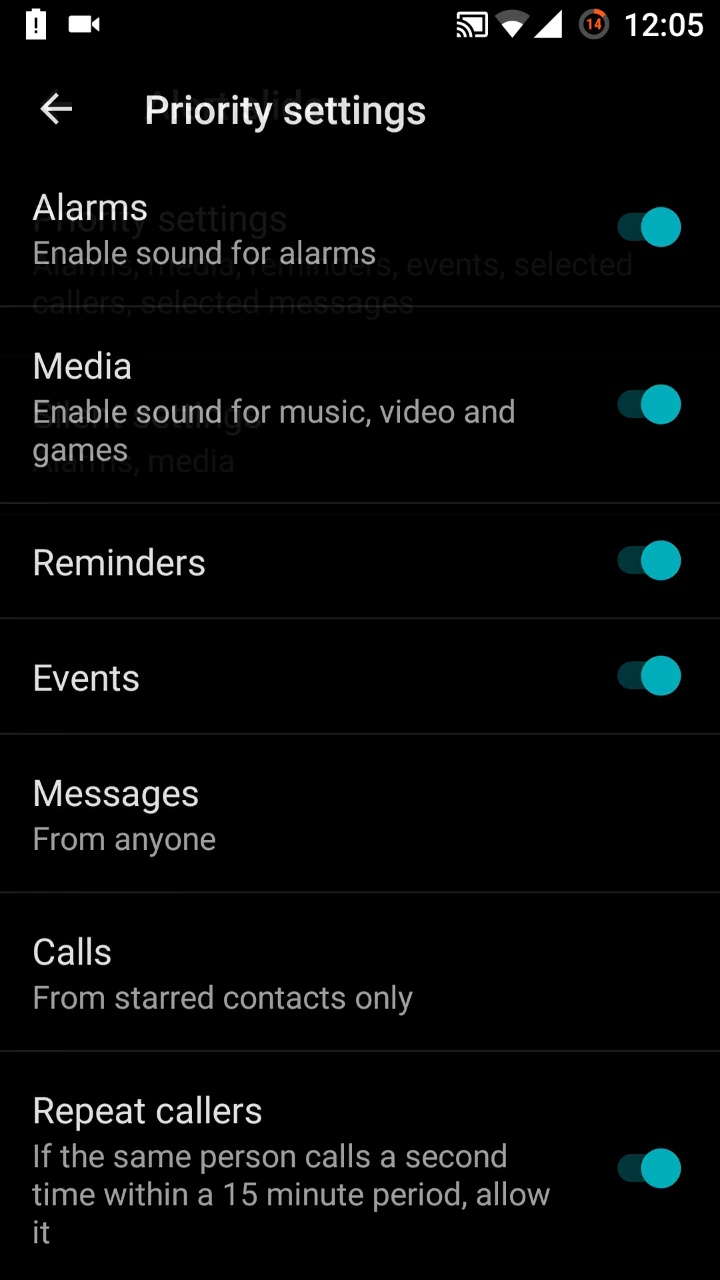
left_click(56, 108)
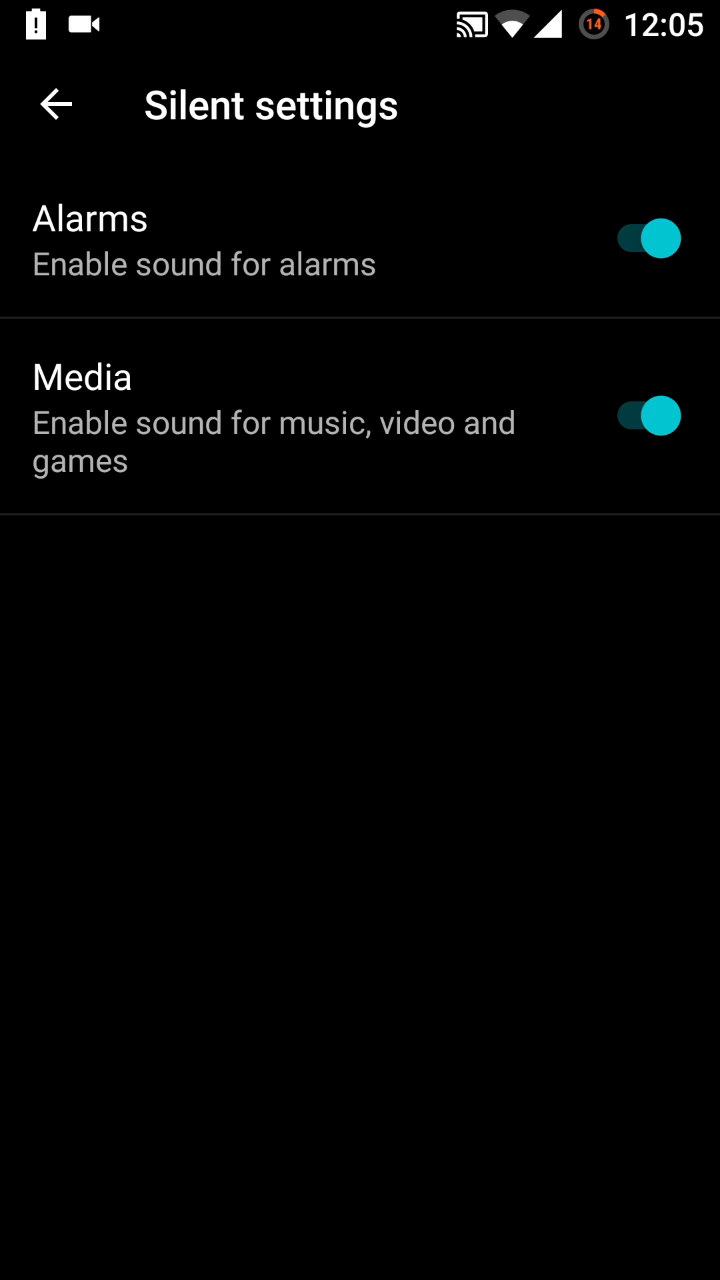
left_click(56, 104)
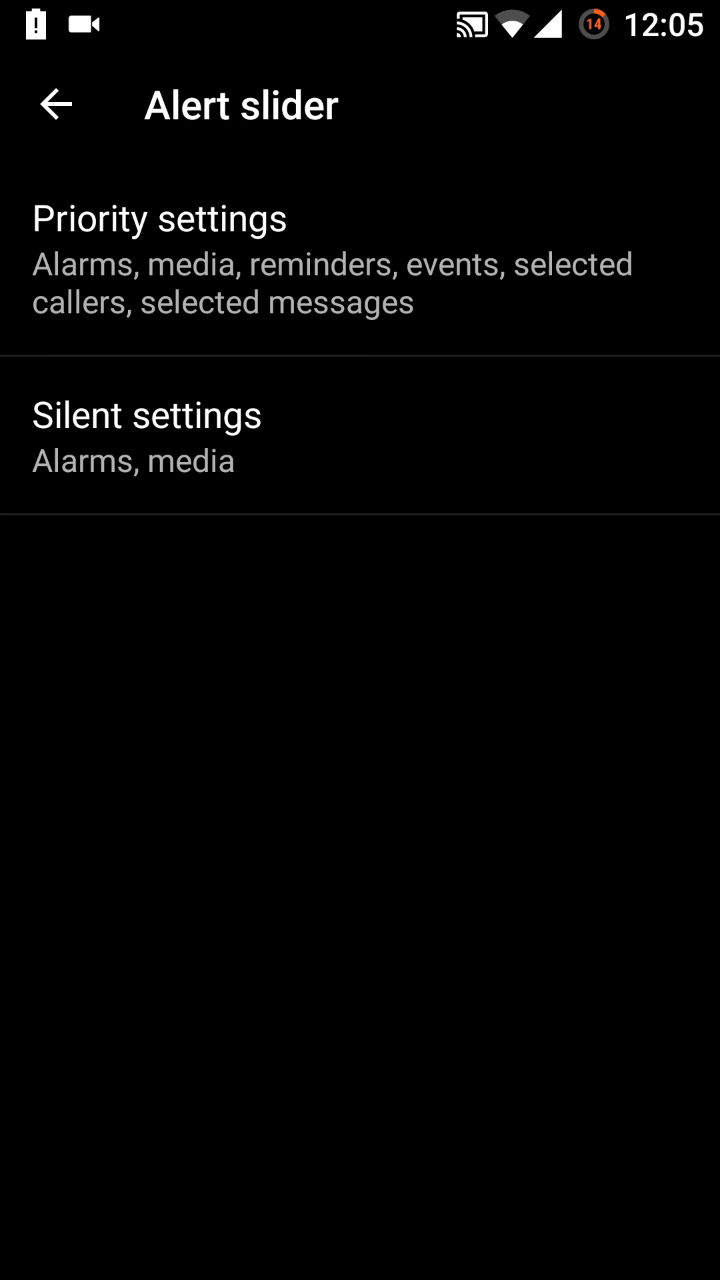
Step: Back out of alert slider and Storage & USB (8.80 GB of 11.54 GB used) to Amazon Shopping
left_click(56, 104)
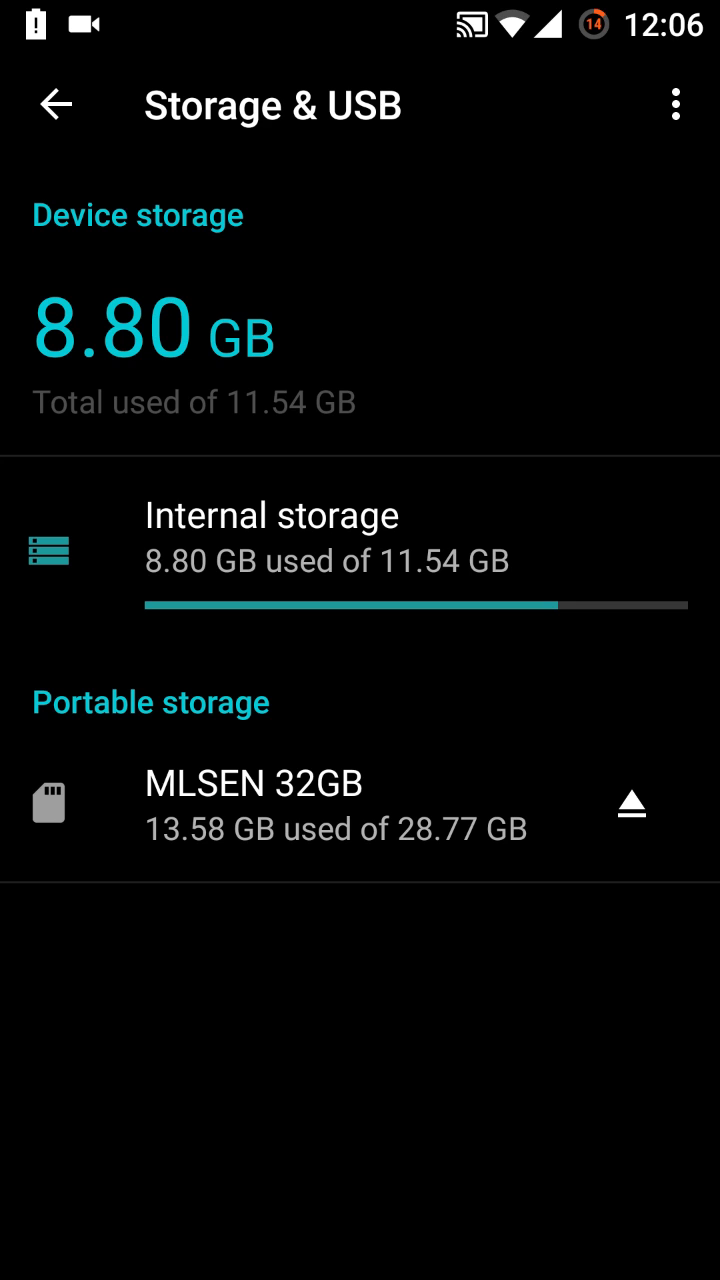
left_click(56, 104)
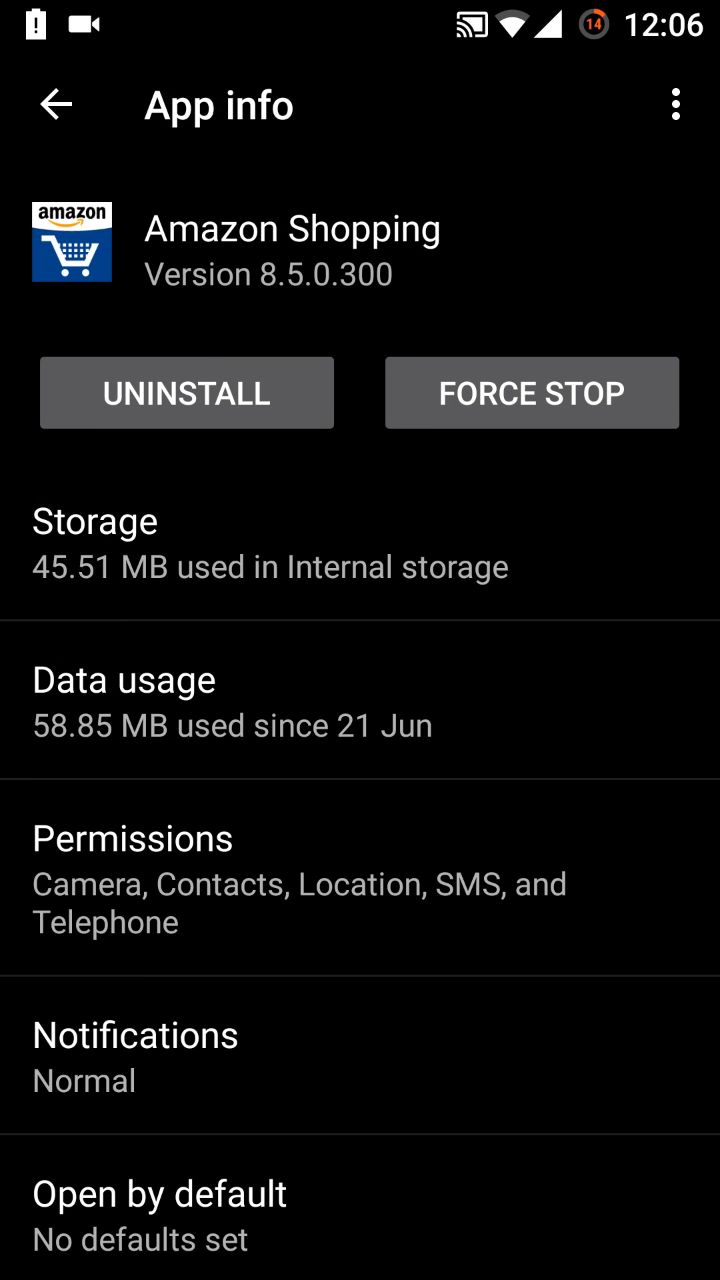
Step: Move Amazon Shopping's storage to the MLSEN 32GB card and return to All apps
scroll("down", 3)
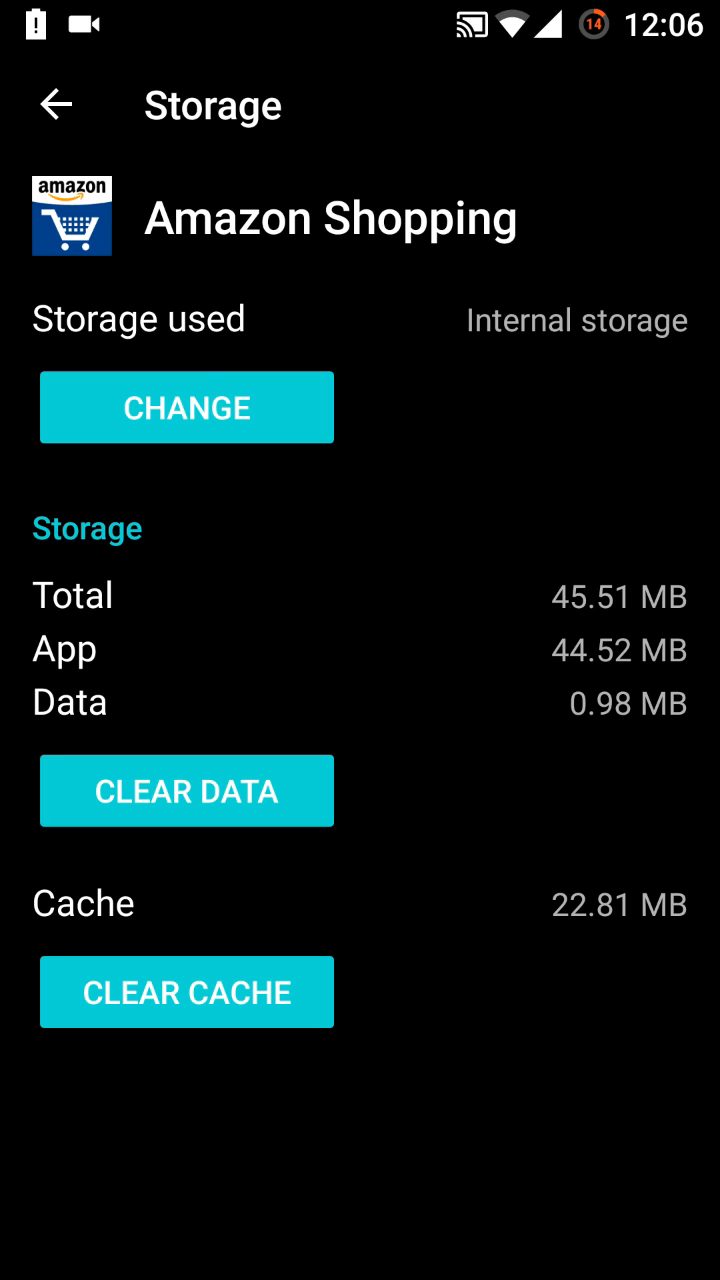
left_click(186, 407)
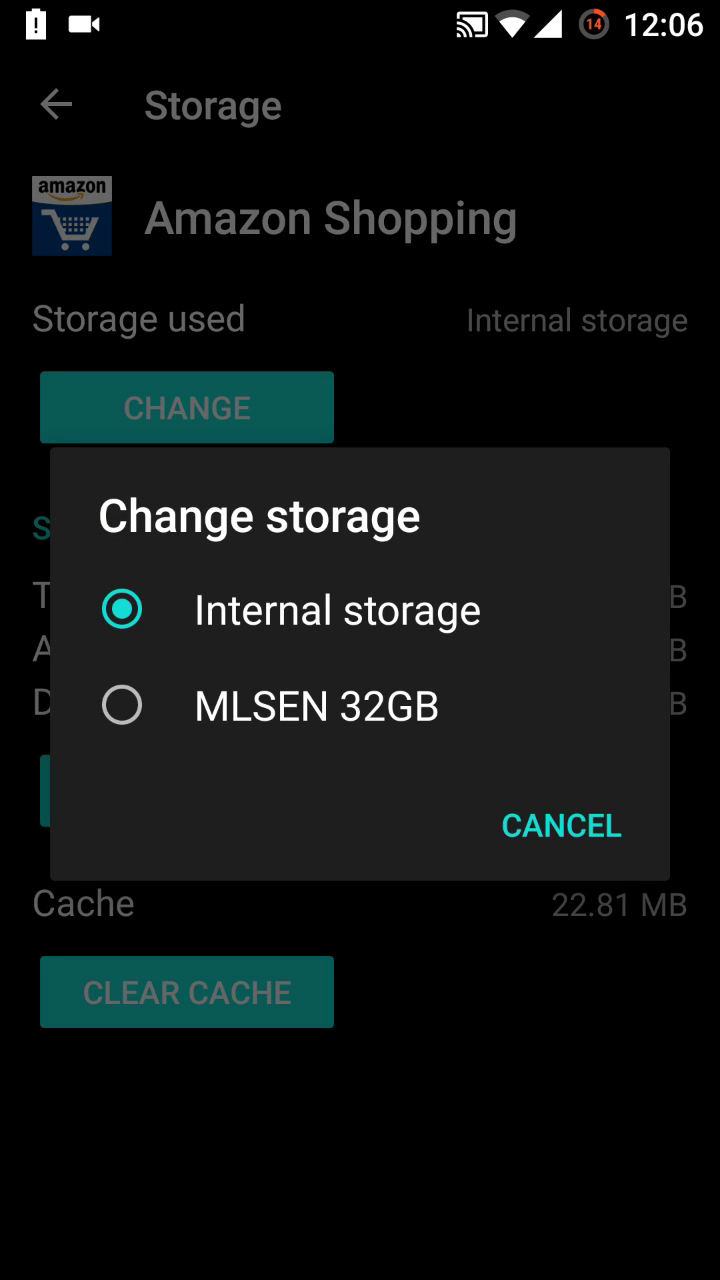
left_click(122, 705)
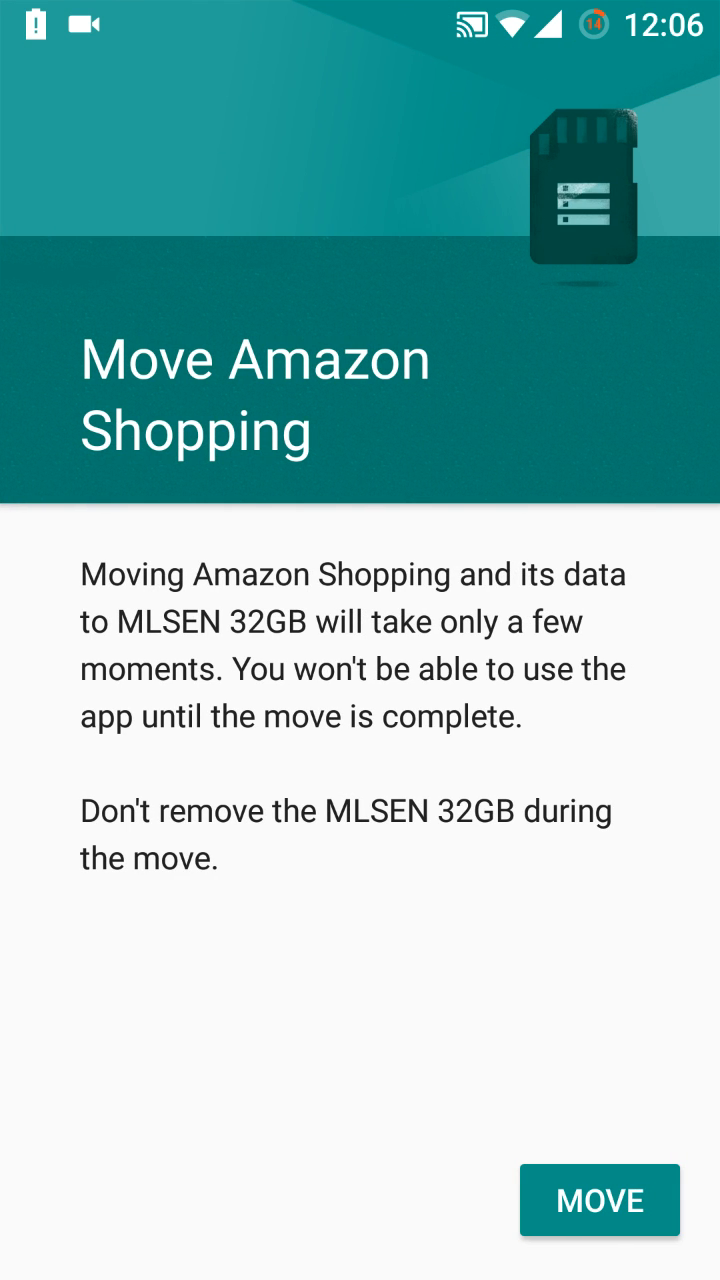
left_click(599, 1201)
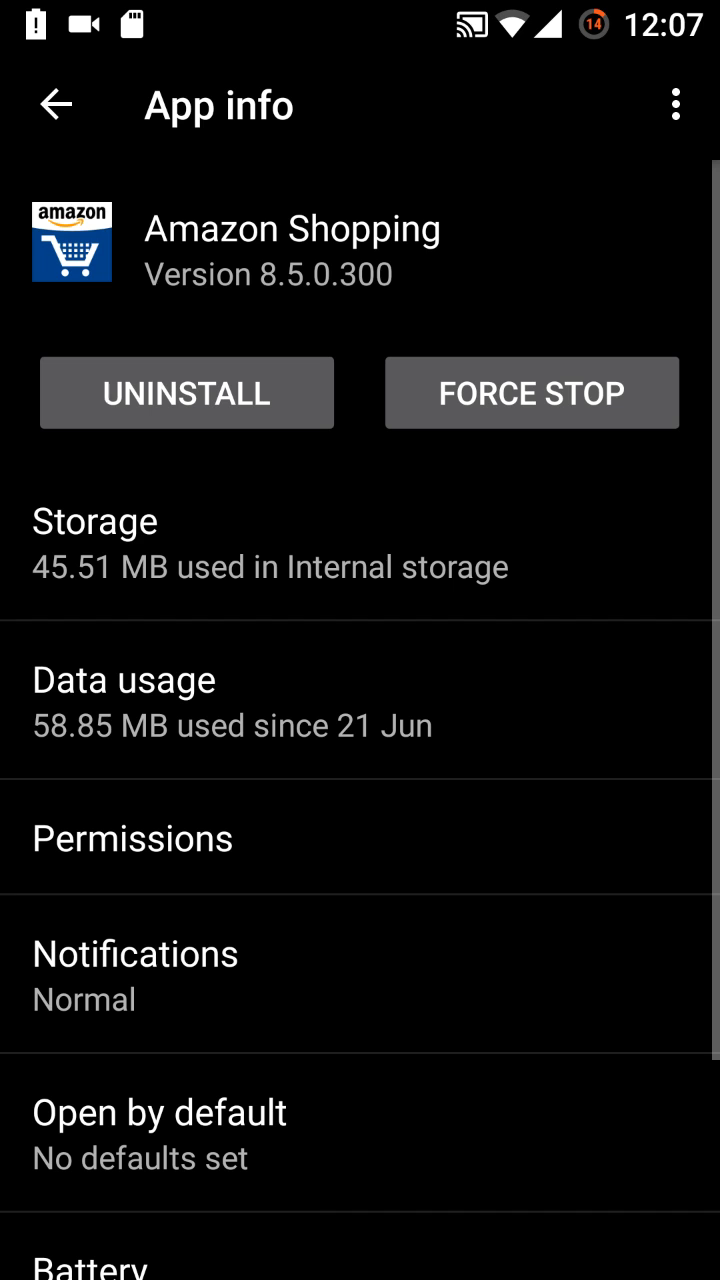
left_click(56, 104)
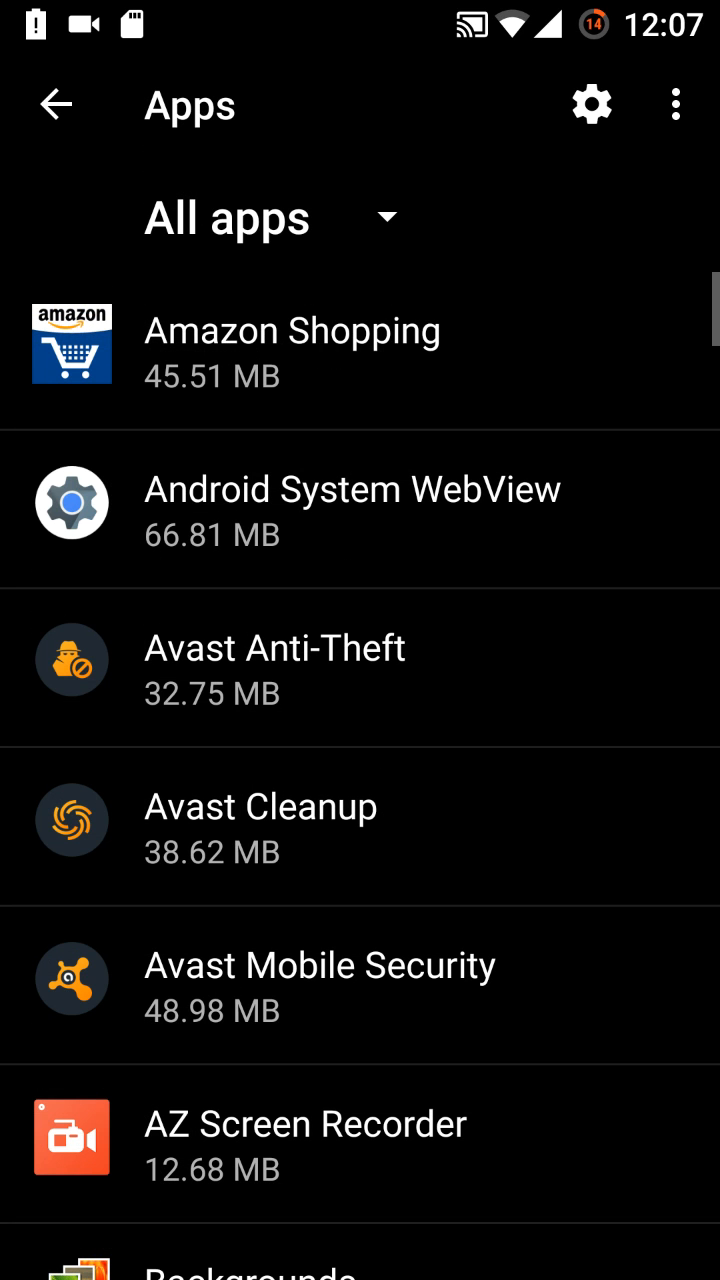
Step: Browse Configure apps and app permissions by category, then return to All apps
scroll("down", 3)
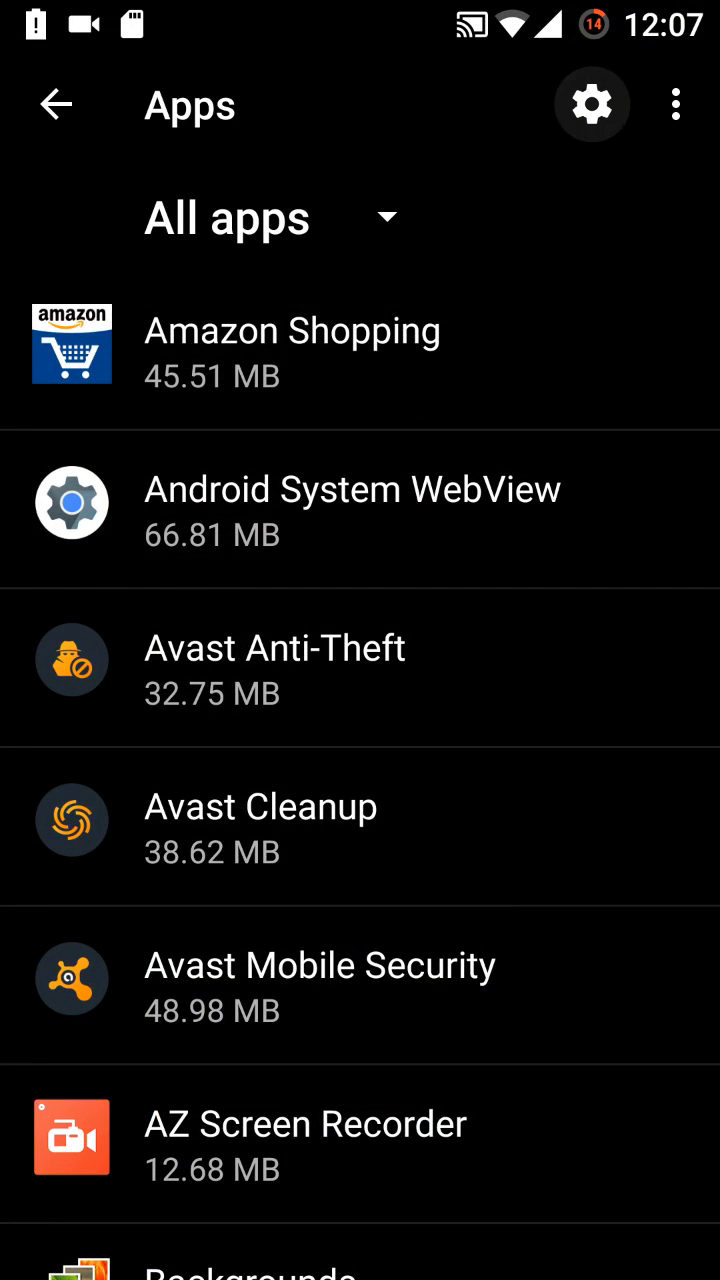
left_click(591, 104)
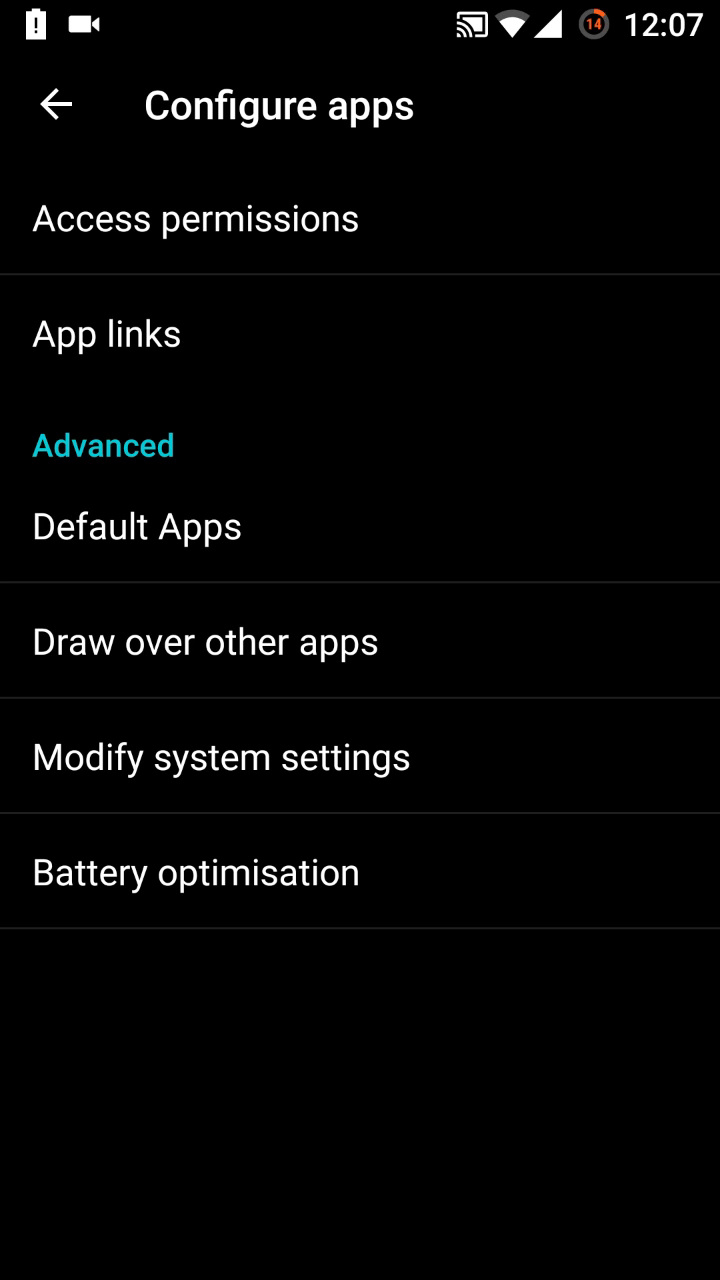
left_click(195, 218)
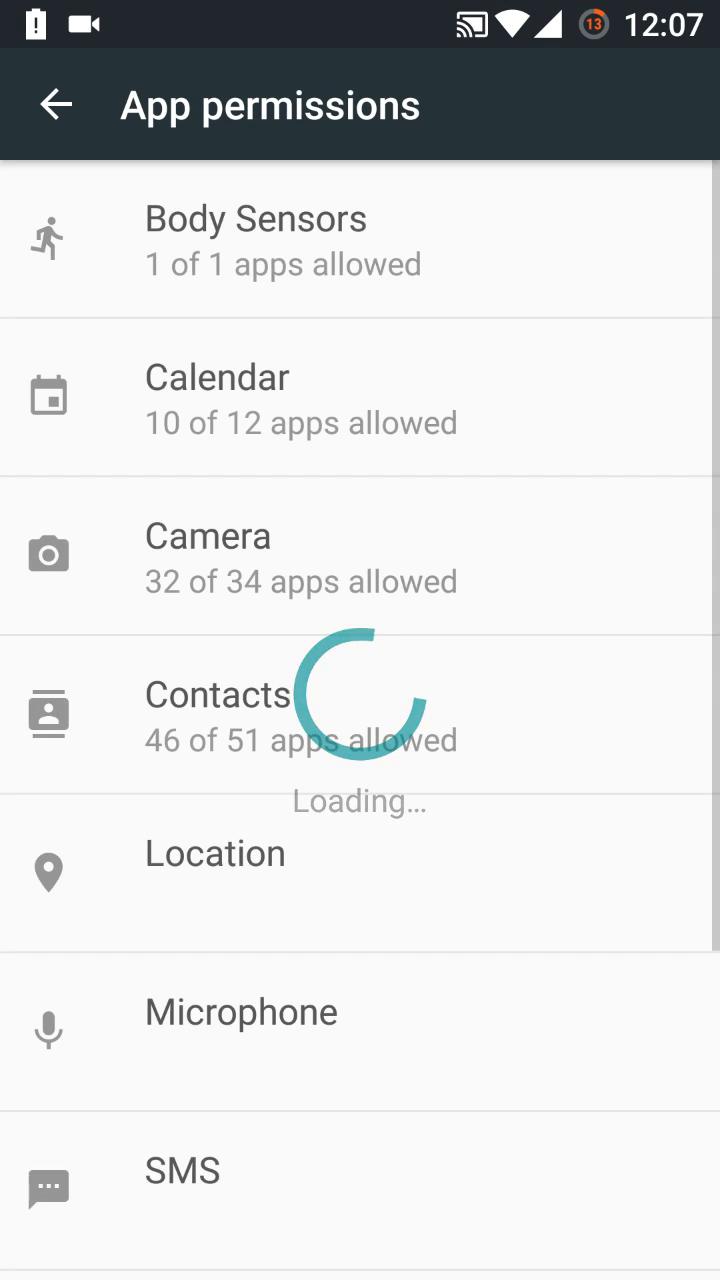
left_click(56, 104)
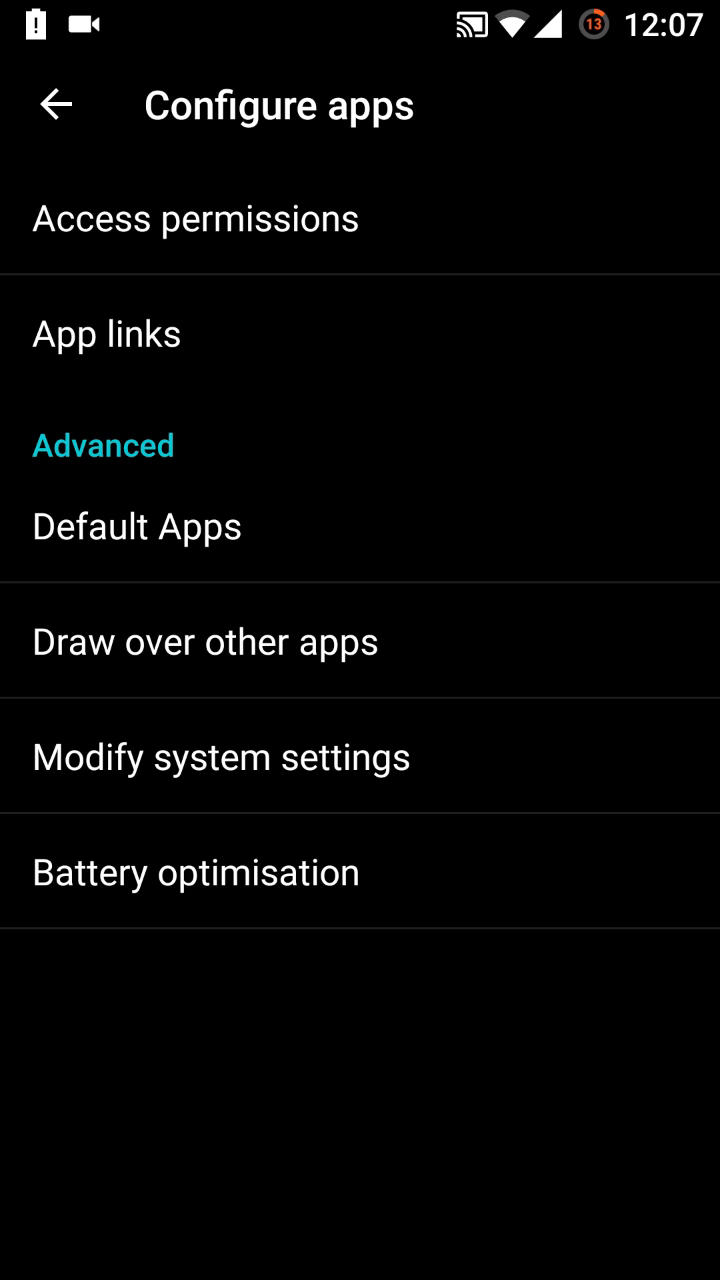
left_click(57, 104)
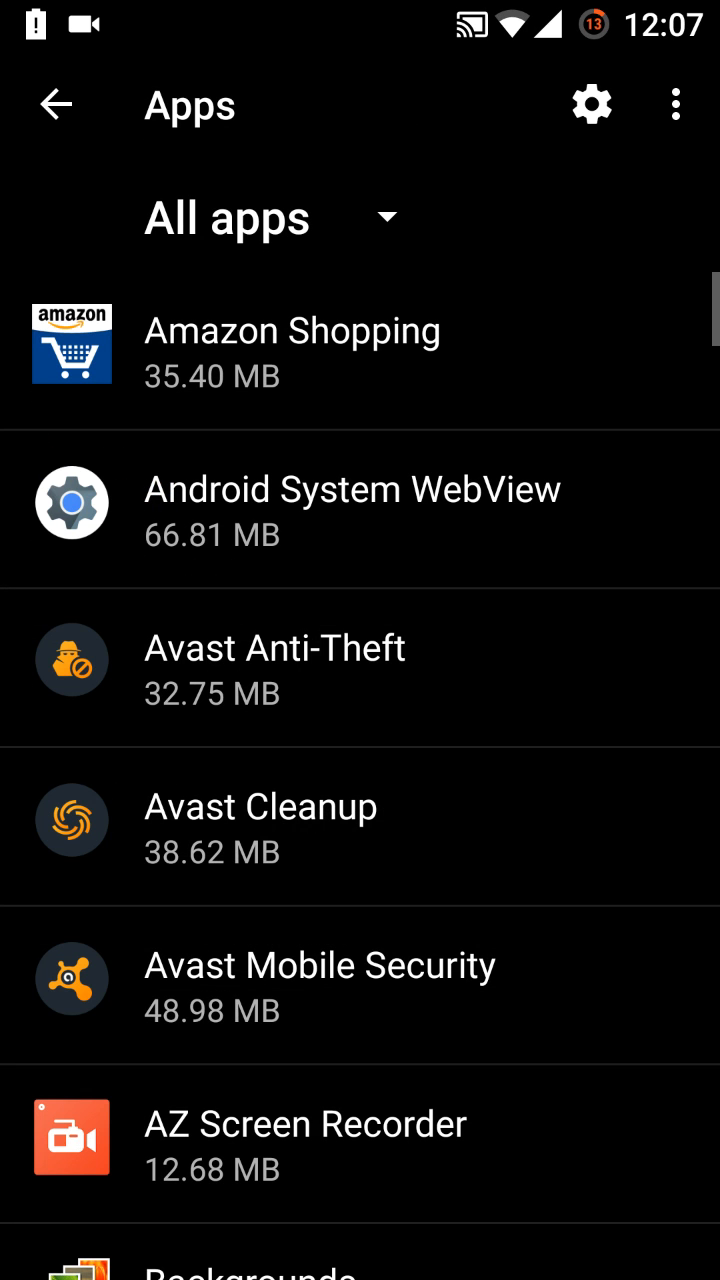
Step: Return to main Settings and open Memory, showing 1.9 GB average of 2.8 GB
scroll("down", 3)
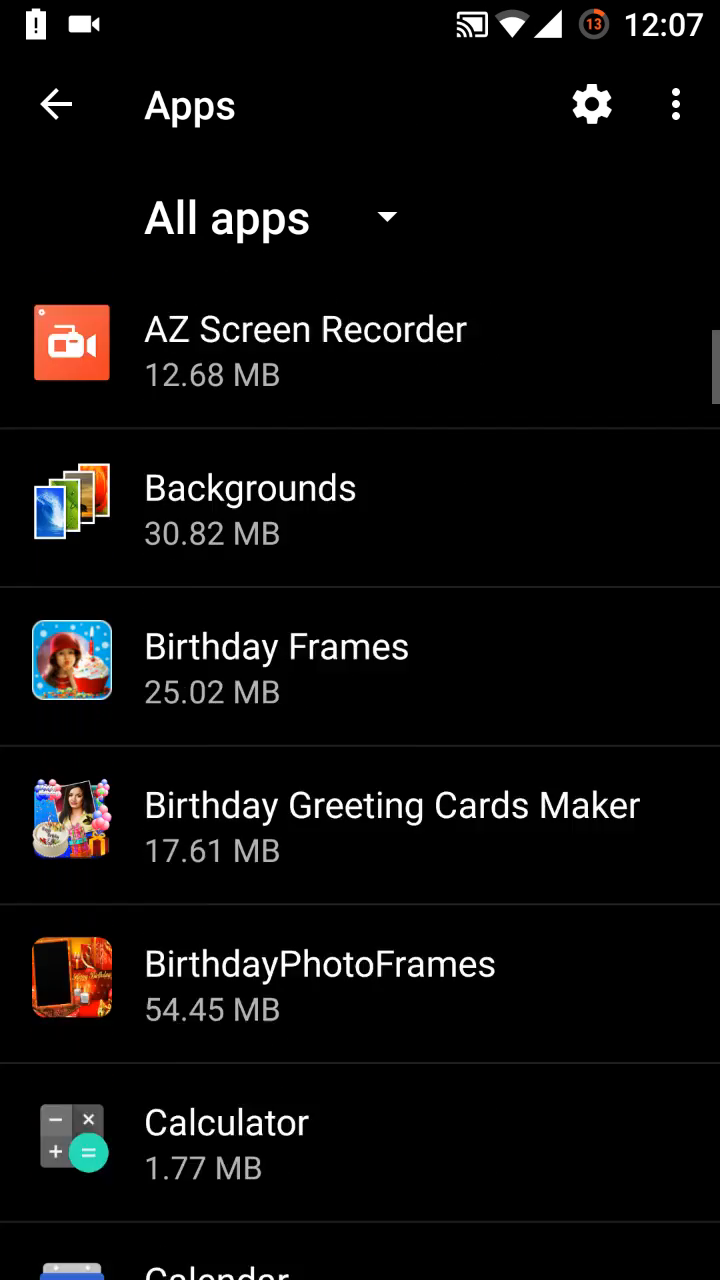
left_click(675, 104)
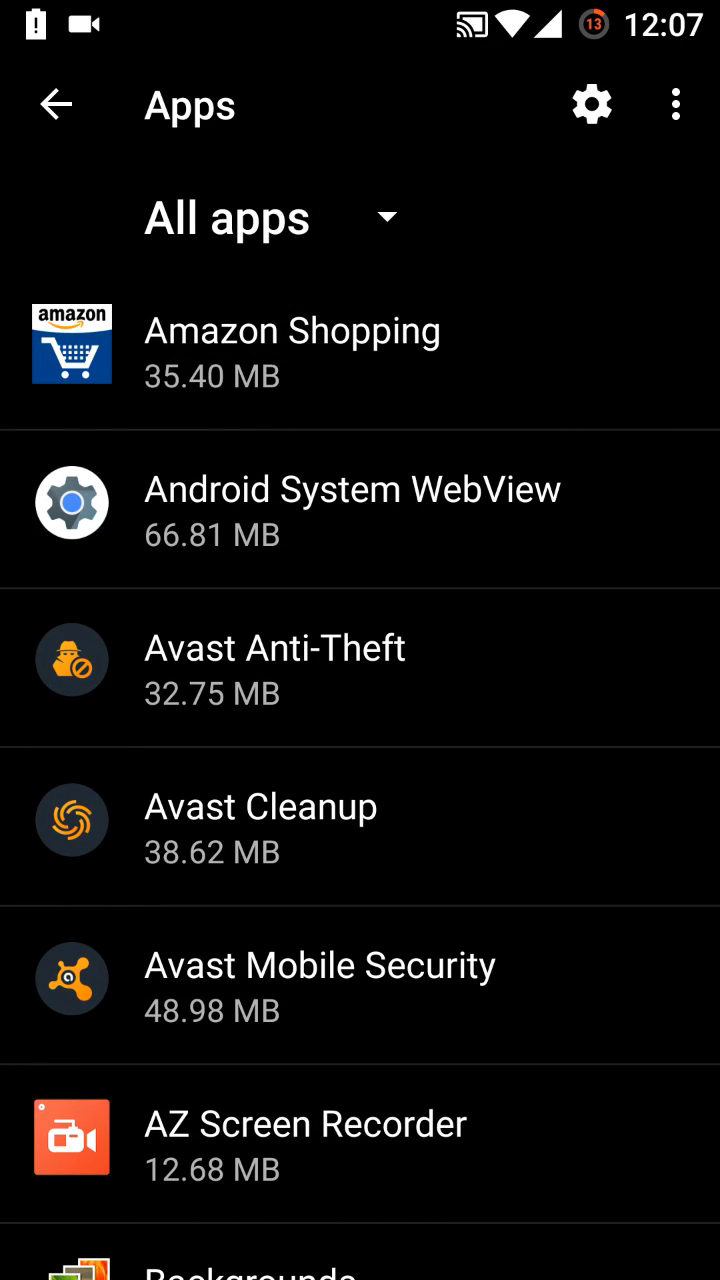
left_click(55, 104)
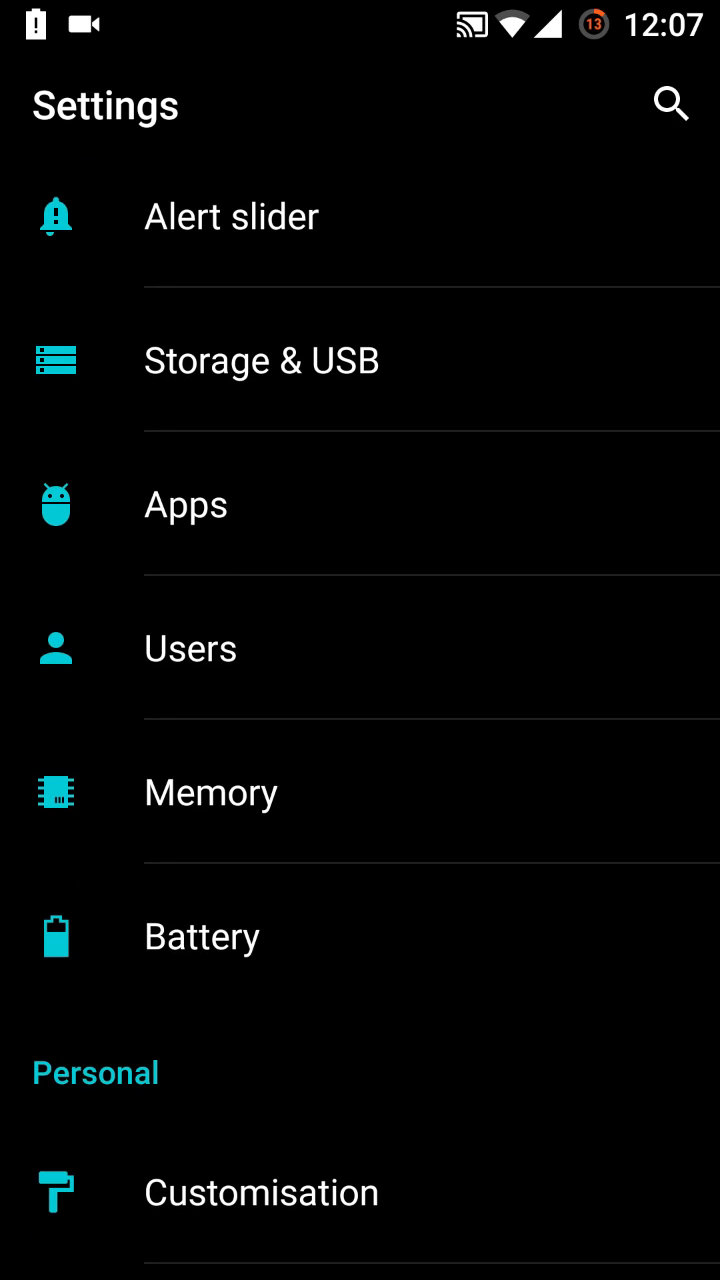
left_click(211, 792)
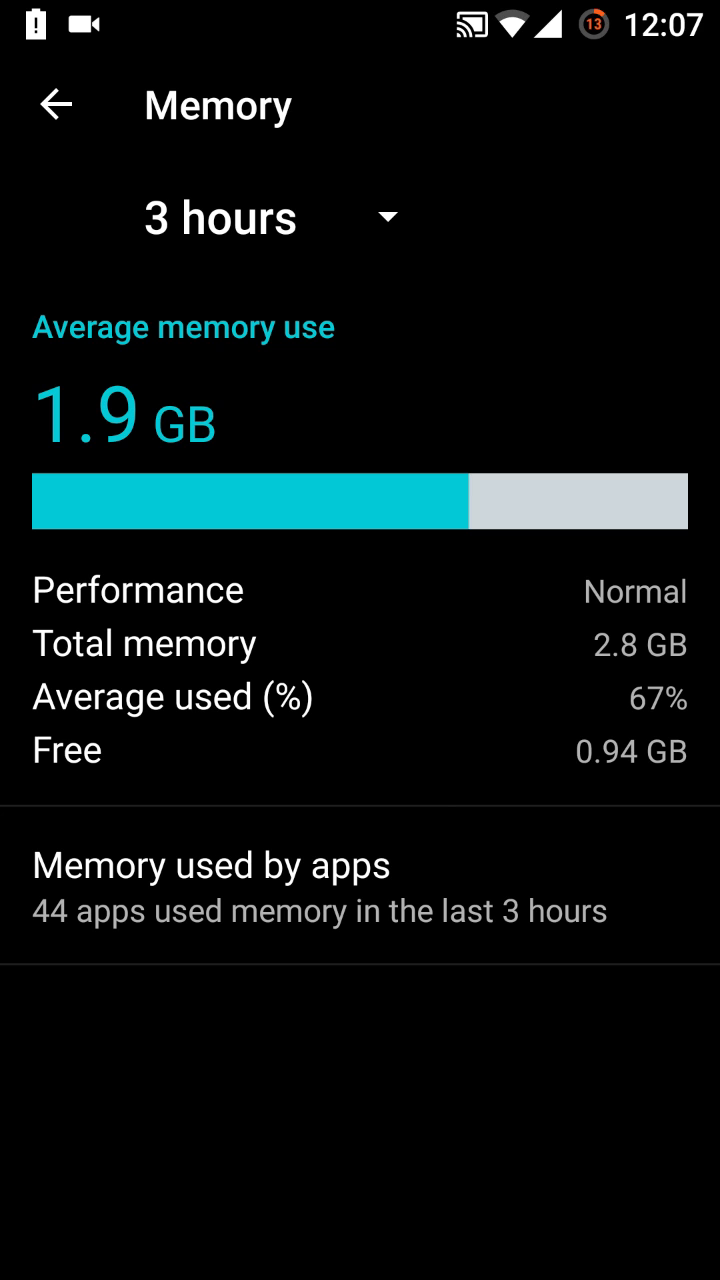
Step: Check battery usage and the battery optimisation app list, then return to main Settings
left_click(56, 104)
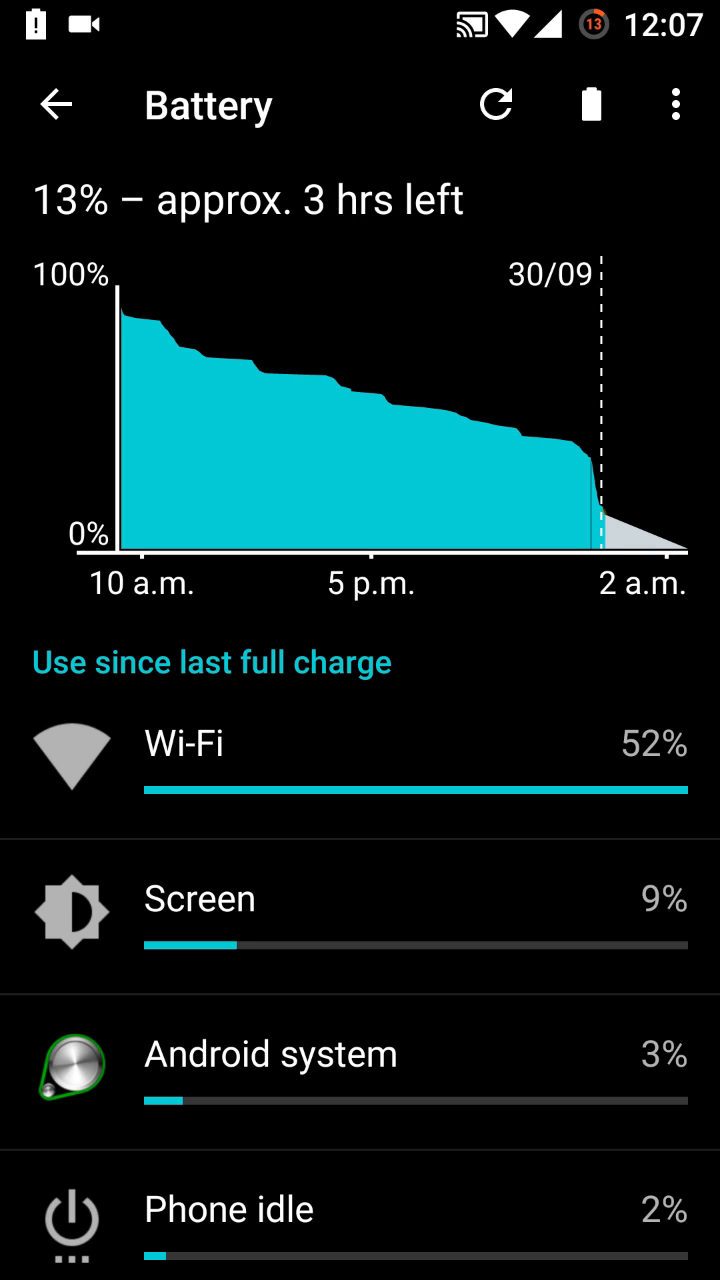
left_click(676, 104)
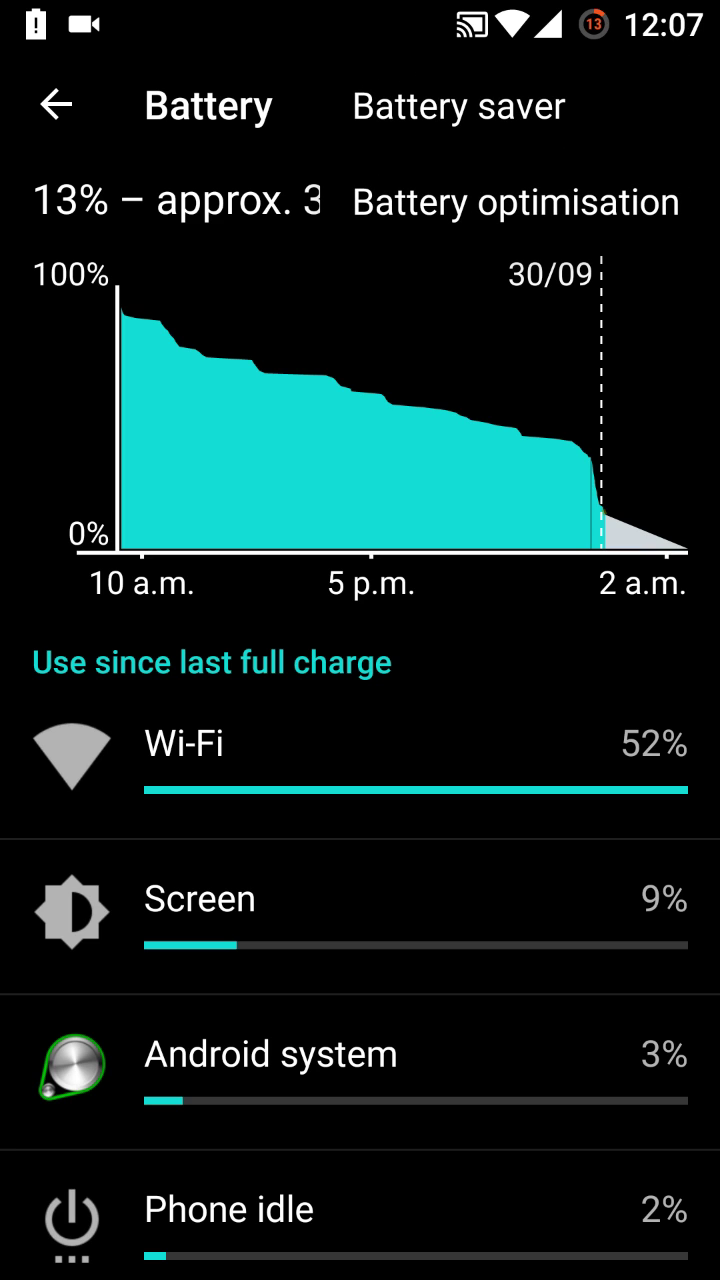
left_click(515, 202)
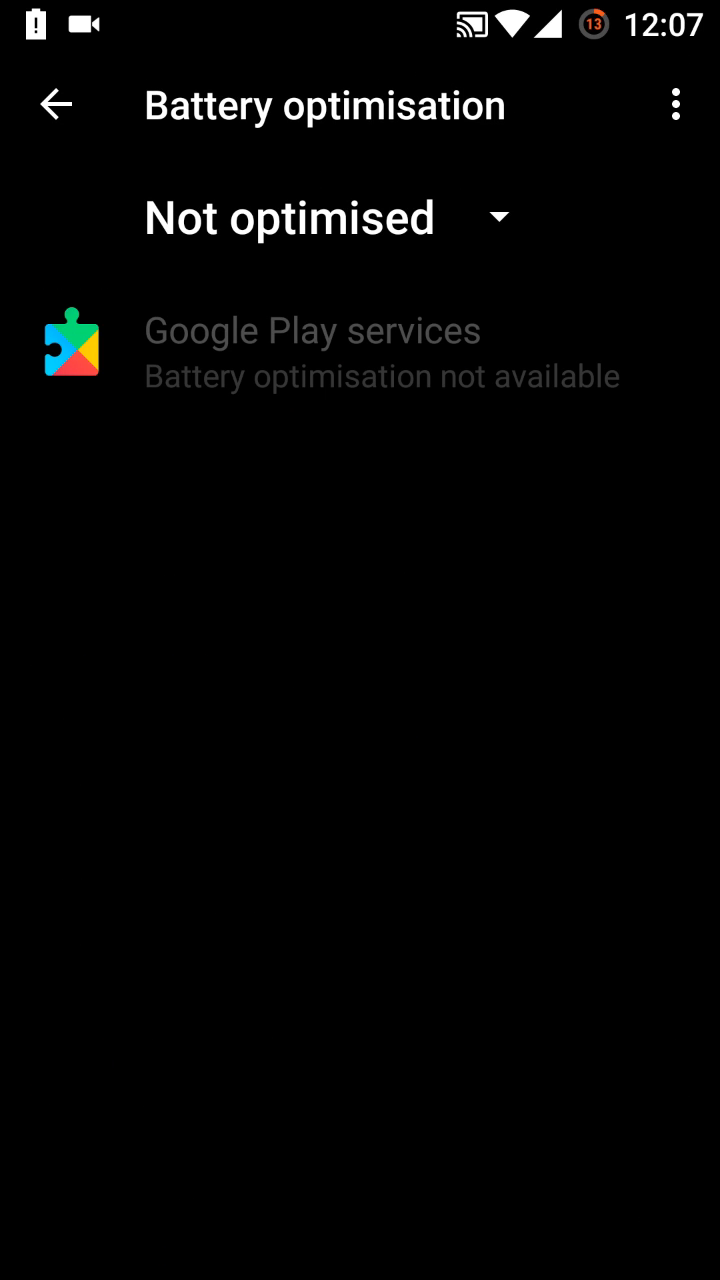
left_click(56, 104)
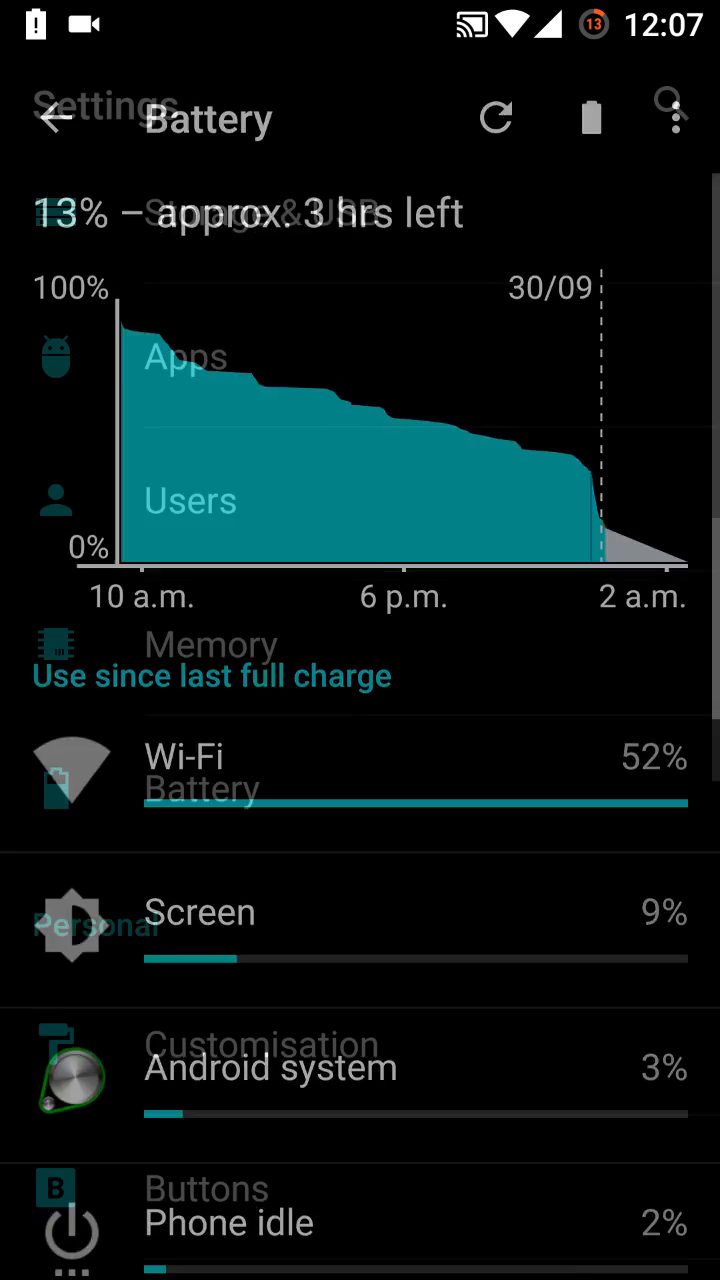
left_click(55, 117)
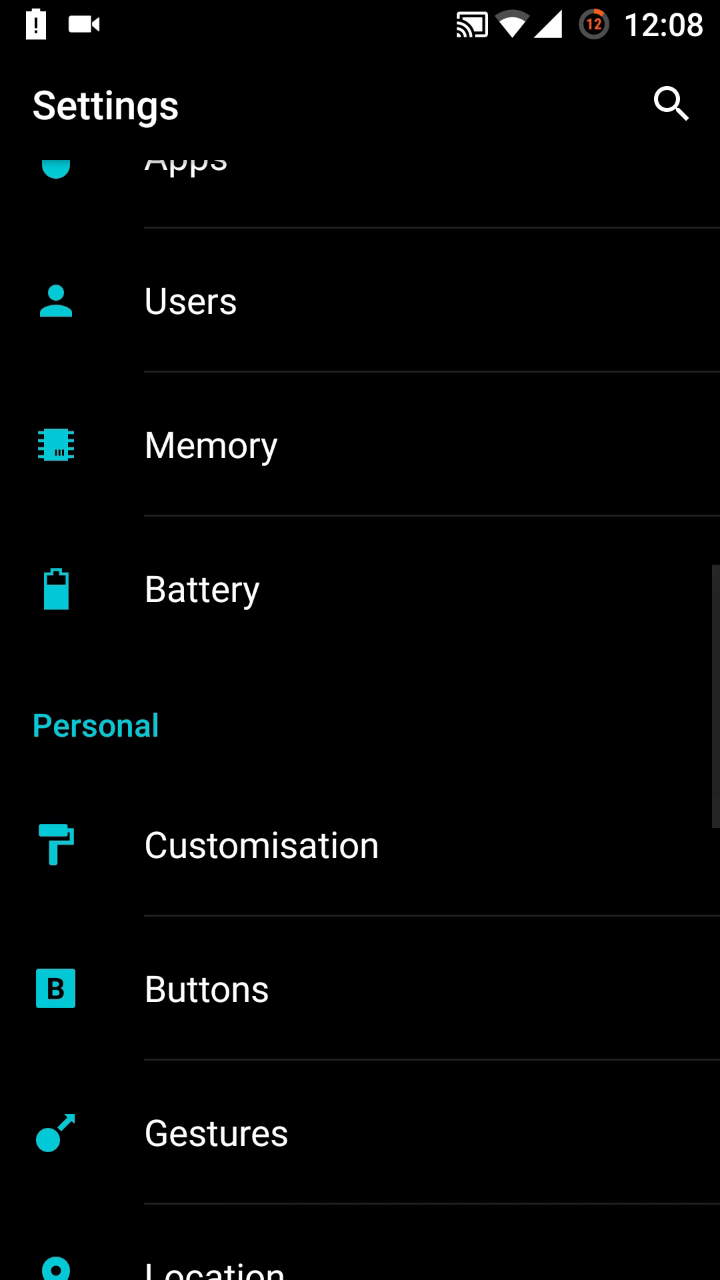
left_click(261, 845)
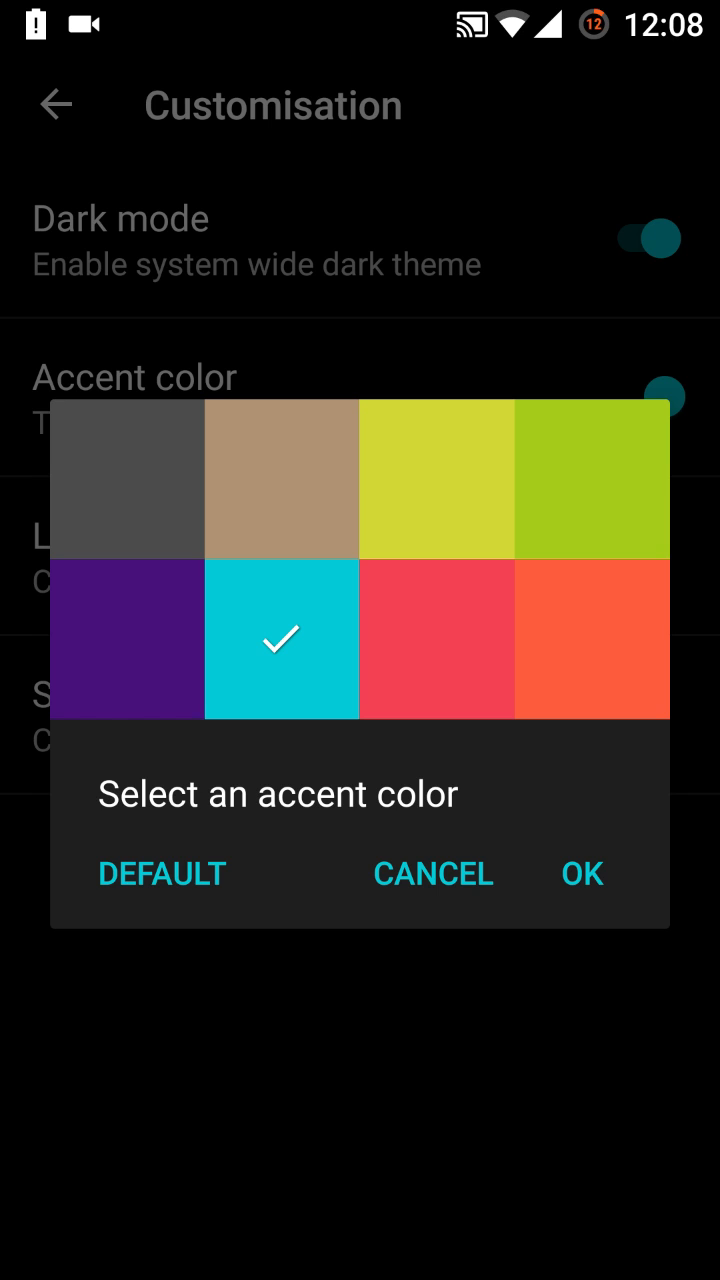
Step: Apply the Pear accent colour and look at LED notification settings
left_click(436, 478)
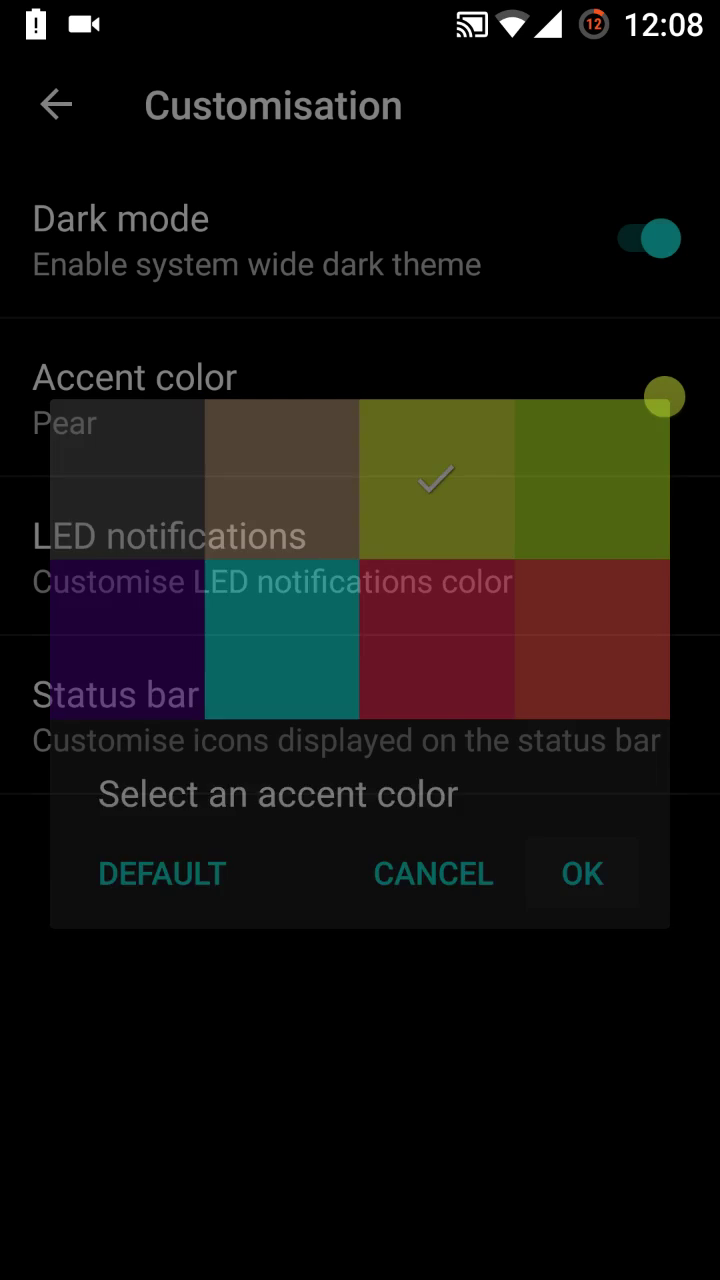
left_click(582, 873)
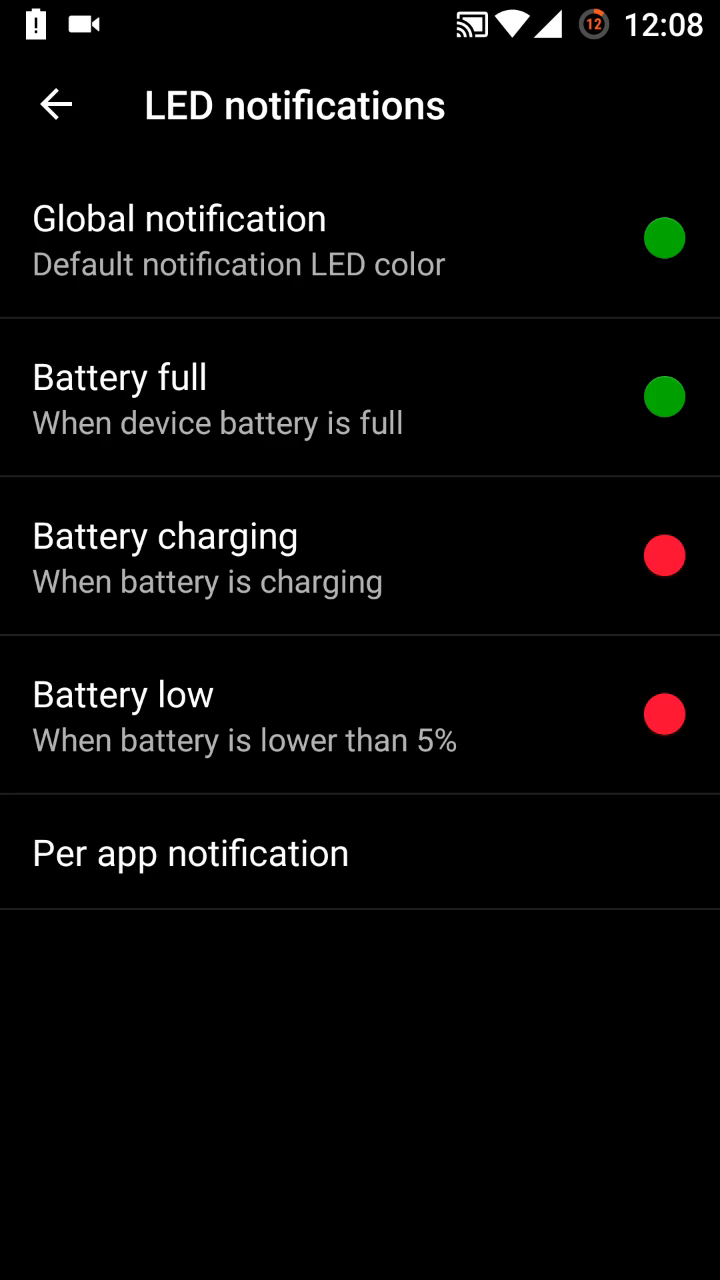
left_click(57, 104)
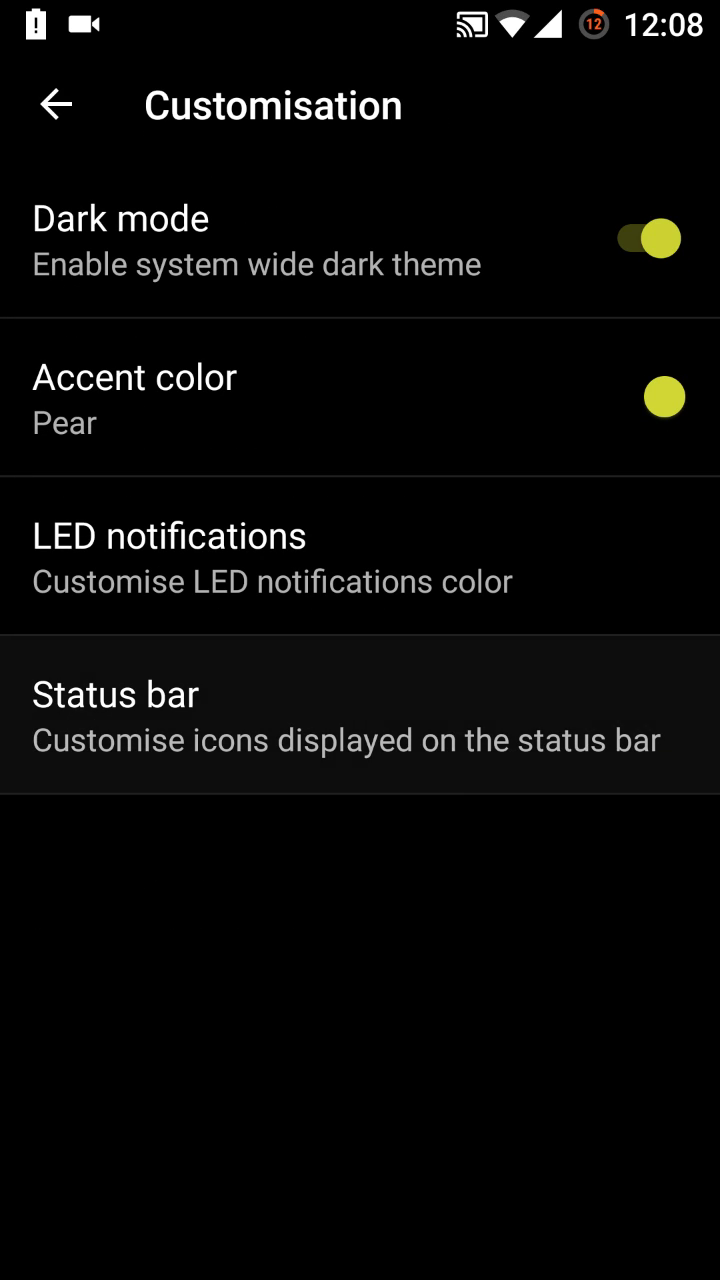
Step: Turn off the Cast icon in status bar settings and return to main Settings
left_click(348, 714)
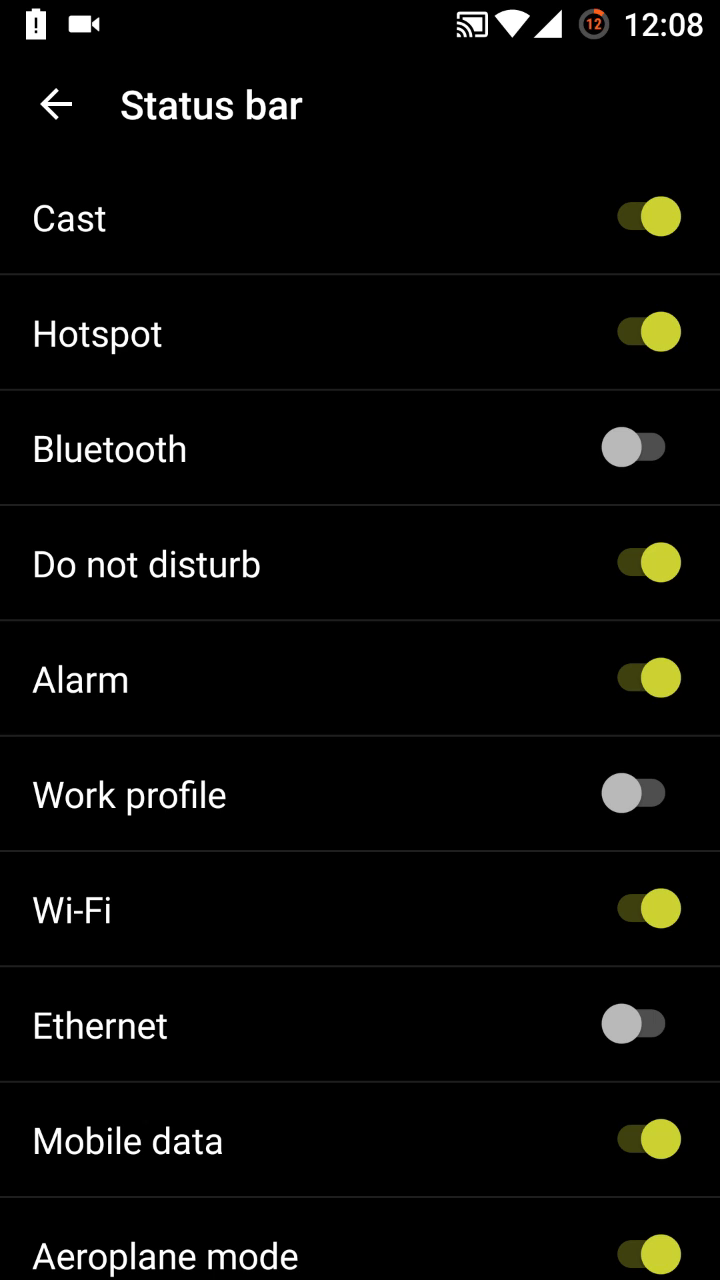
scroll("up", 3)
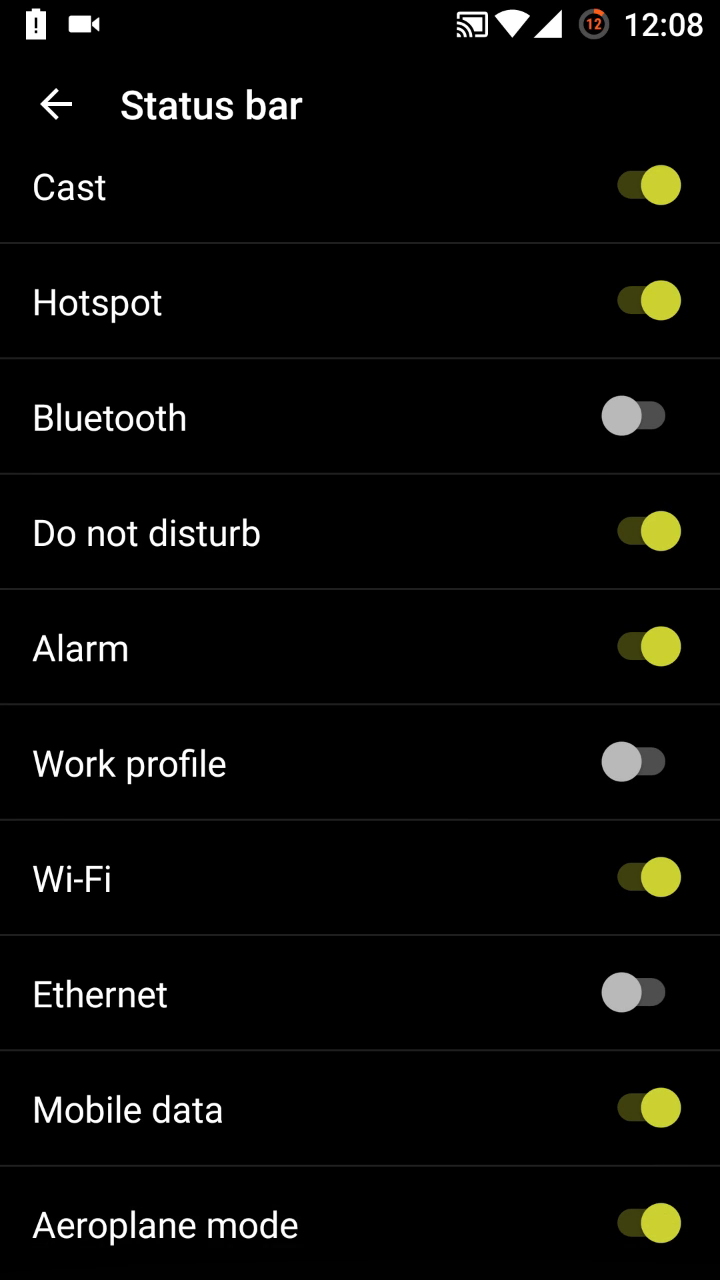
scroll("down", 3)
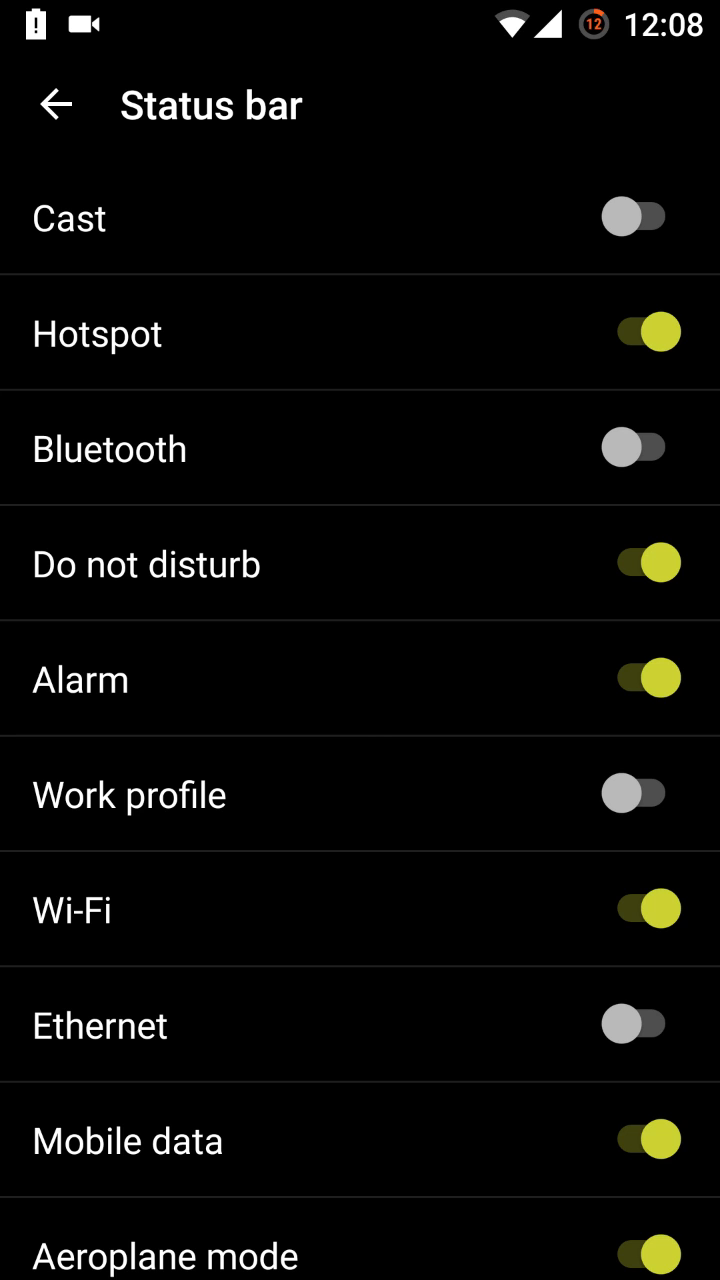
left_click(57, 104)
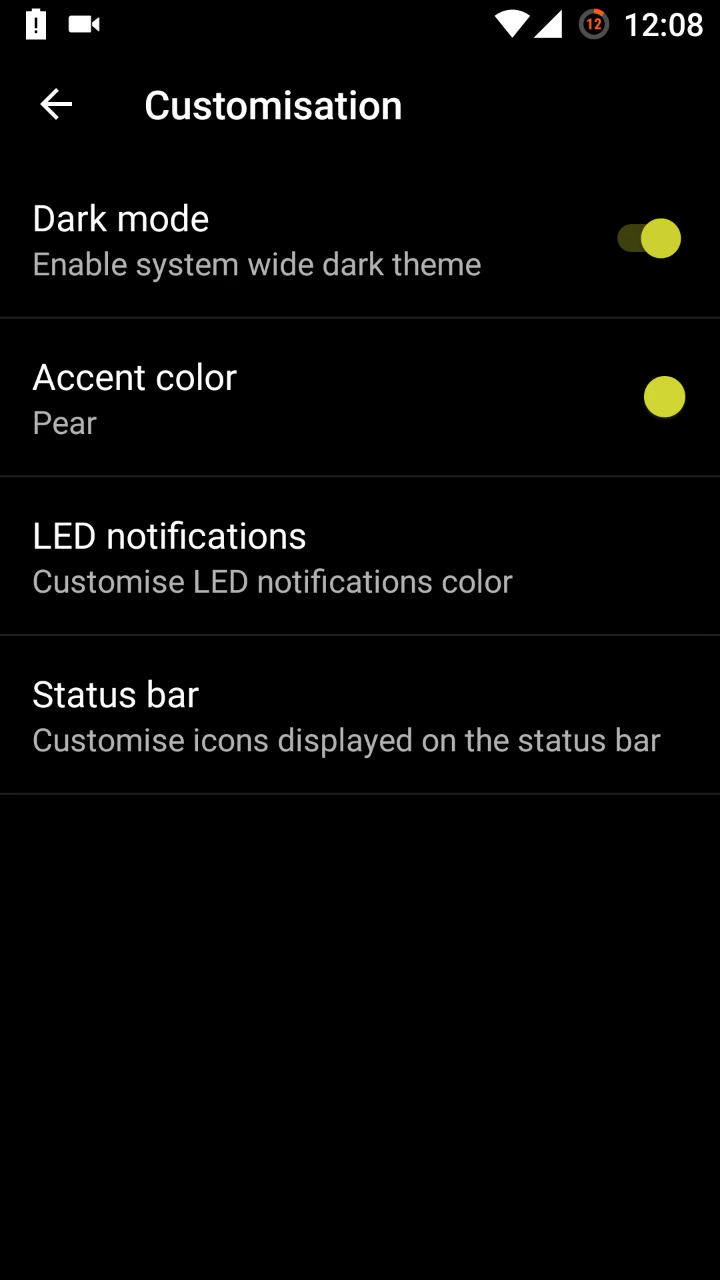
left_click(57, 104)
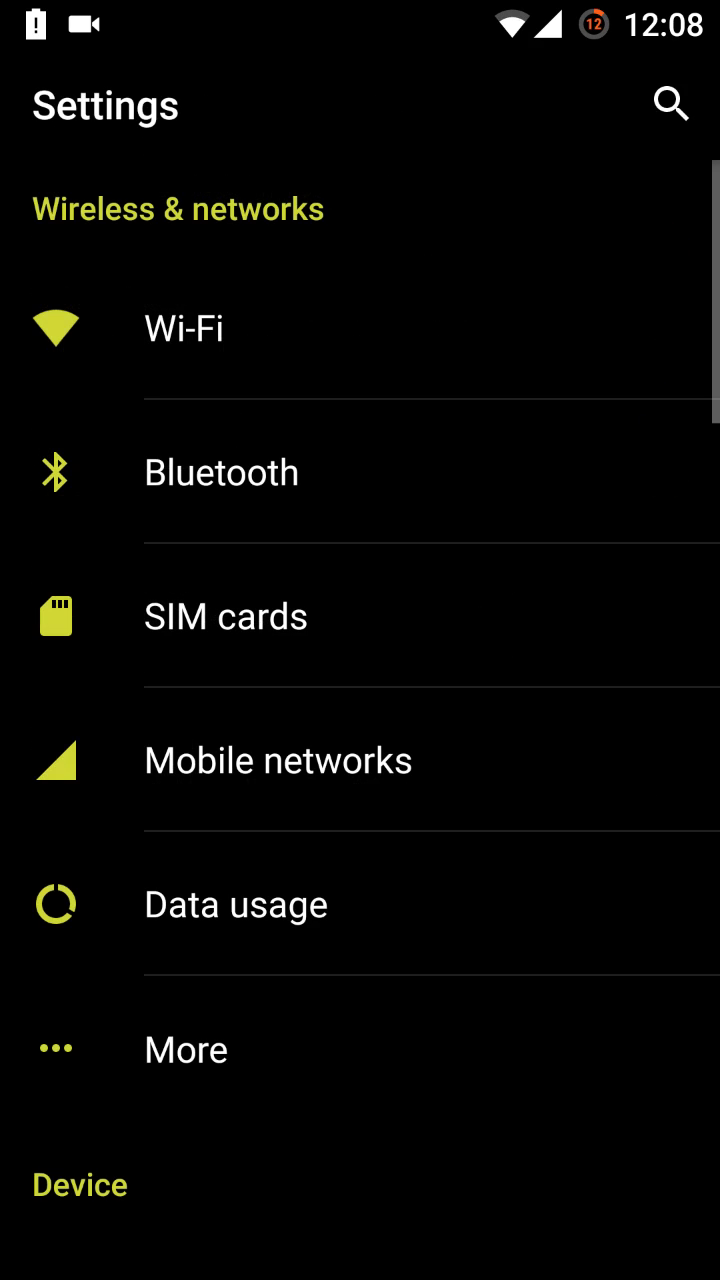
scroll("down", 3)
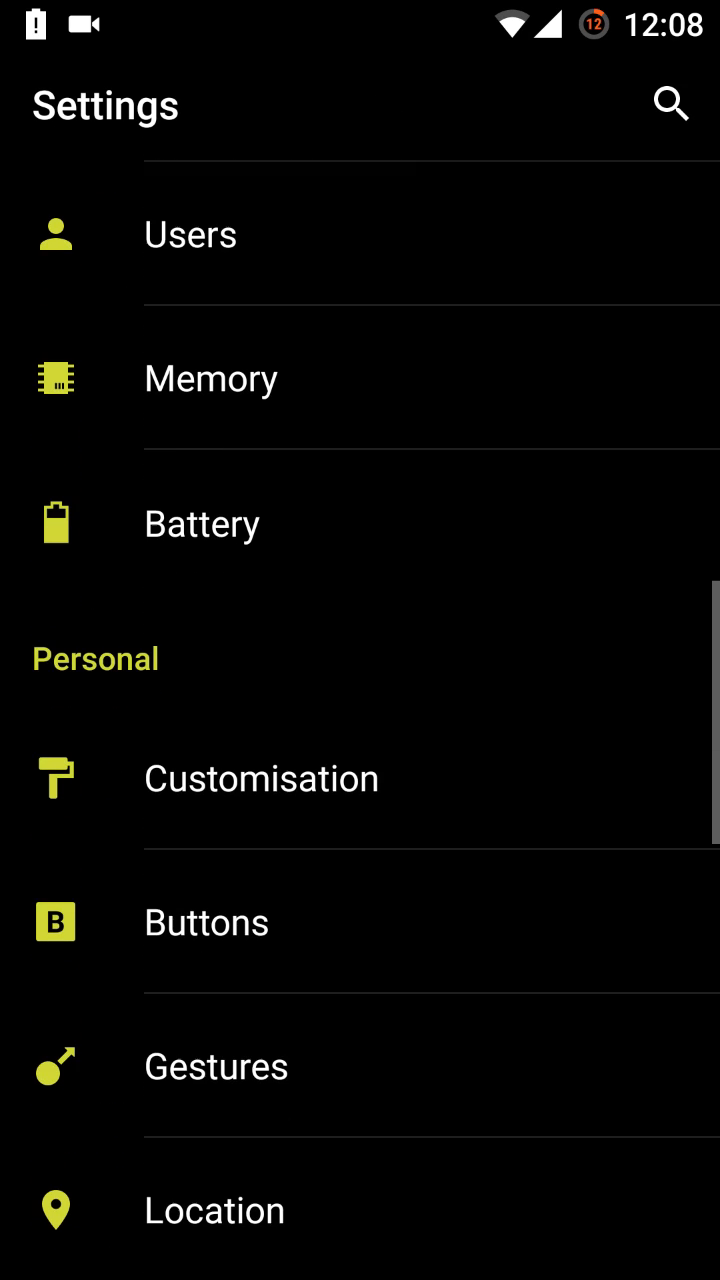
scroll("down", 3)
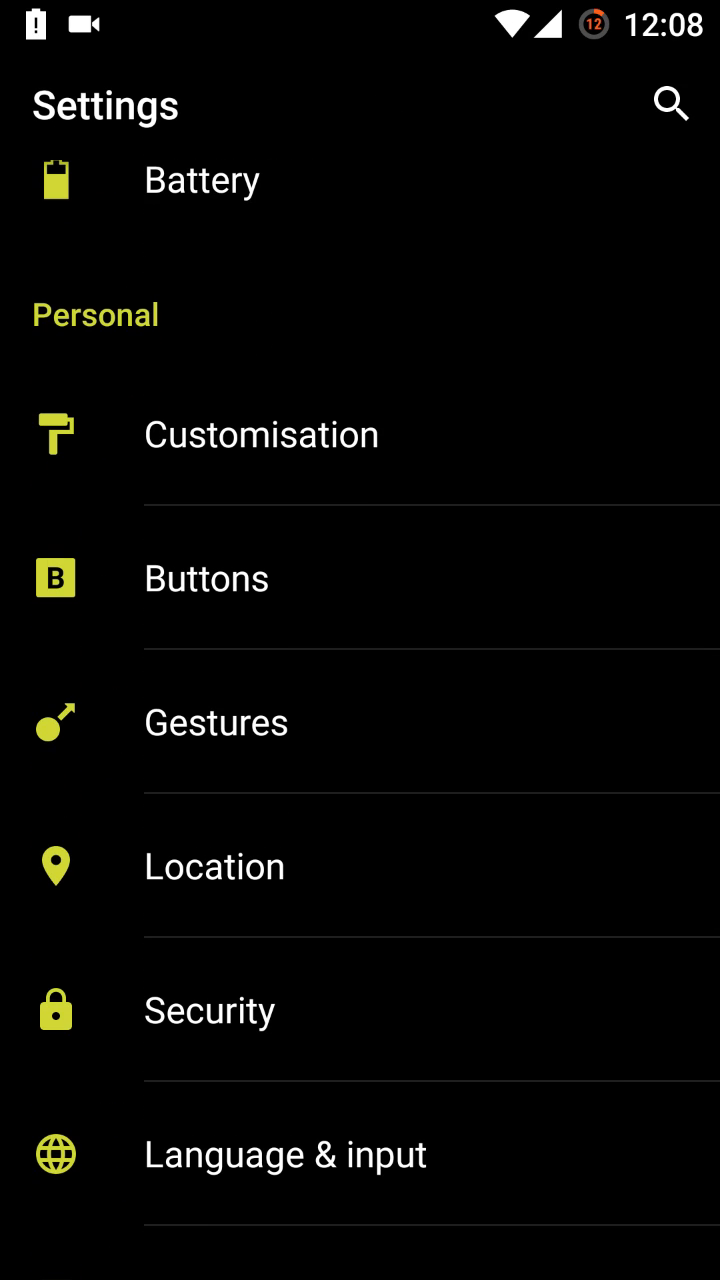
left_click(206, 578)
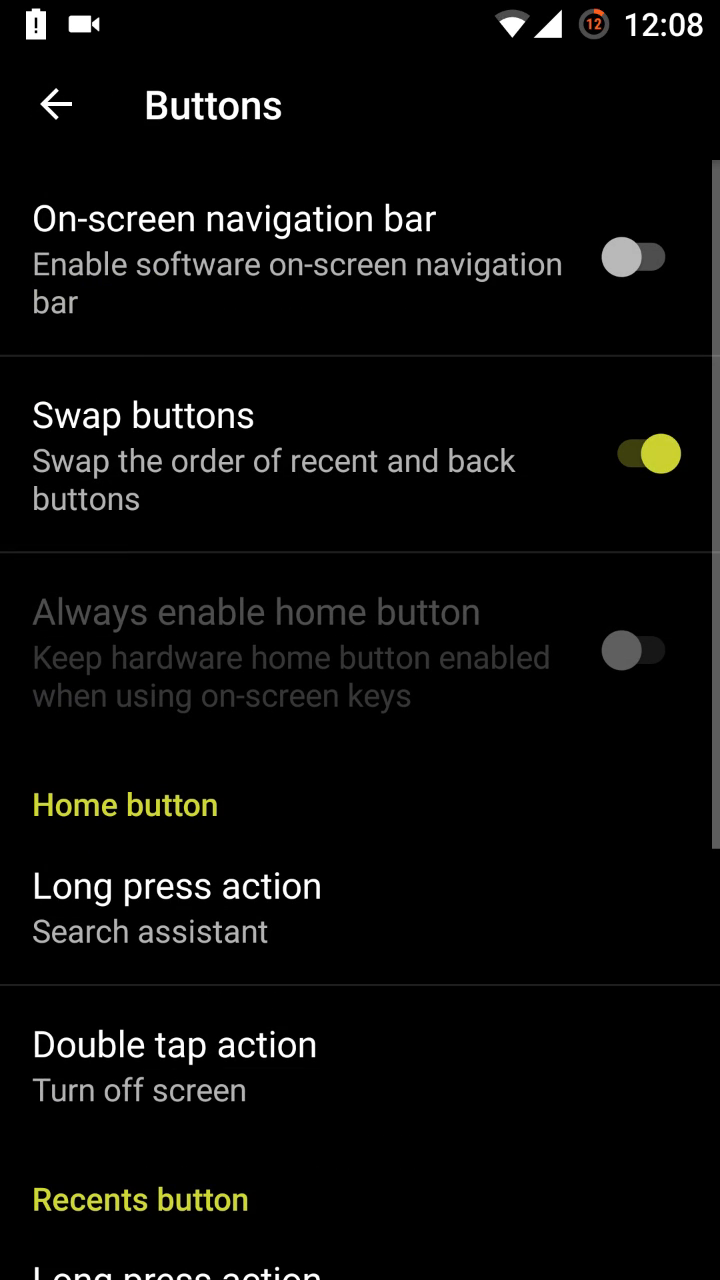
scroll("down", 3)
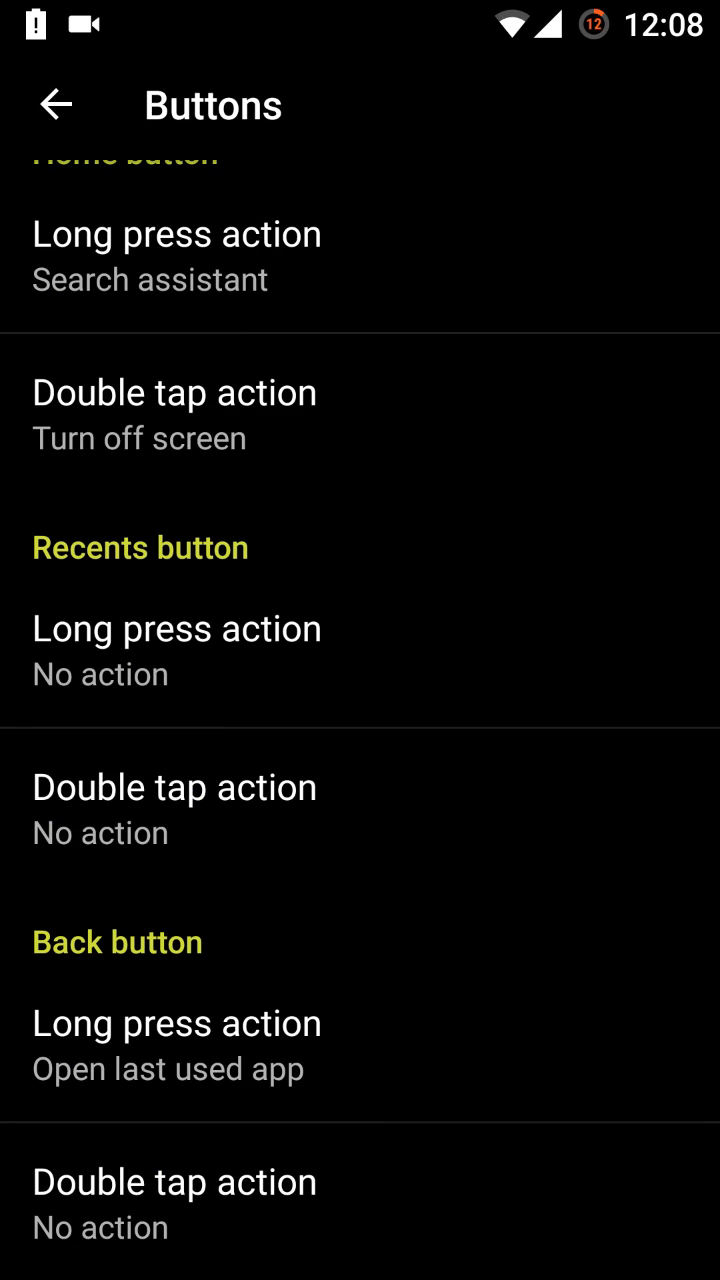
scroll("up", 3)
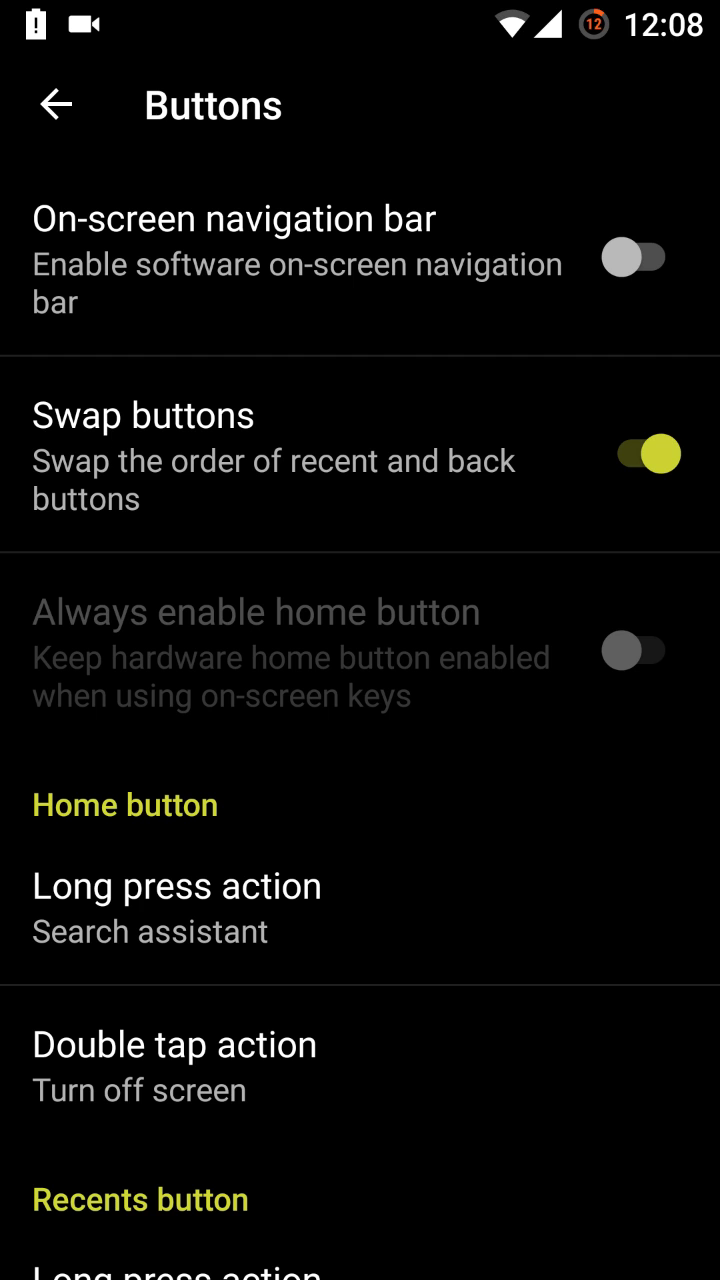
left_click(57, 105)
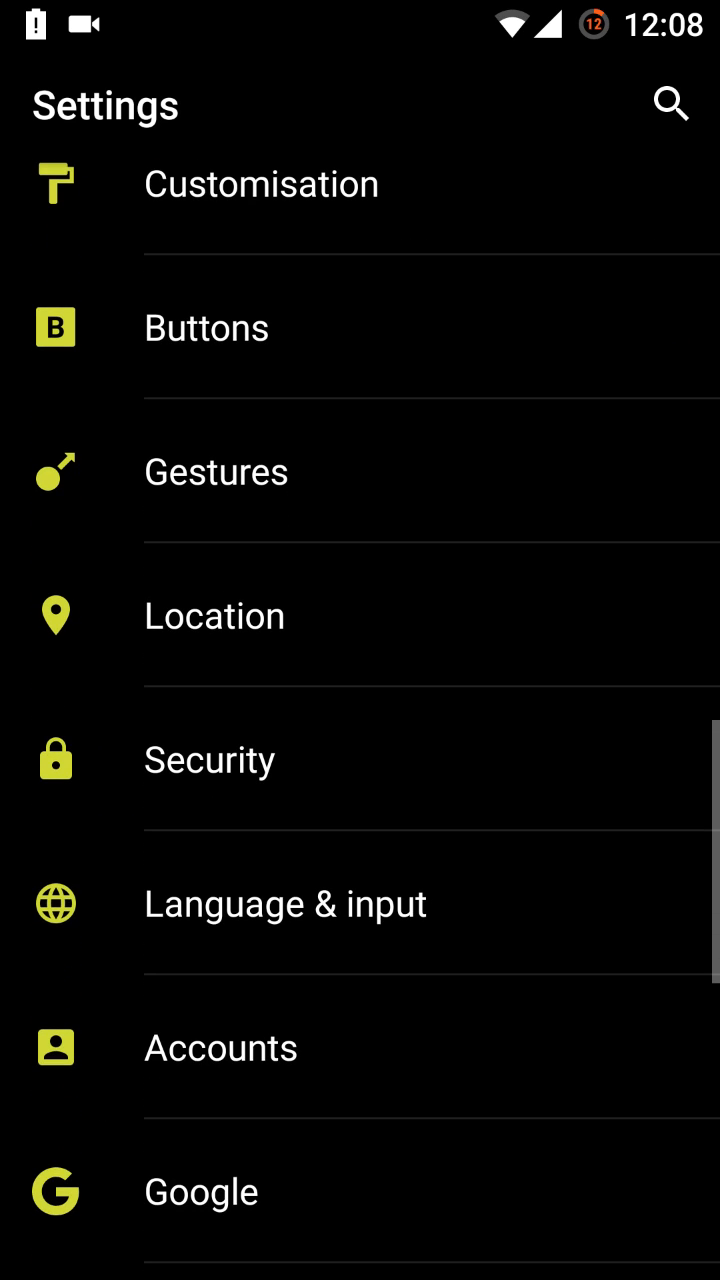
left_click(216, 471)
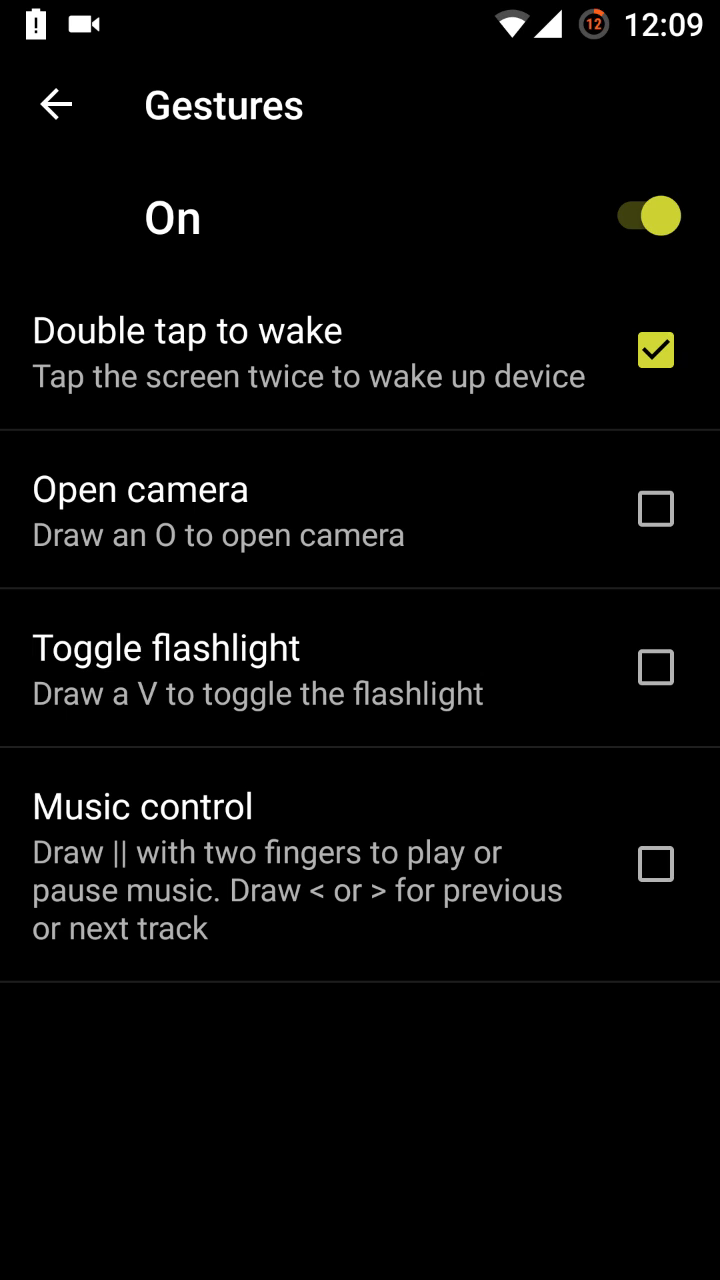
left_click(57, 105)
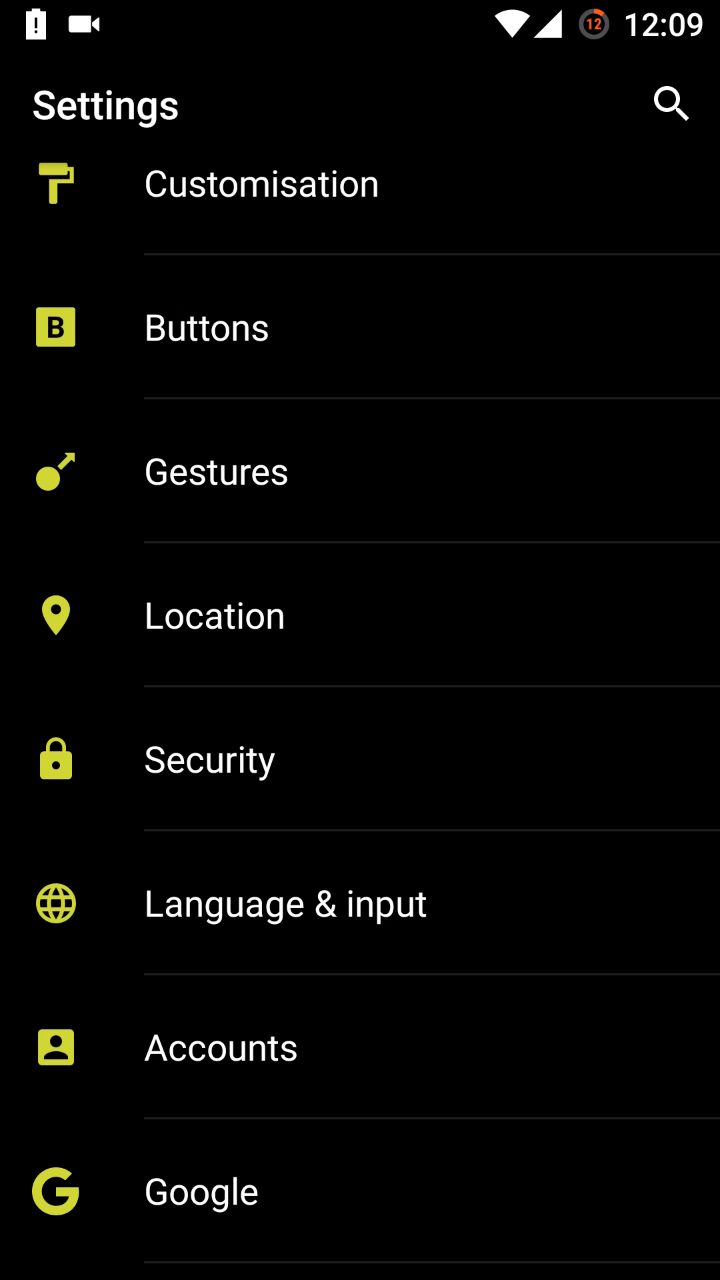
left_click(209, 759)
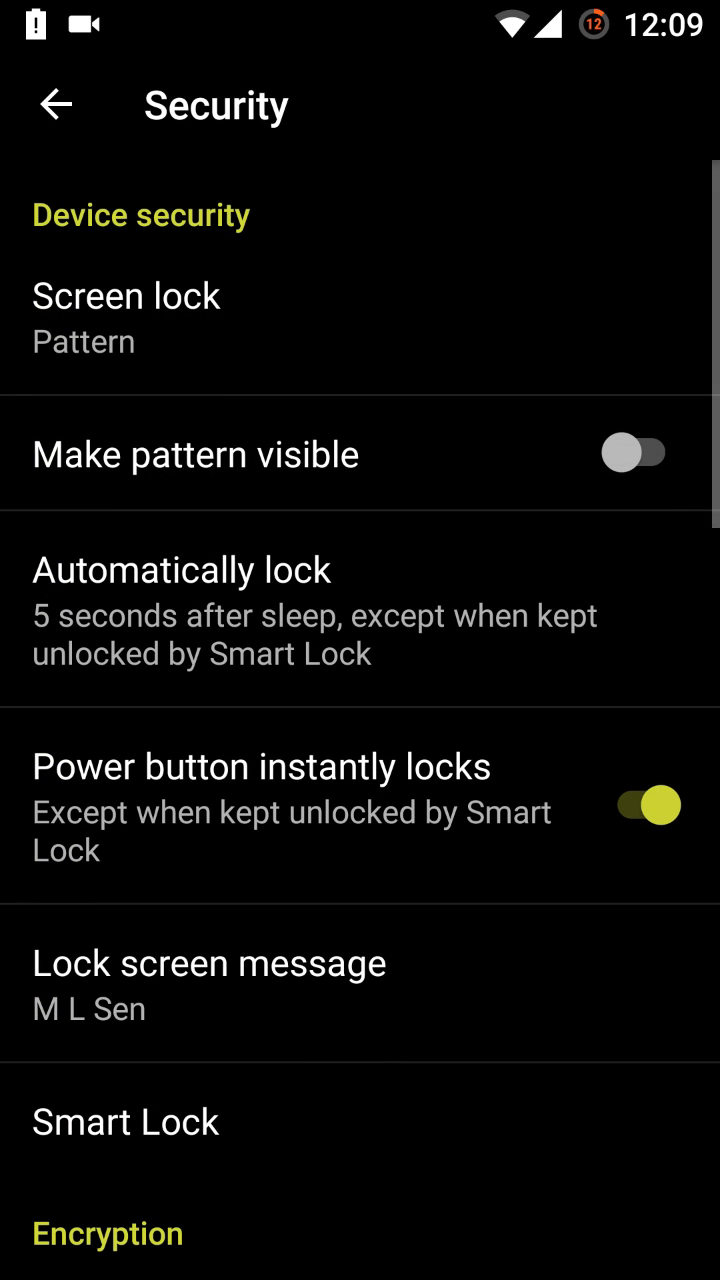
scroll("up", 3)
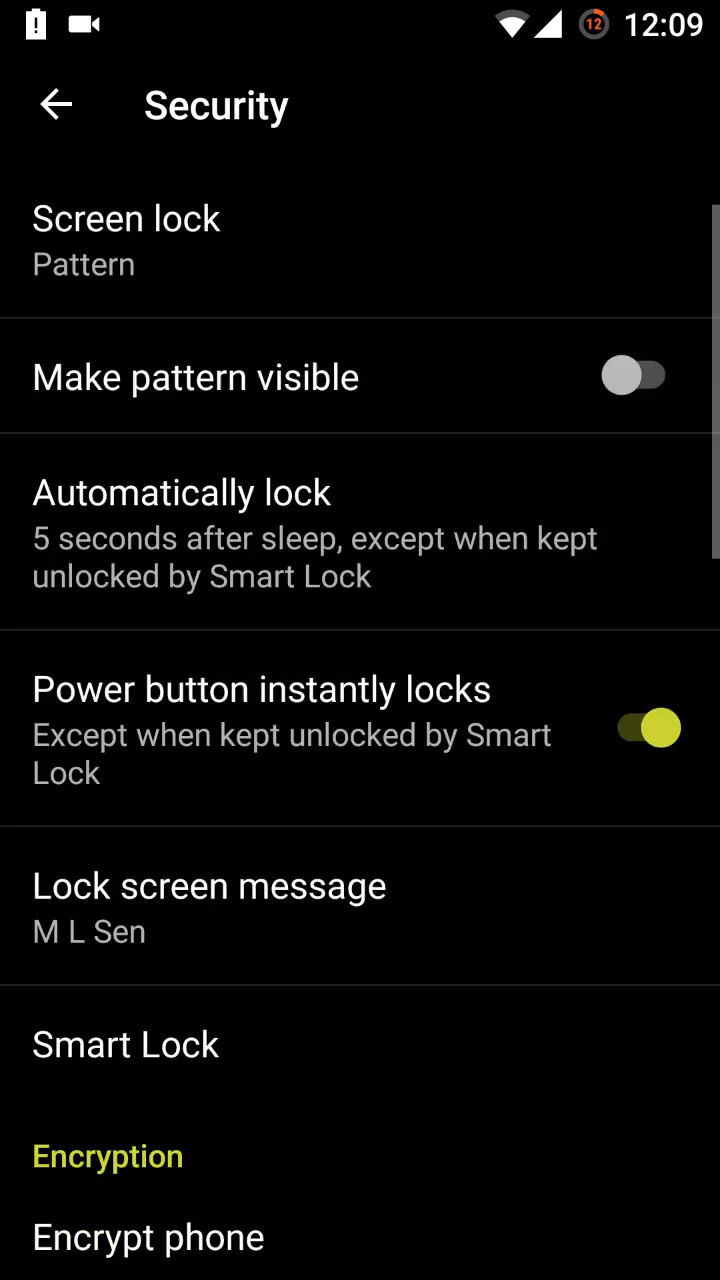
scroll("down", 3)
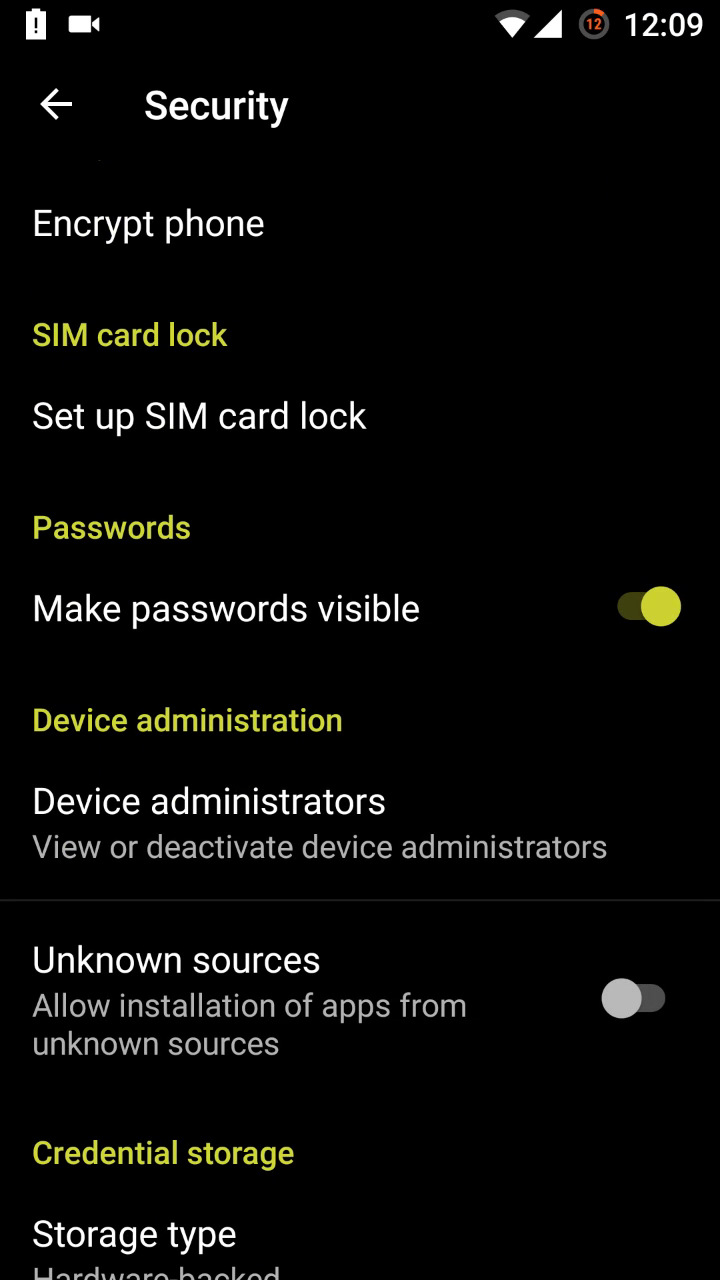
left_click(56, 104)
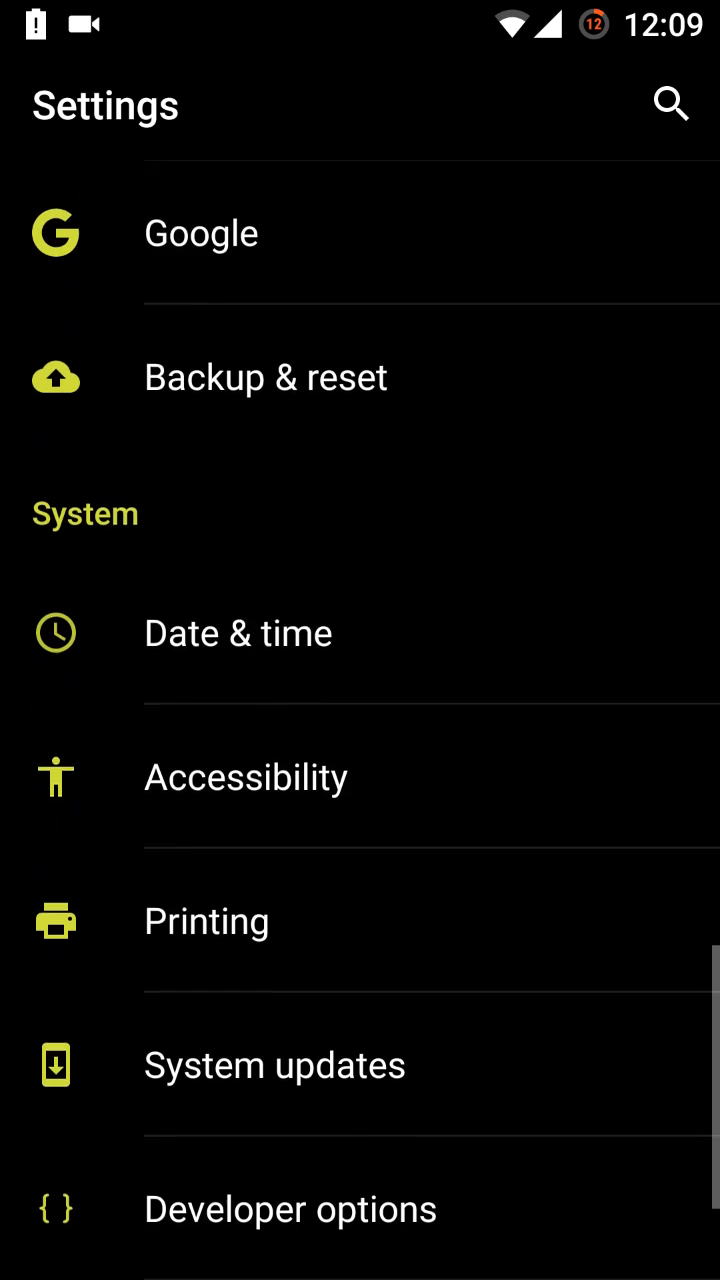
scroll("down", 3)
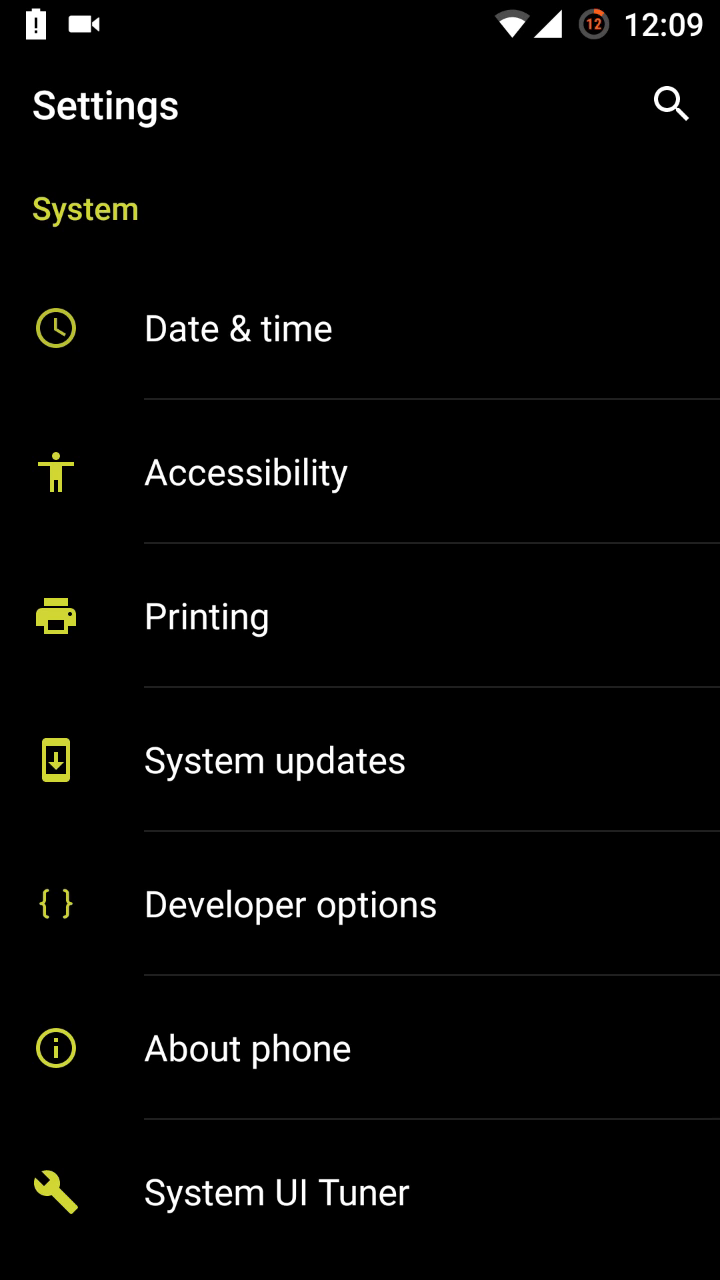
left_click(247, 1047)
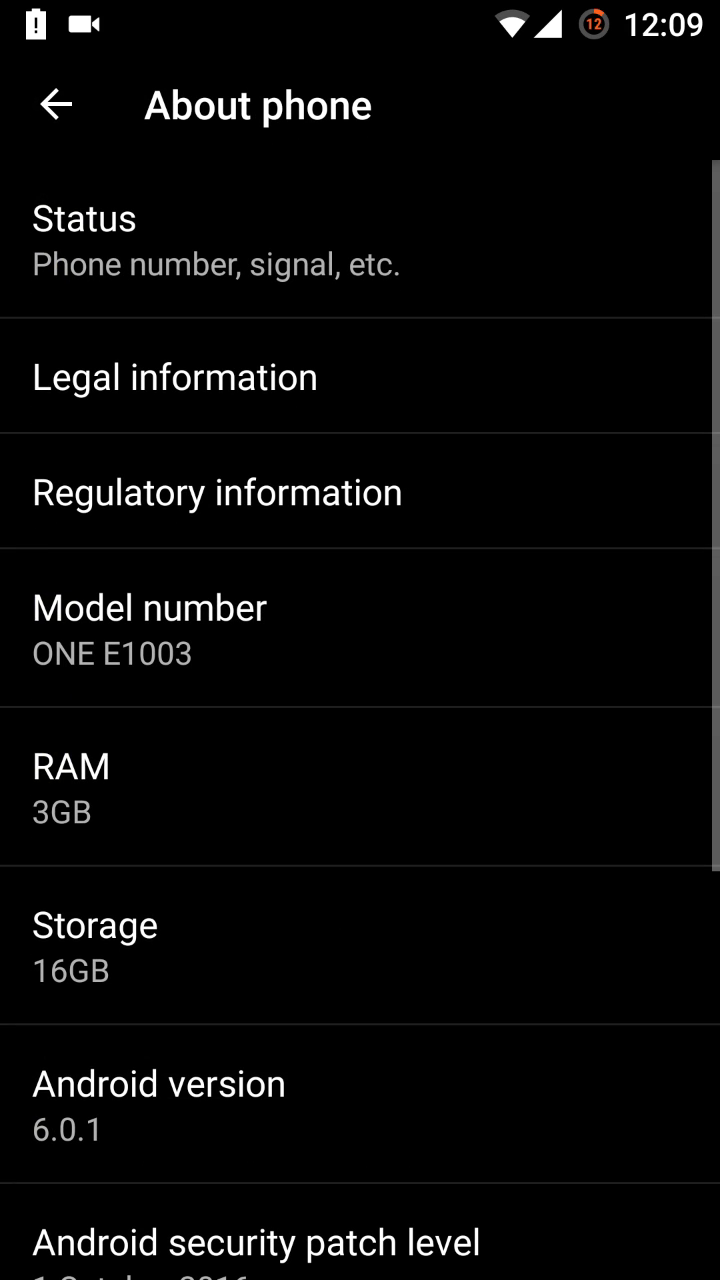
scroll("down", 3)
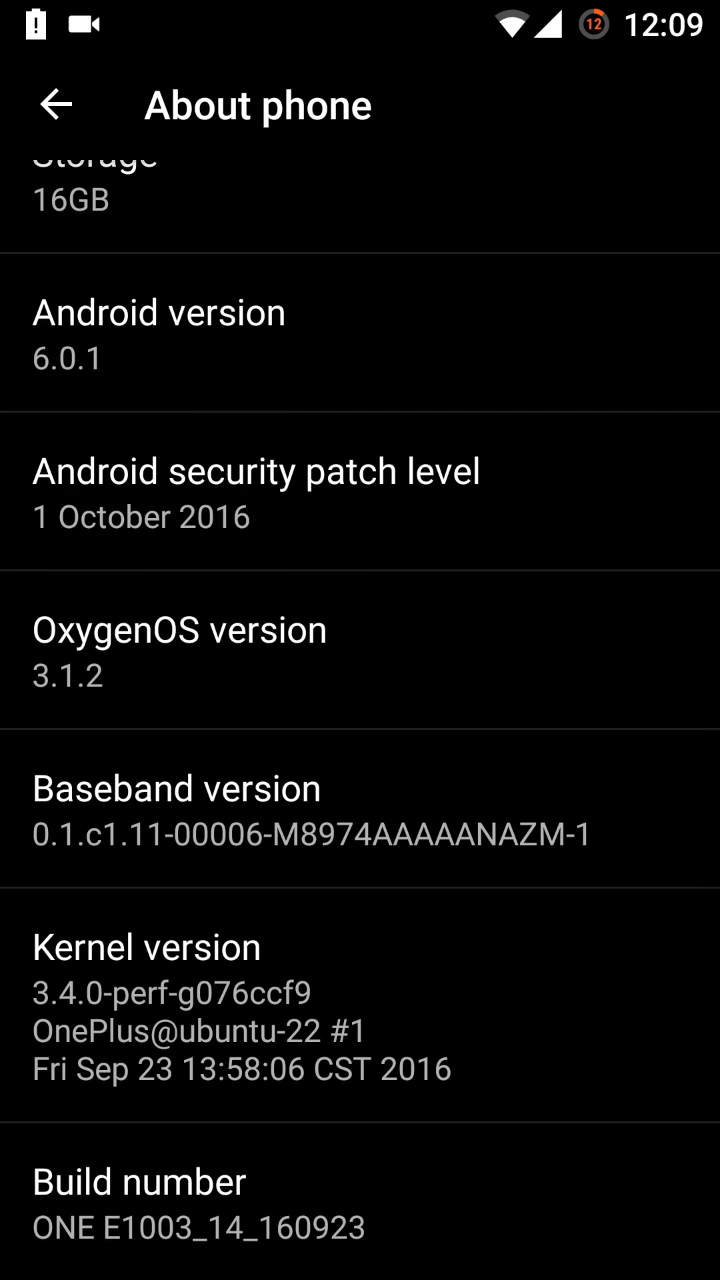
scroll("up", 3)
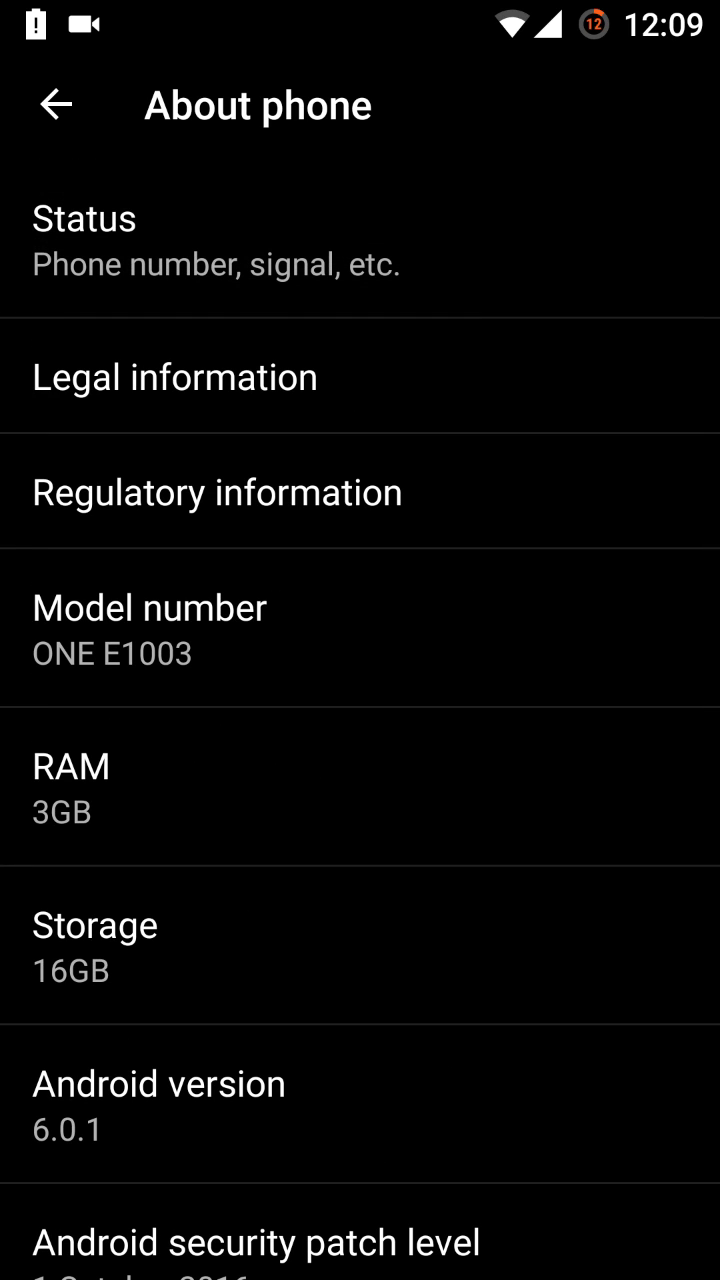
left_click(57, 104)
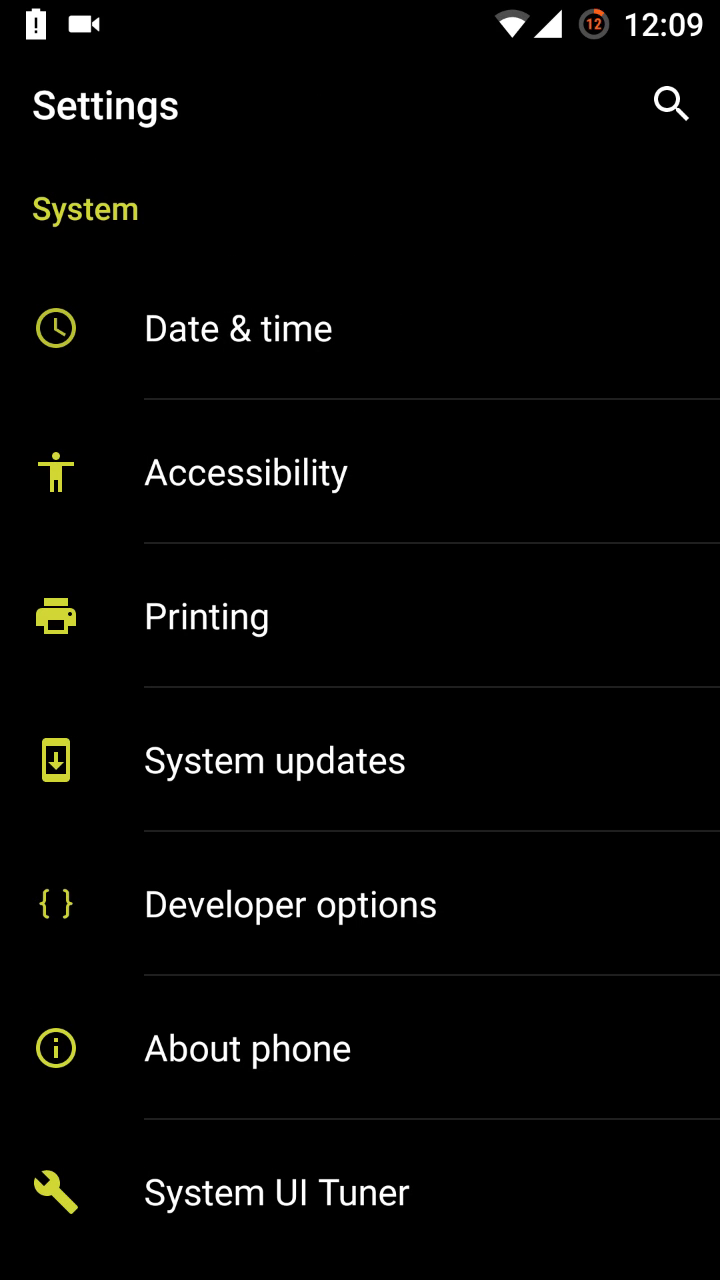